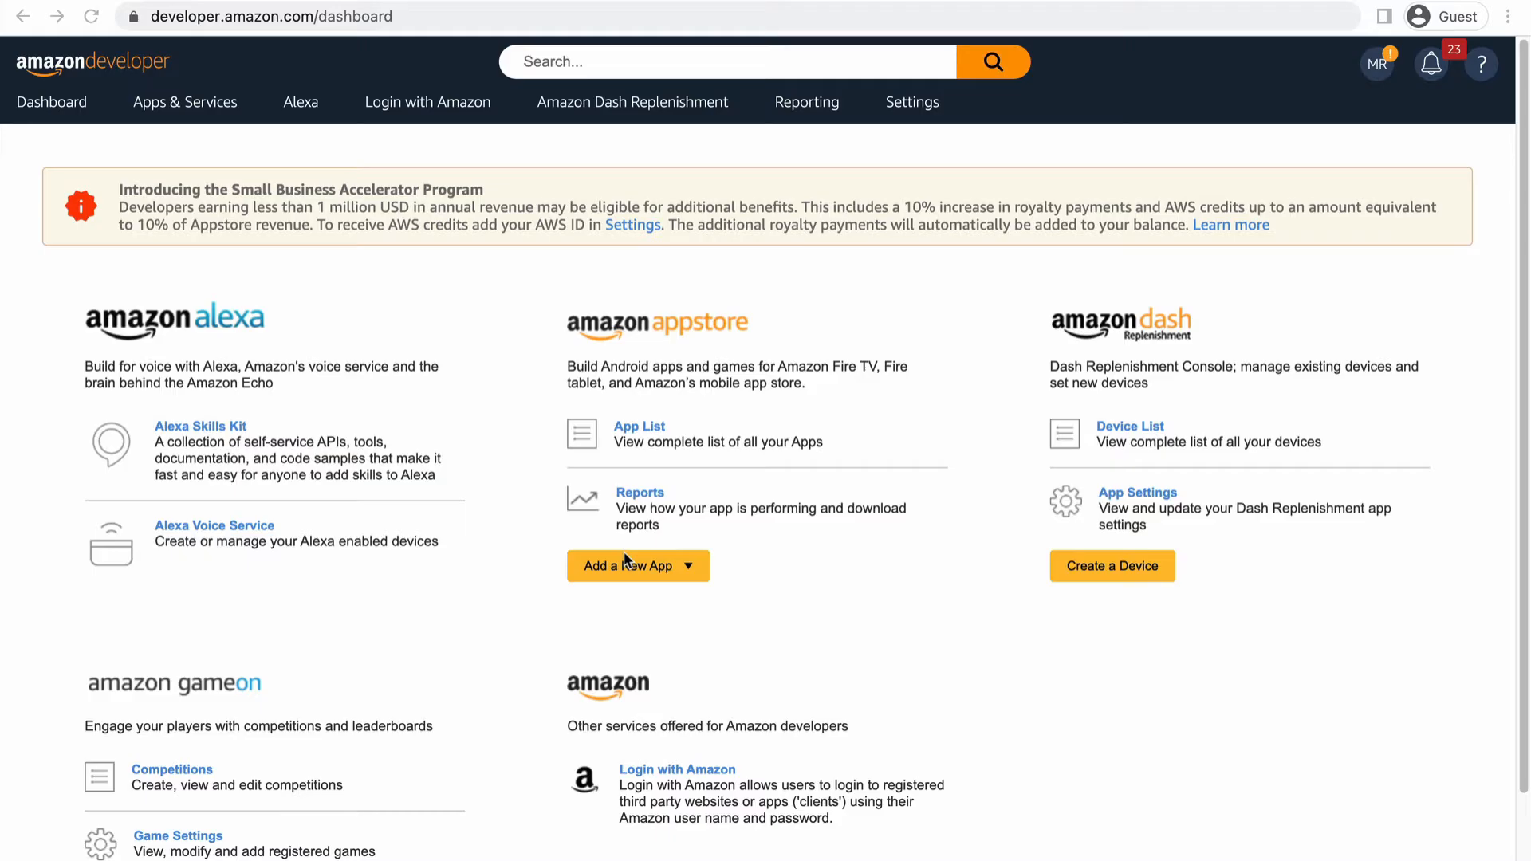
Step: Go to Apps & Services > My Apps and start a new app submission
{"action": "left_click", "coordinate": [185, 102]}
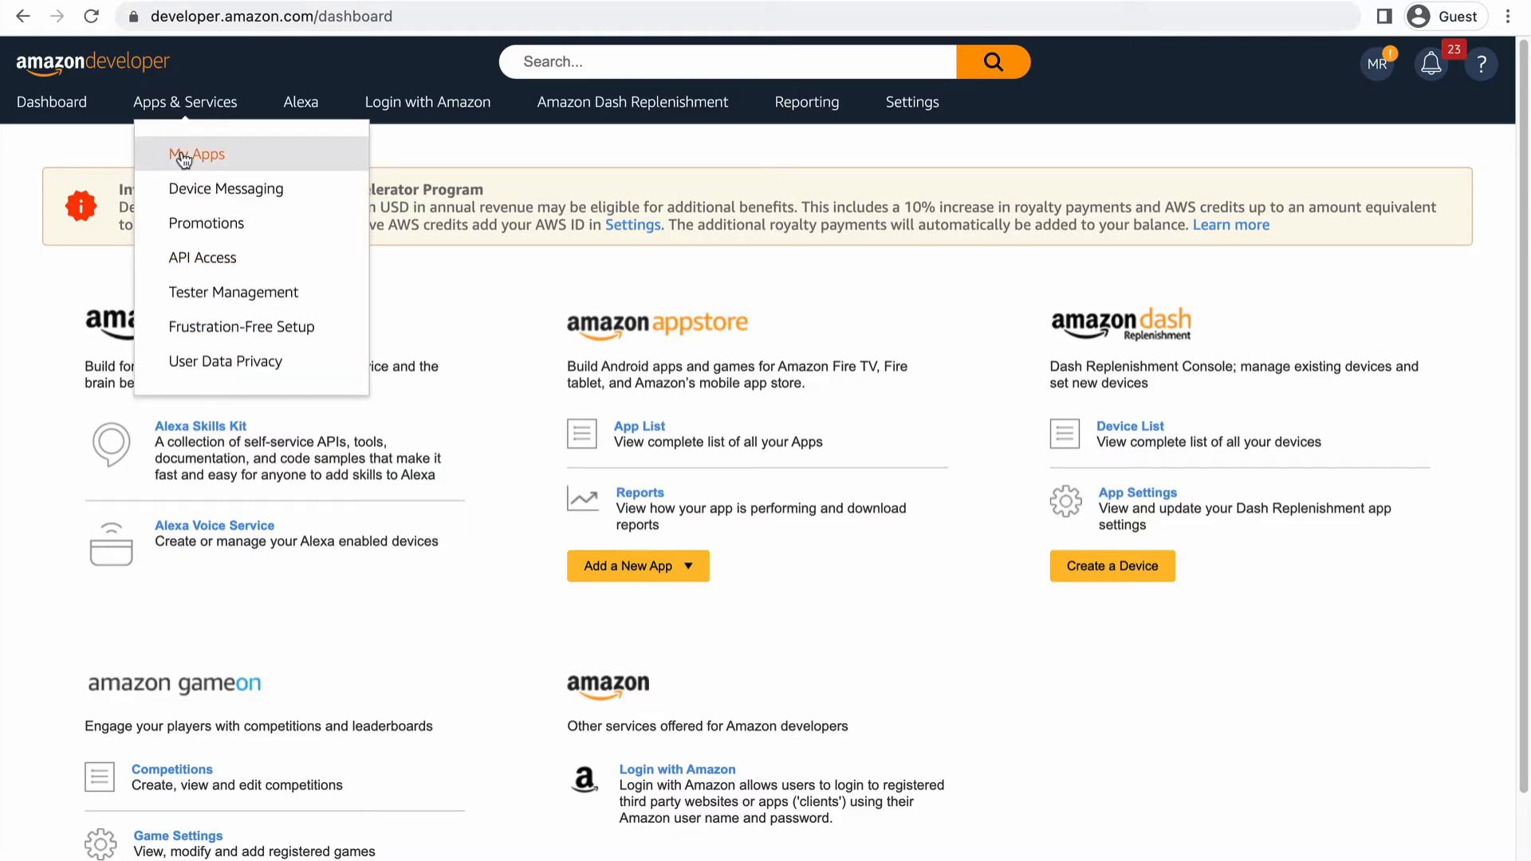
{"action": "left_click", "coordinate": [196, 155]}
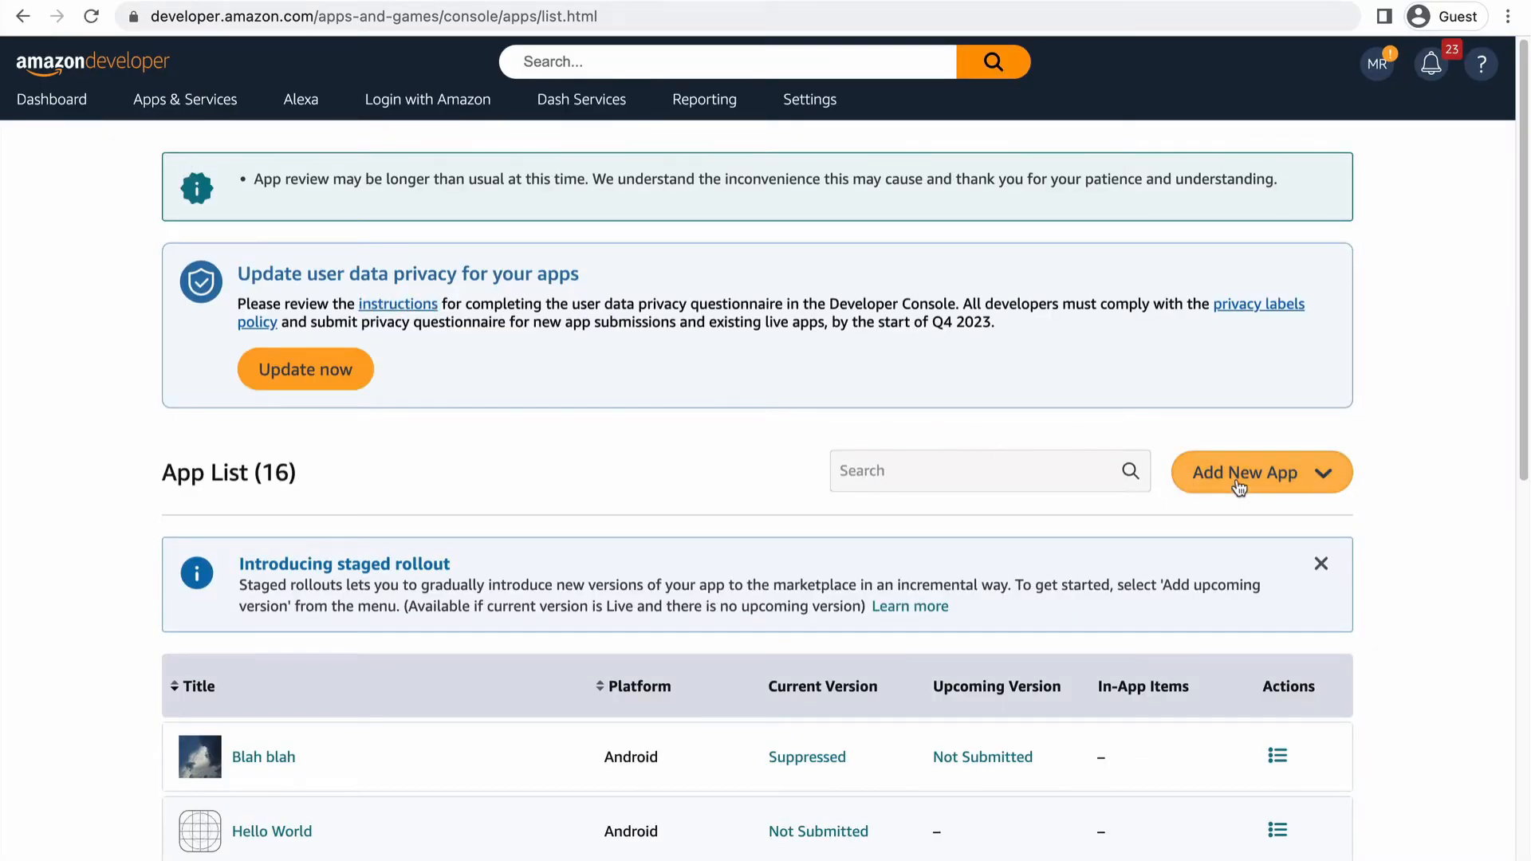
{"action": "left_click", "coordinate": [1245, 472]}
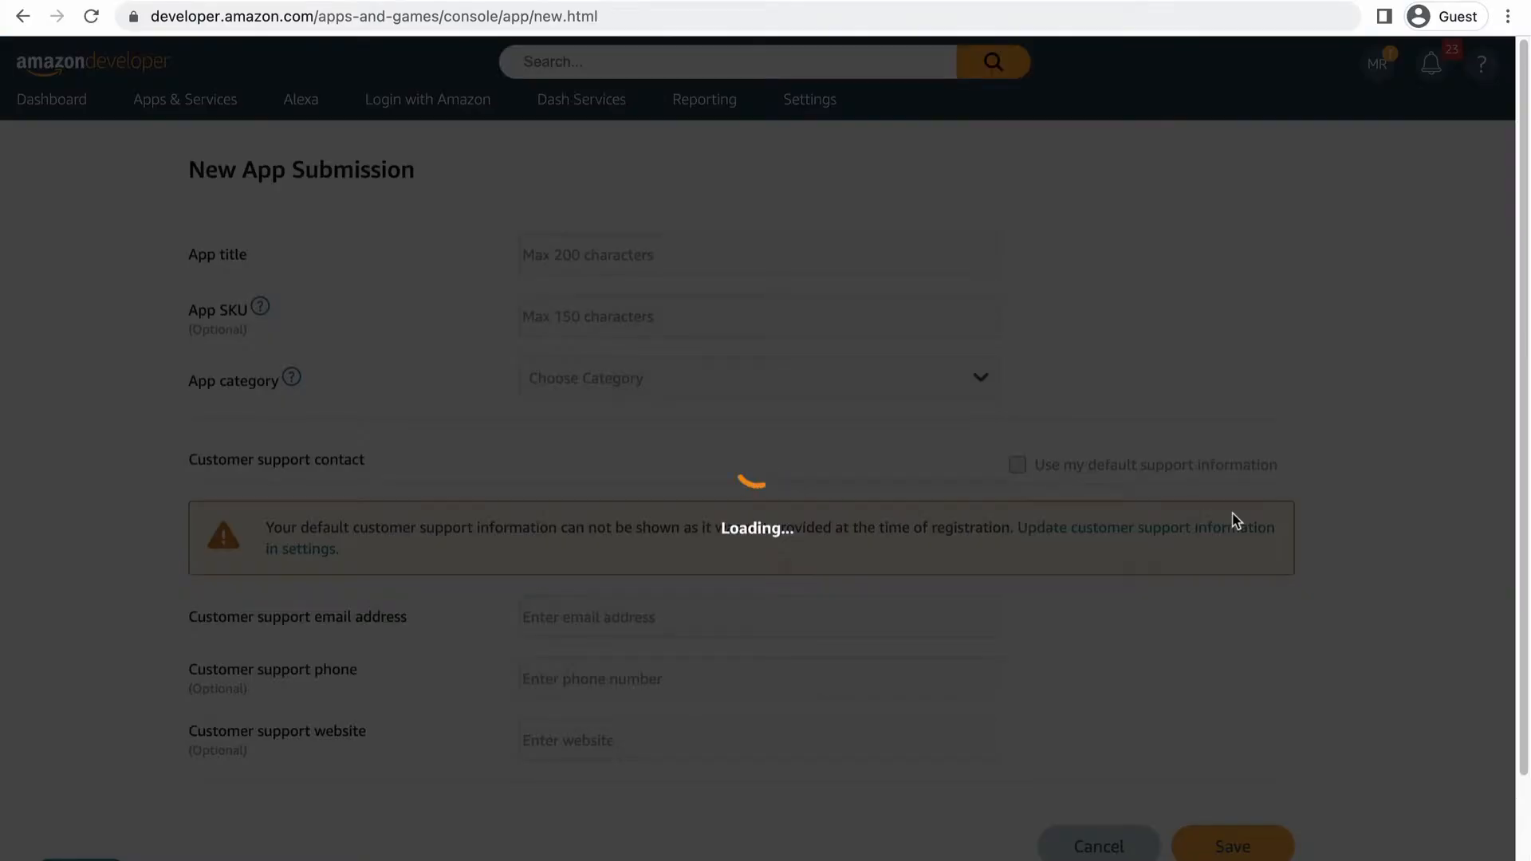
Step: Save a new app titled 'Hello World' in Reference > Test Preparation with default support information
{"action": "type", "text": "Hello World"}
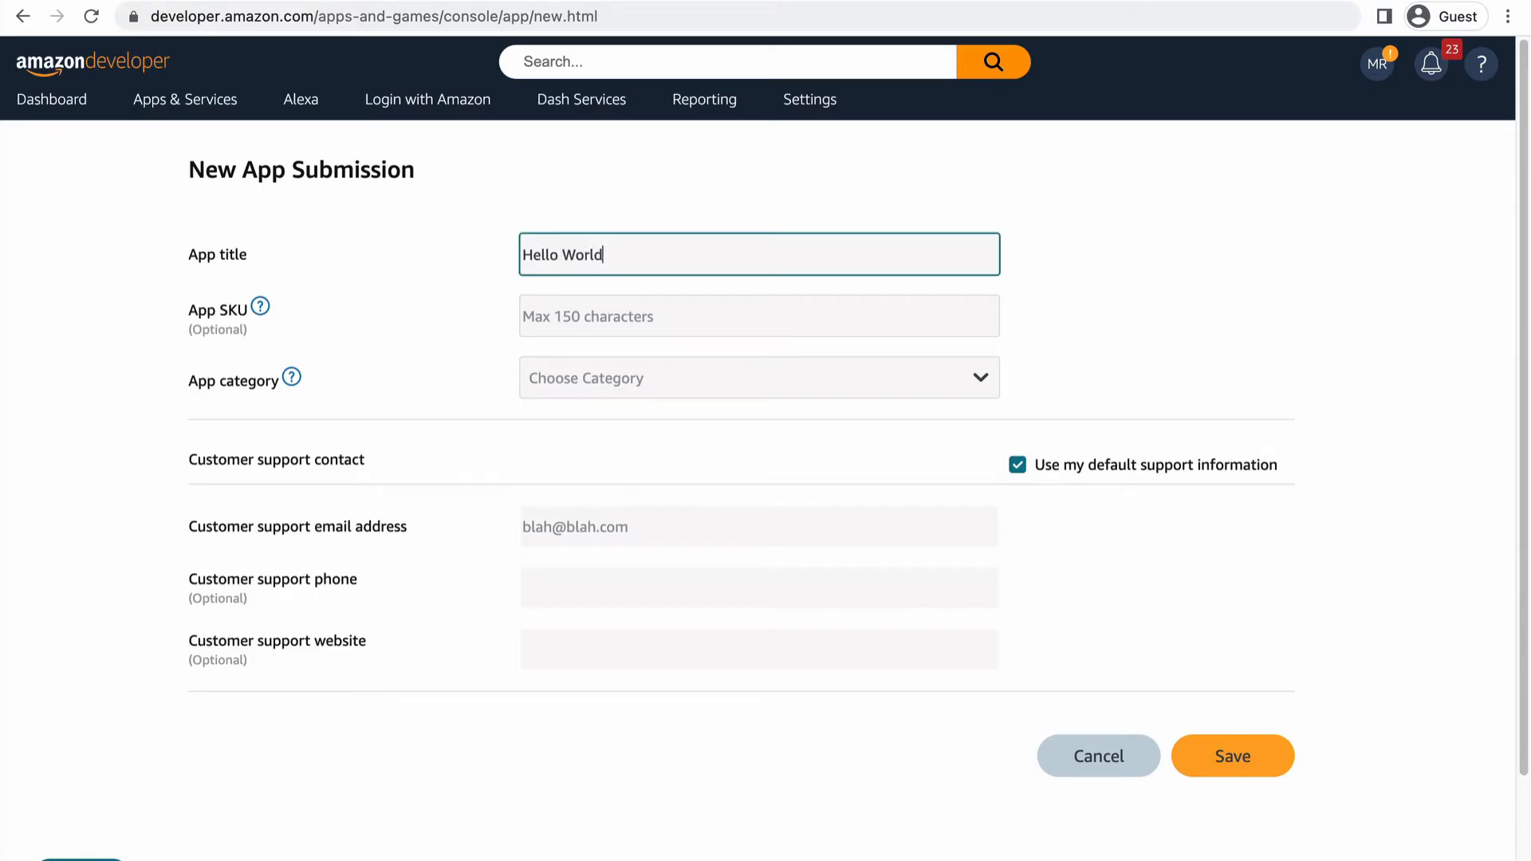
{"action": "left_click", "coordinate": [759, 378]}
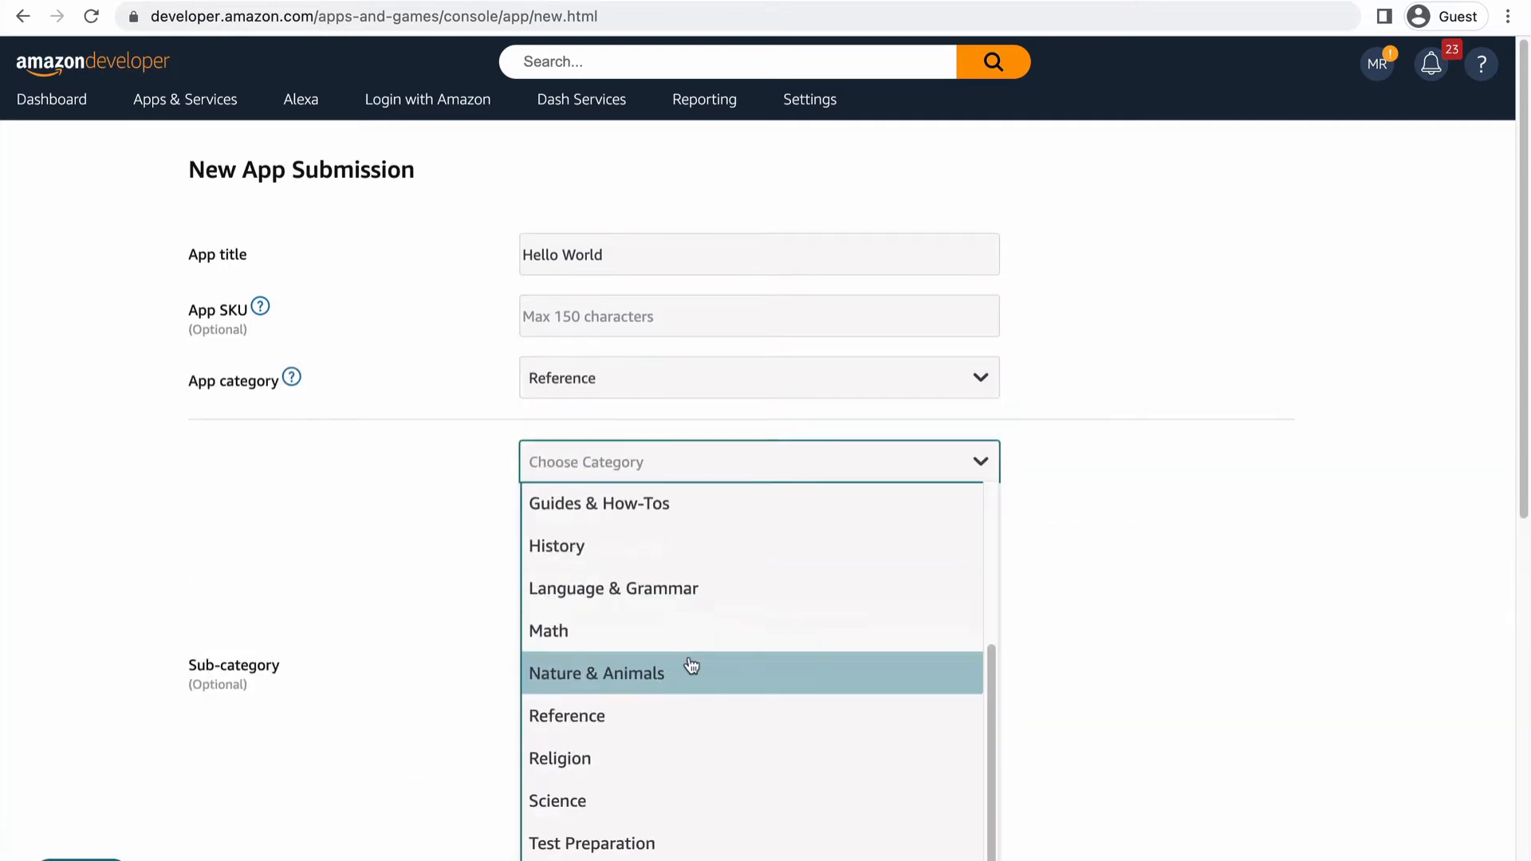
{"action": "left_click", "coordinate": [591, 844]}
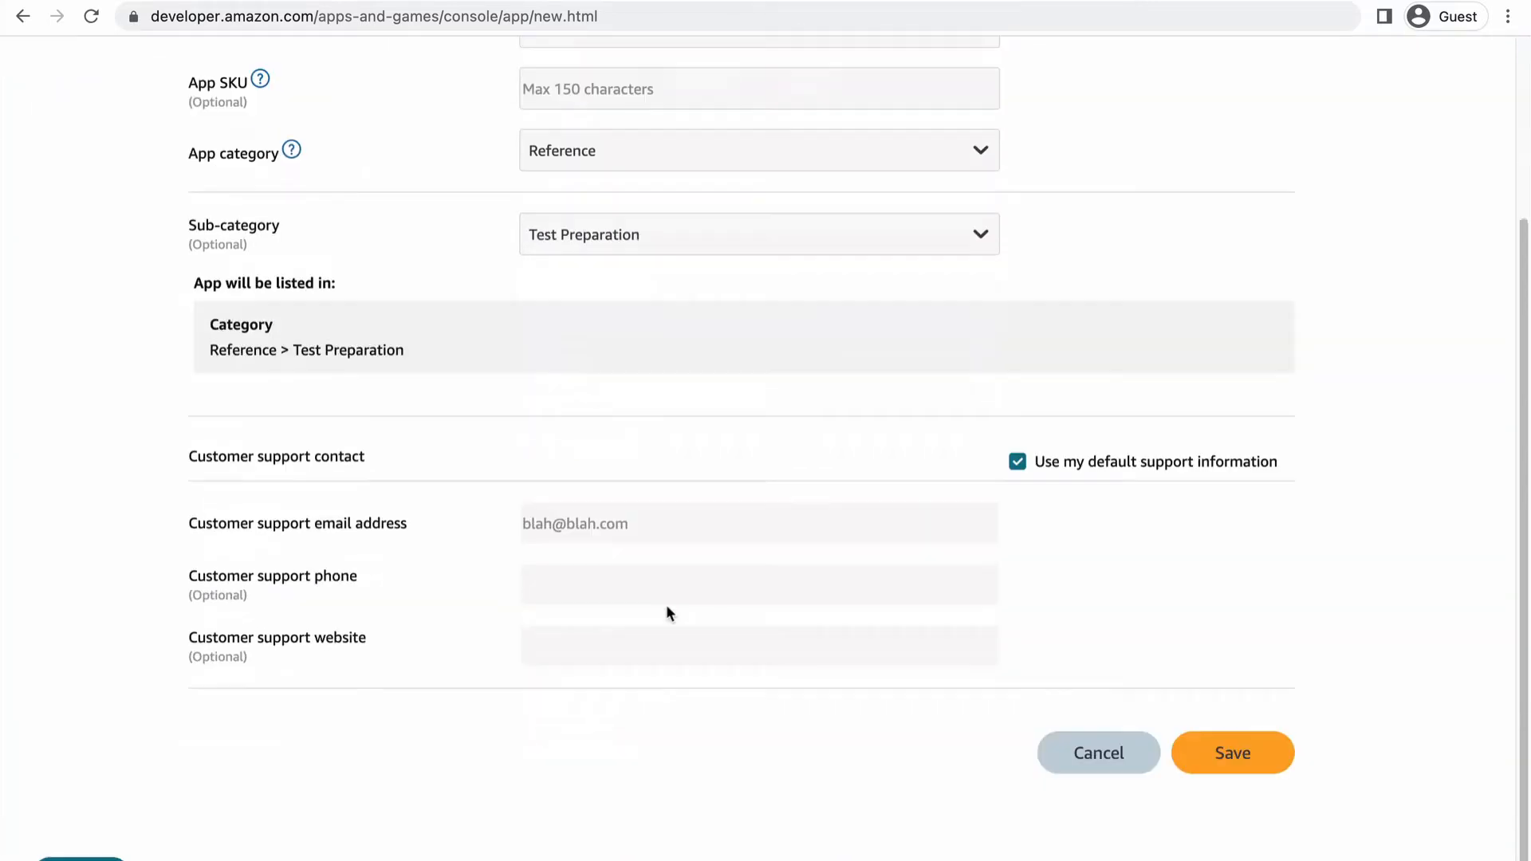
{"action": "left_click", "coordinate": [1017, 461]}
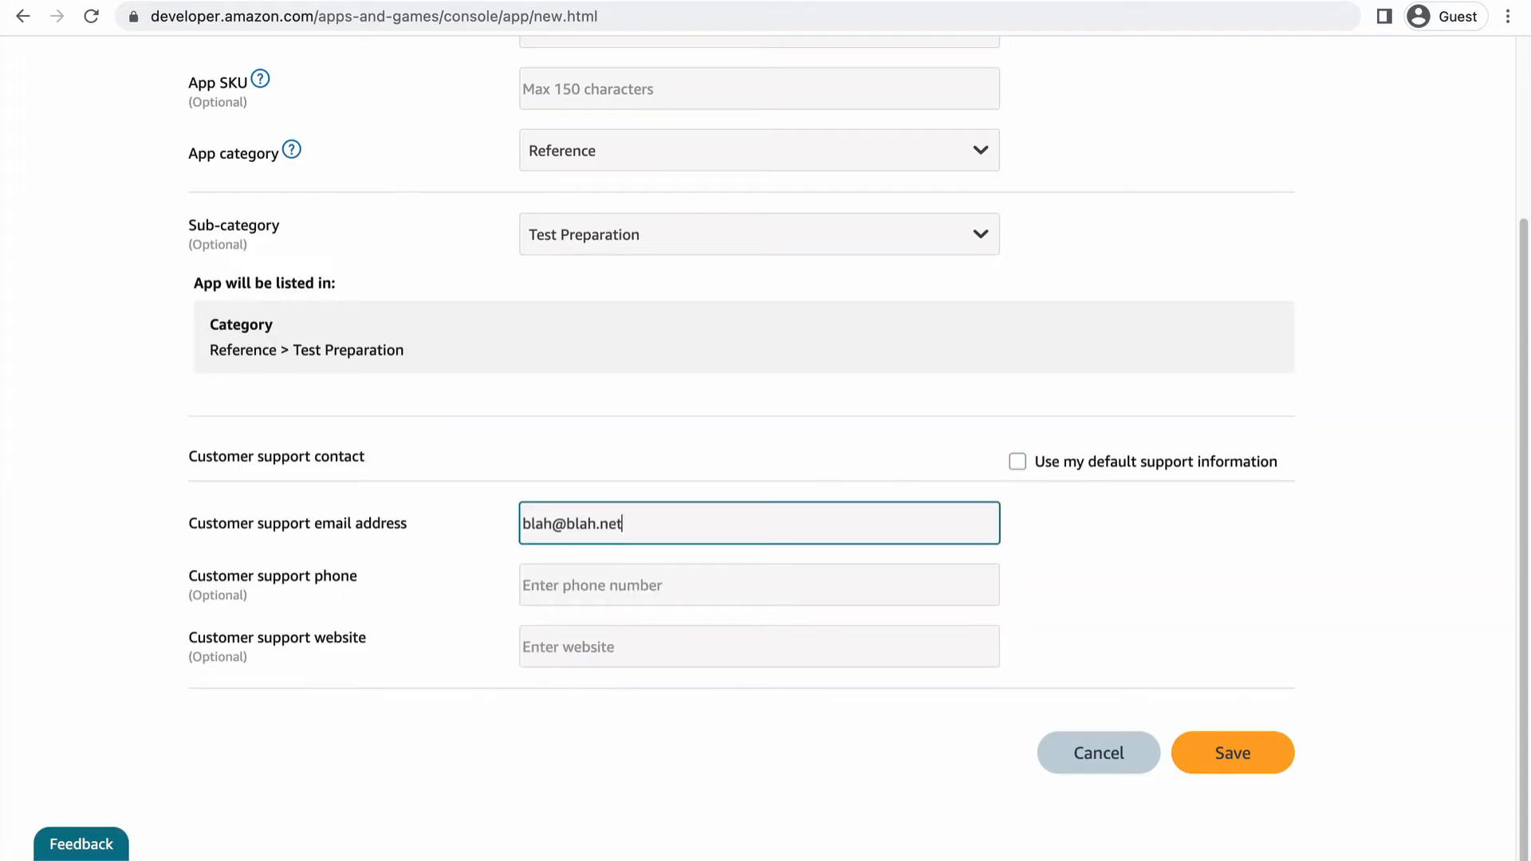
{"action": "left_click", "coordinate": [1016, 462]}
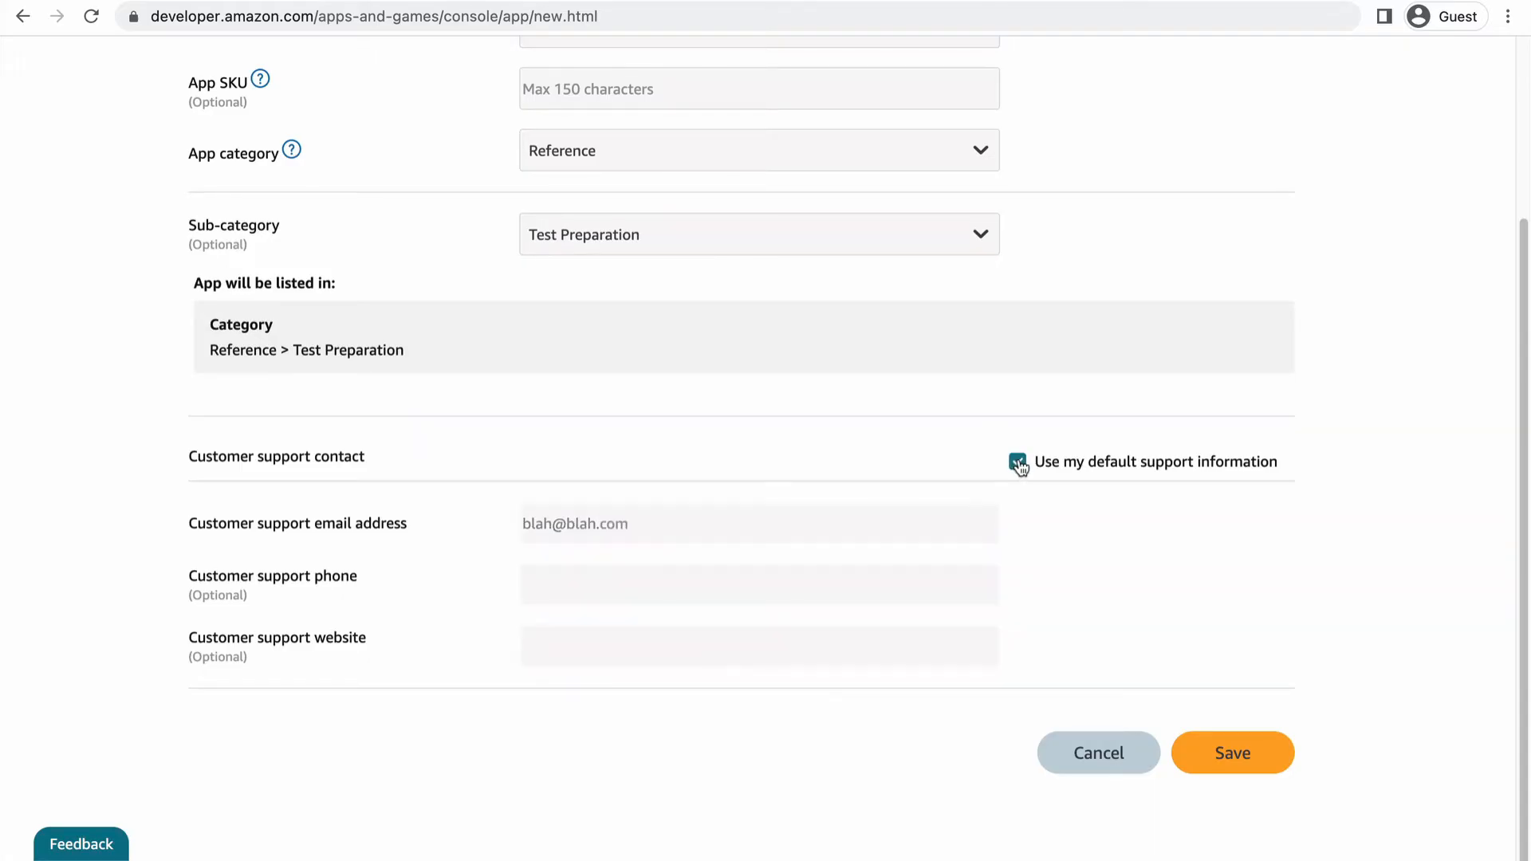
{"action": "left_click", "coordinate": [1232, 751]}
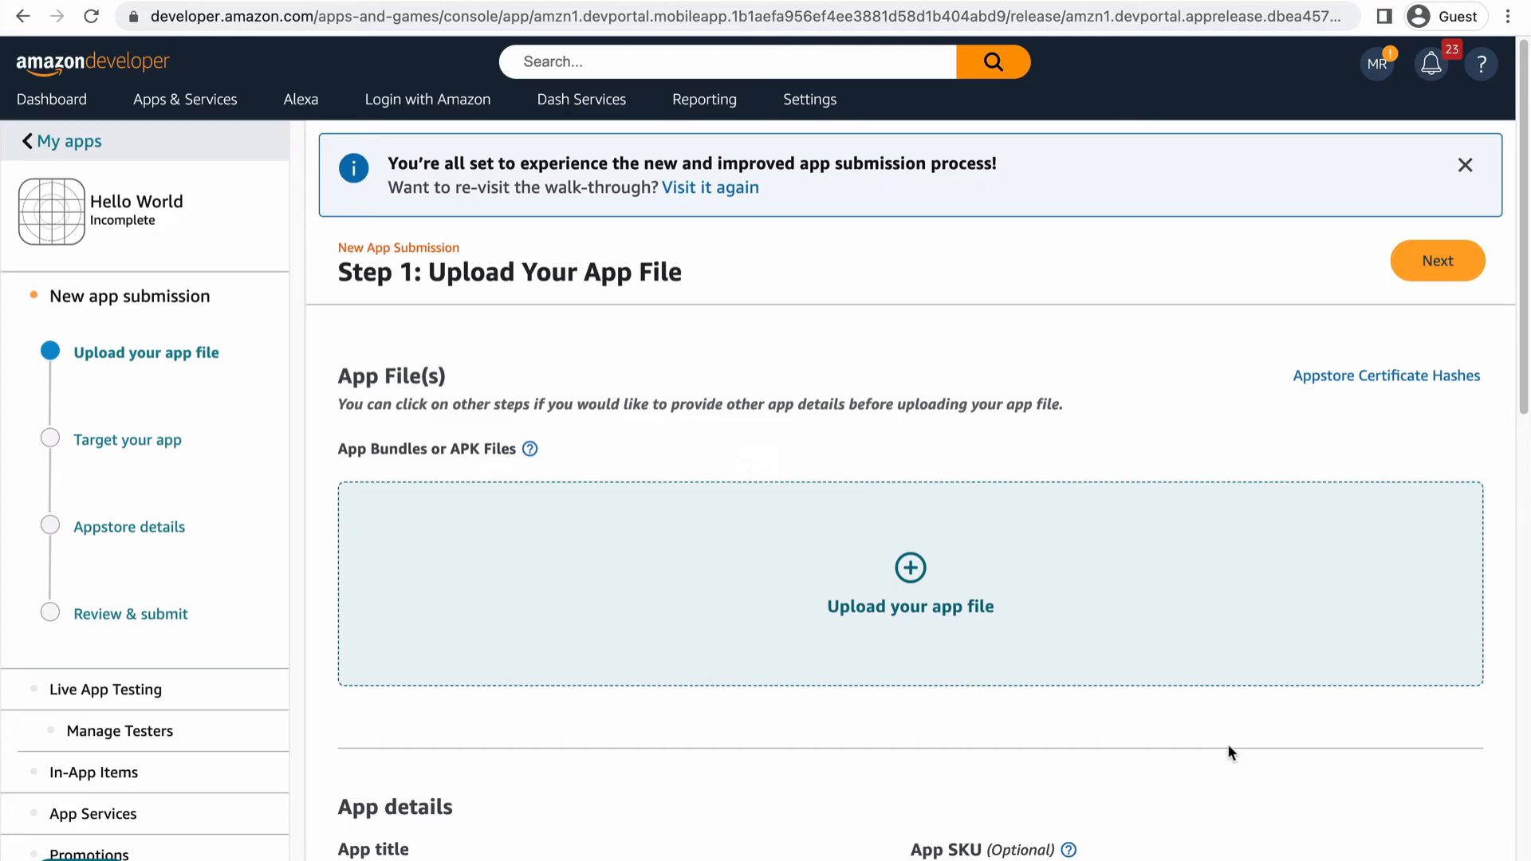
Step: Upload app-release.apk as the app file and begin editing the app title
{"action": "left_click", "coordinate": [909, 568]}
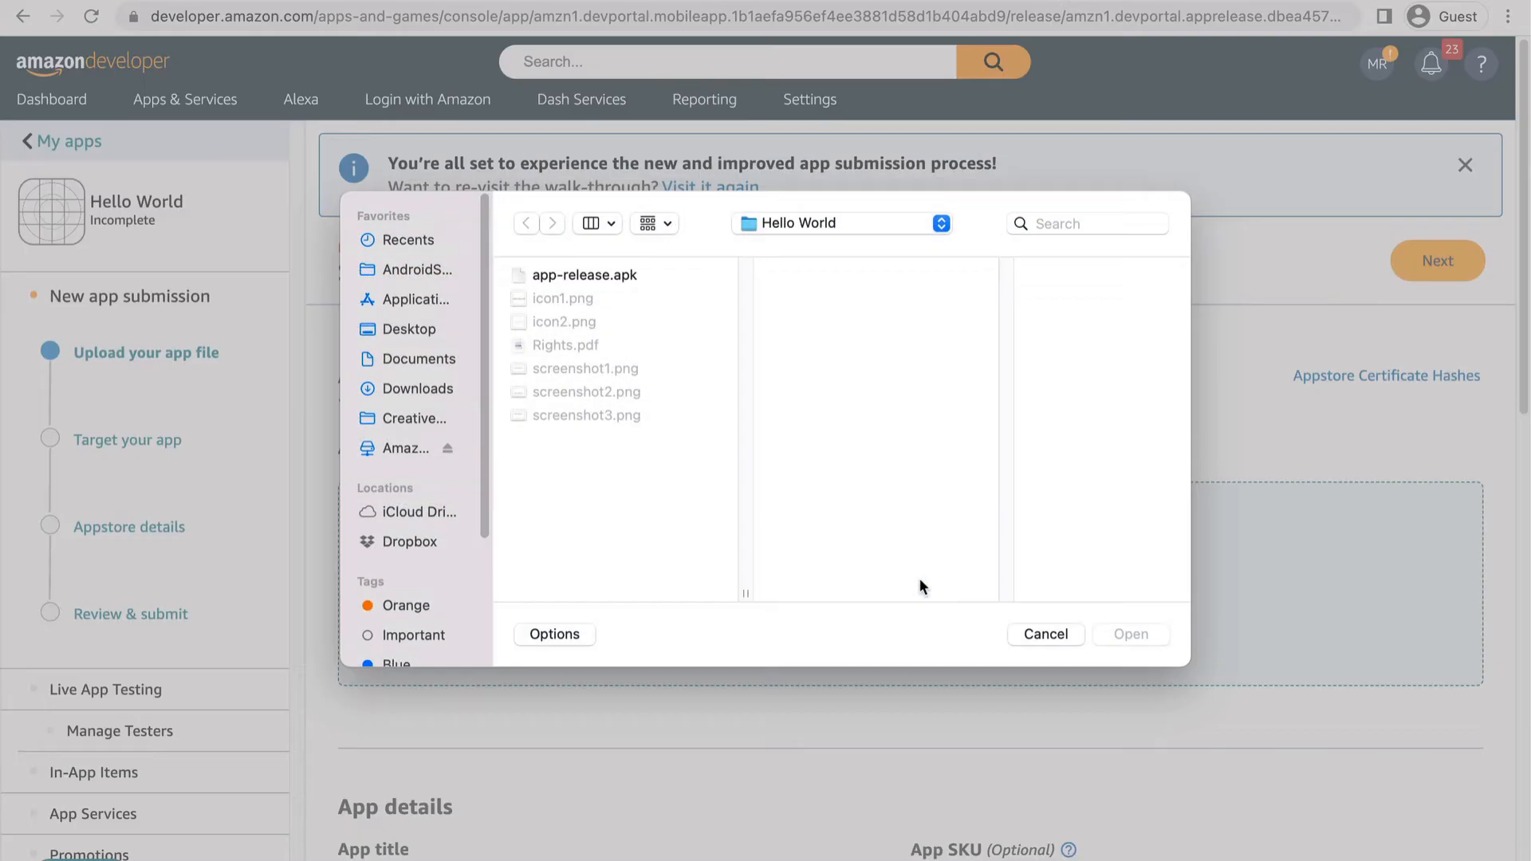
{"action": "left_click", "coordinate": [583, 276]}
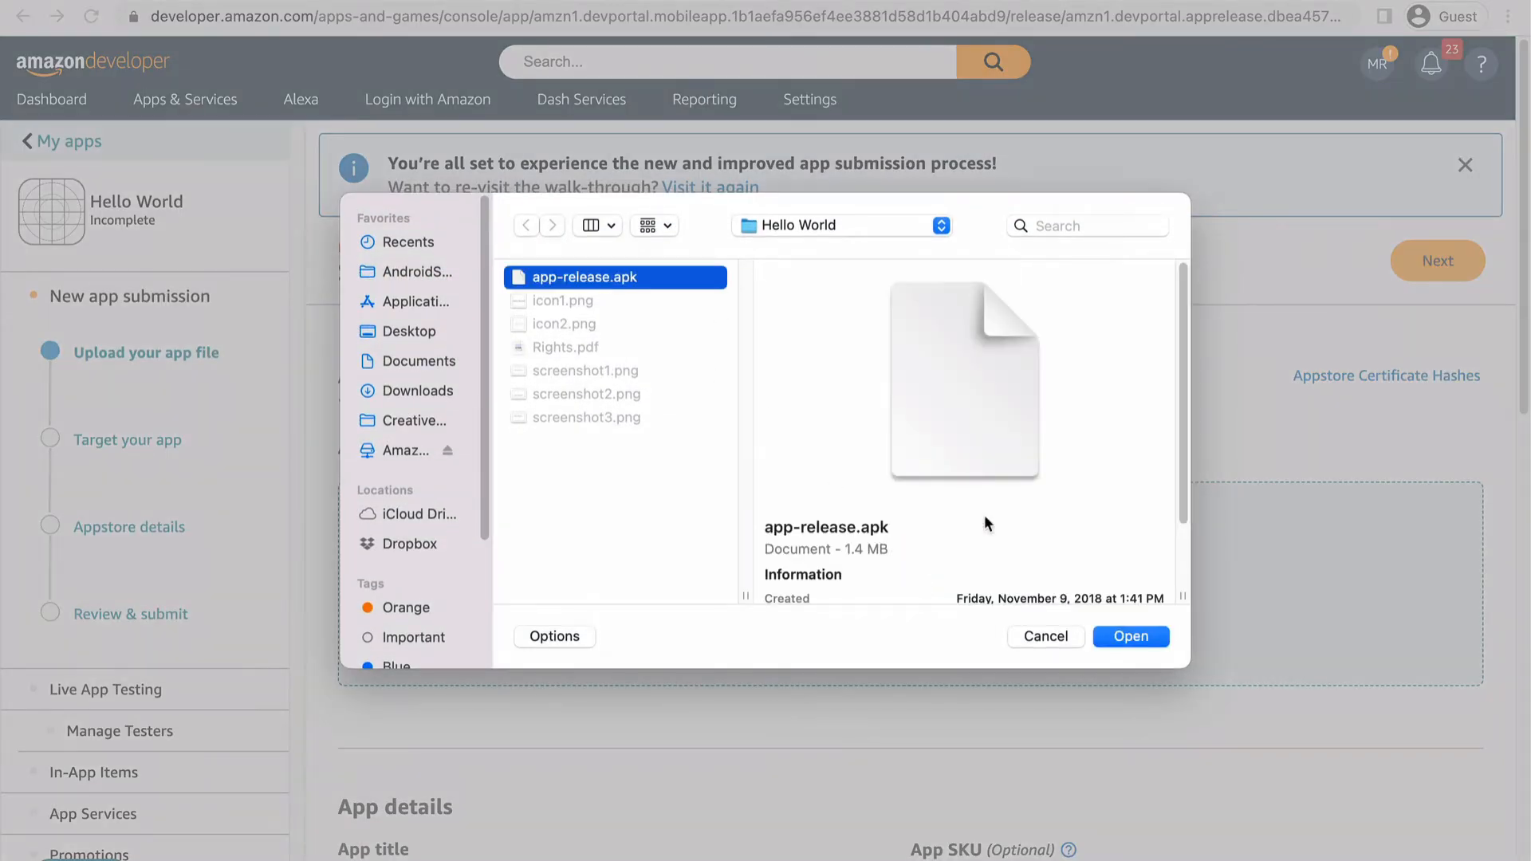
{"action": "left_click", "coordinate": [1129, 636]}
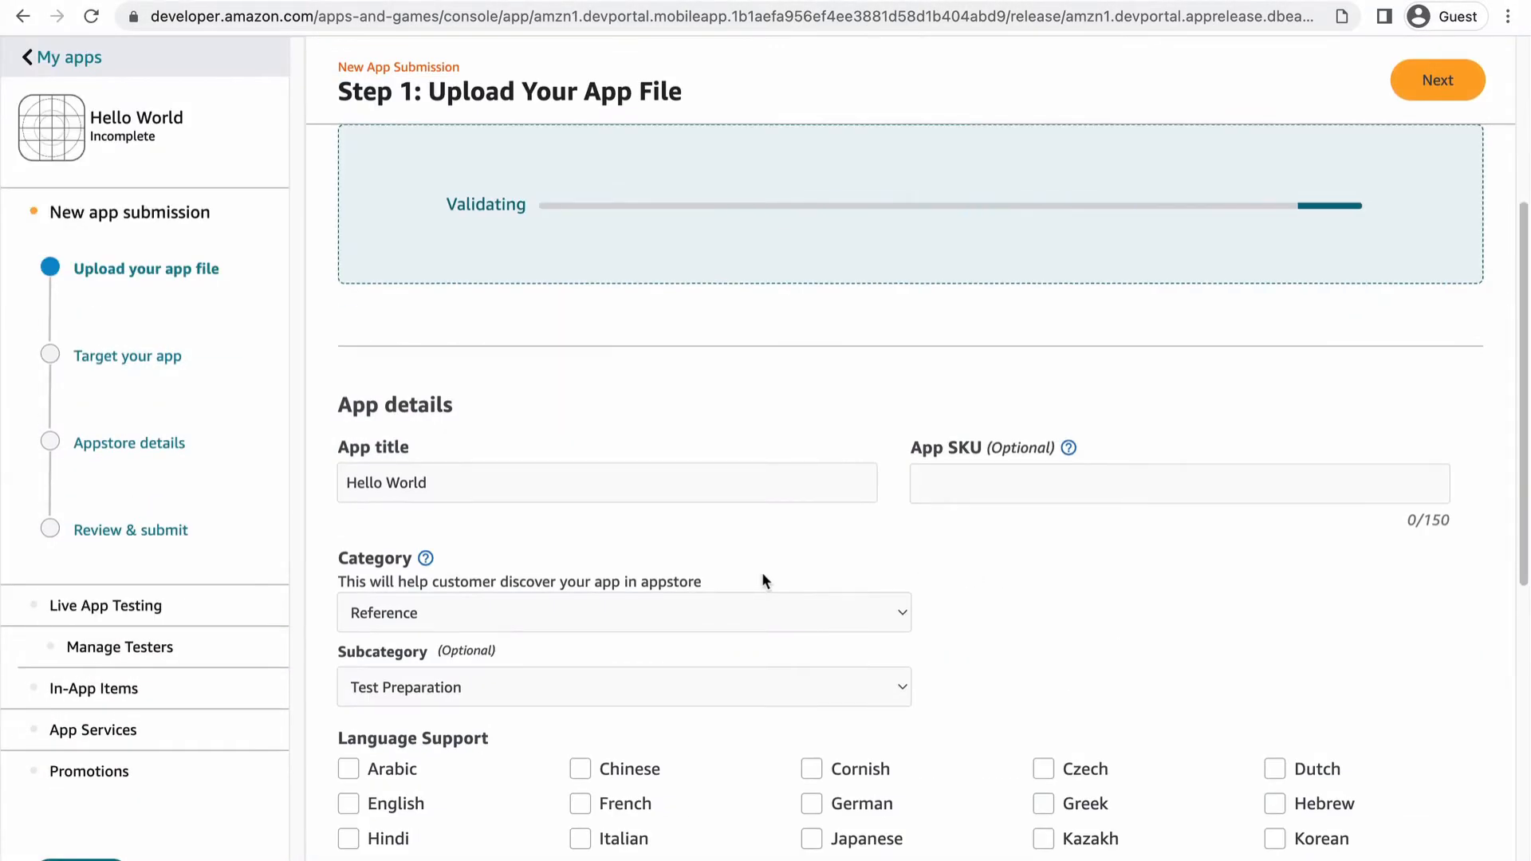
{"action": "left_click", "coordinate": [606, 482]}
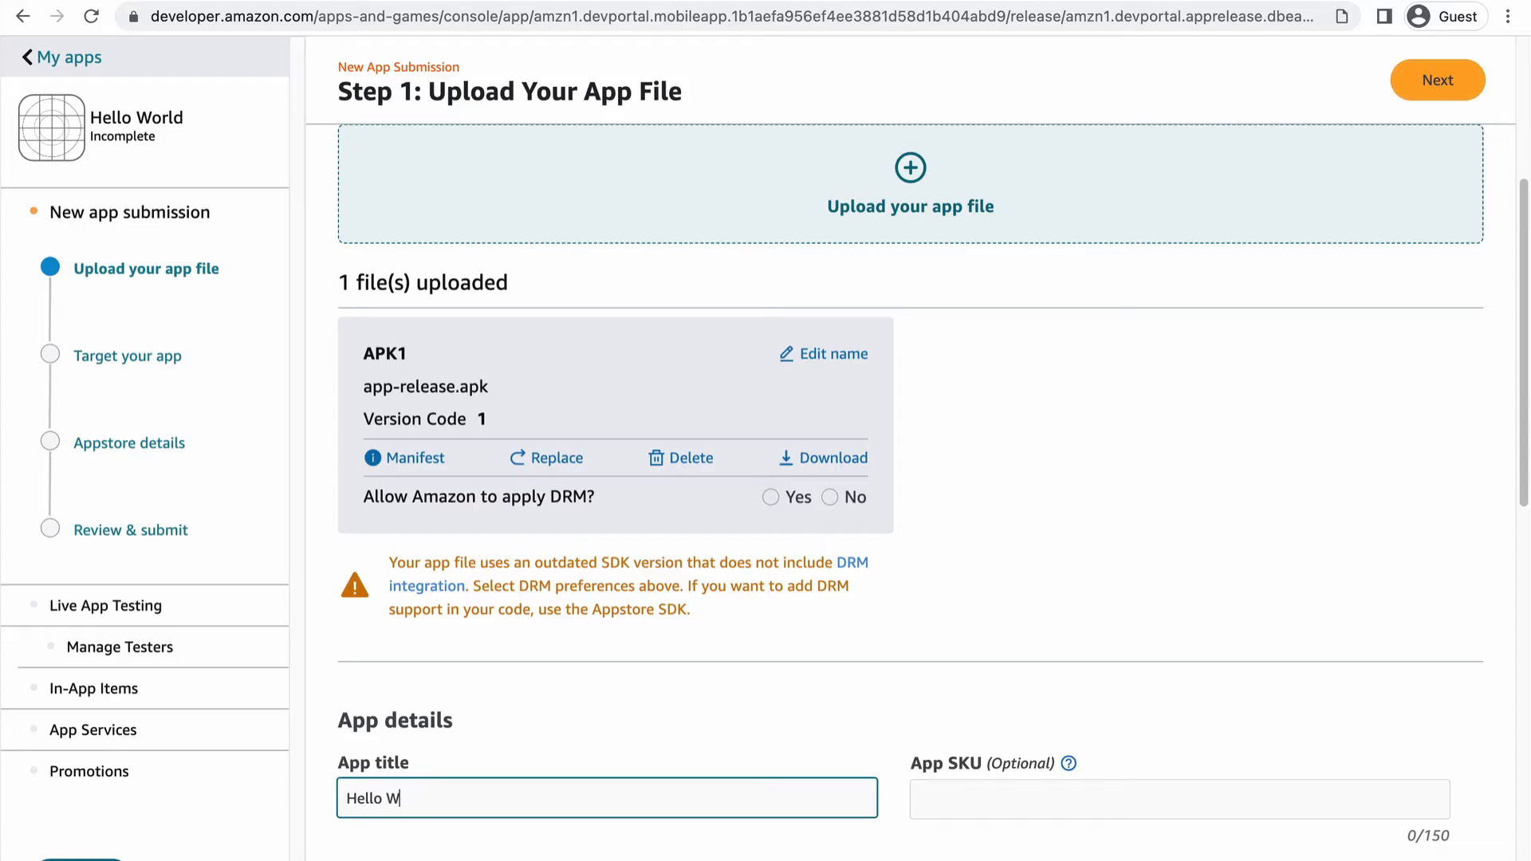
Step: Complete the title, decline Amazon DRM, add English language support, and continue to targeting
{"action": "type", "text": "orld"}
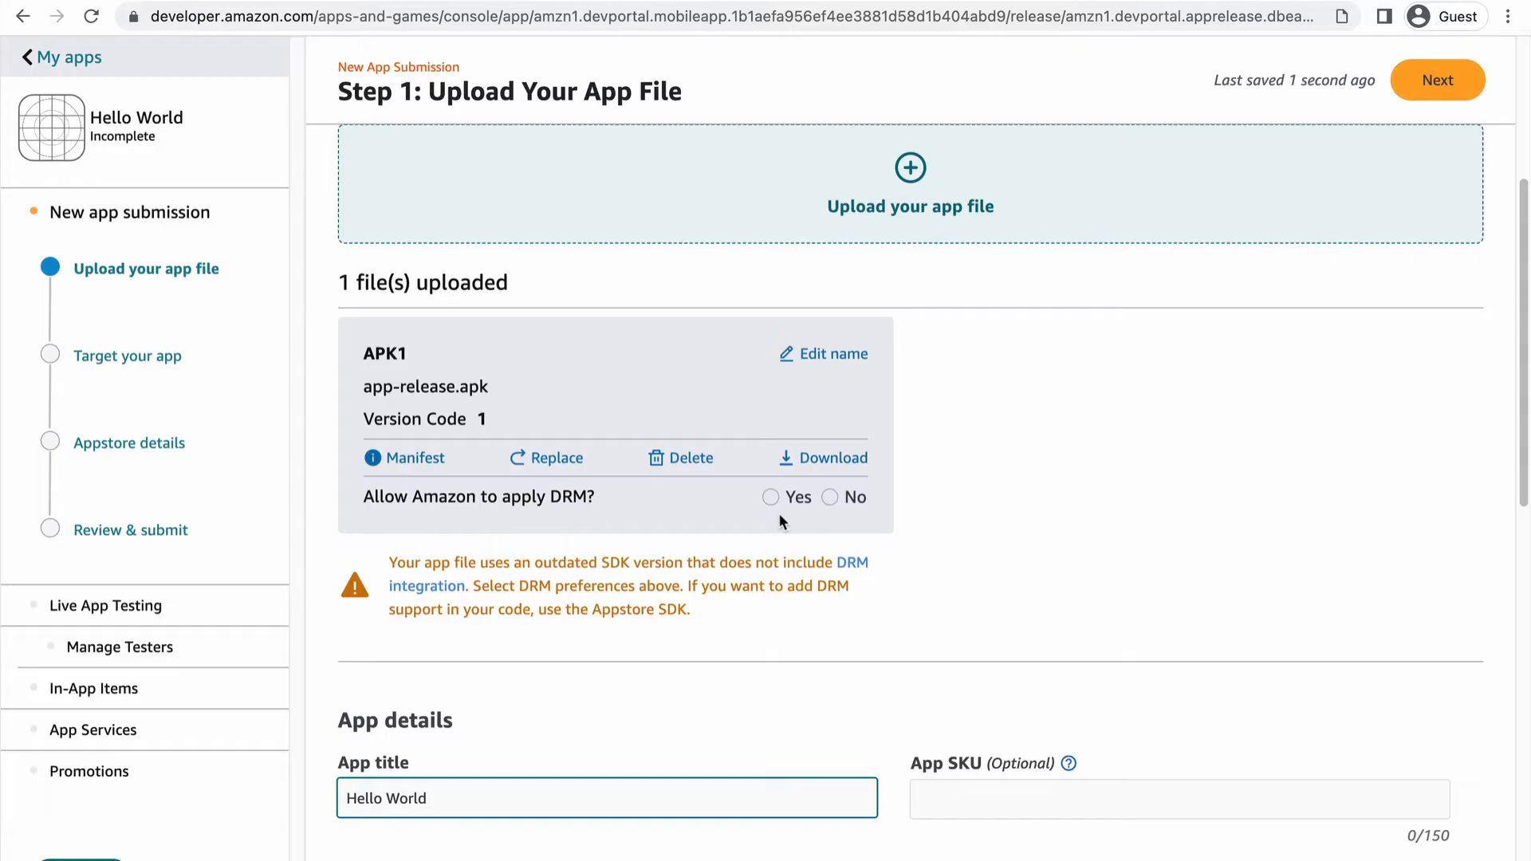
{"action": "scroll", "scroll_direction": "down", "scroll_amount": 3}
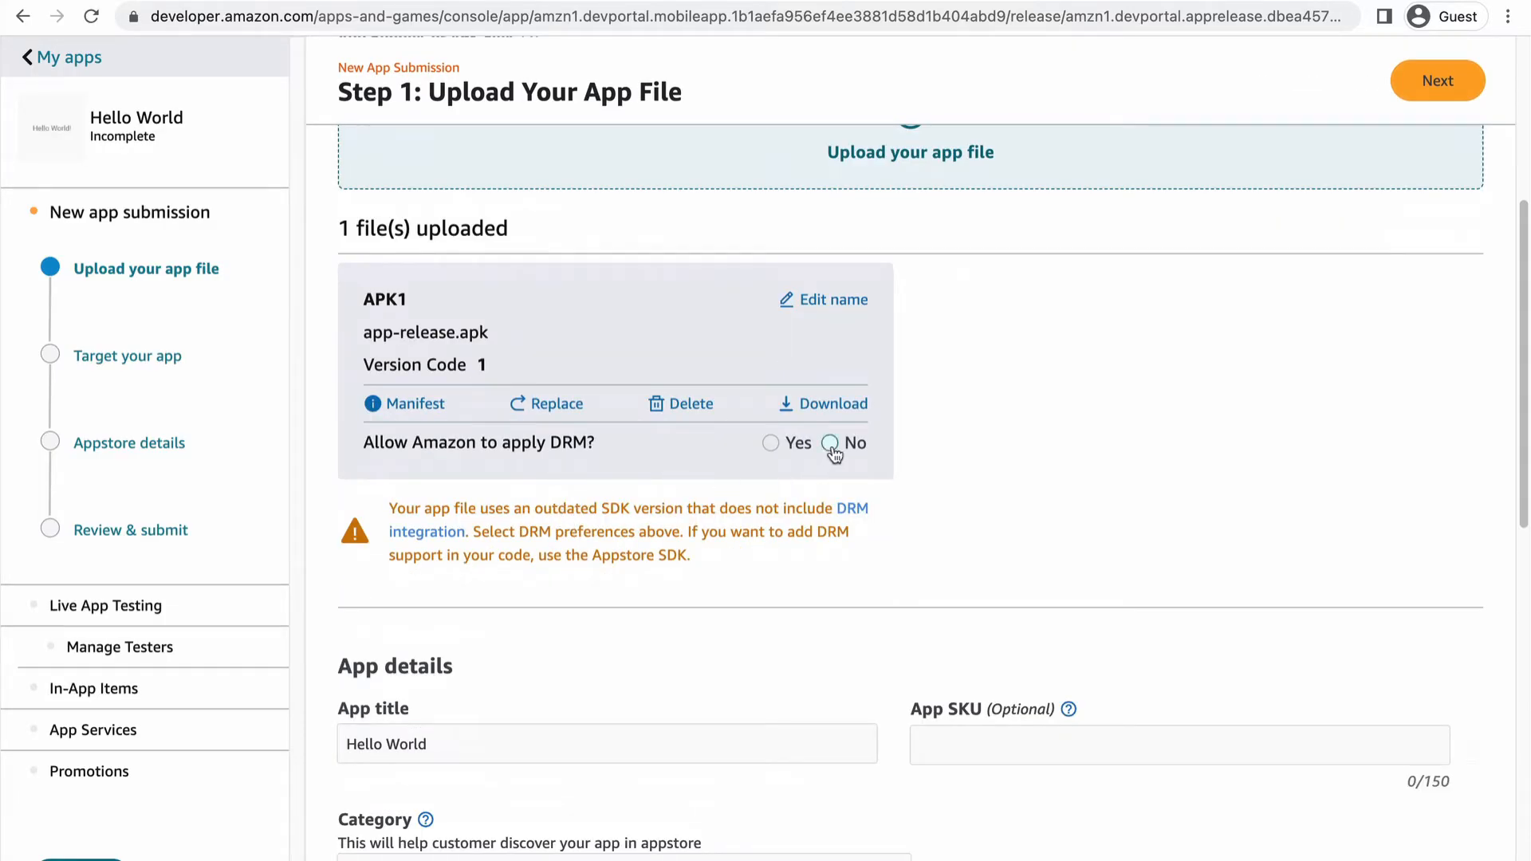
{"action": "left_click", "coordinate": [830, 442]}
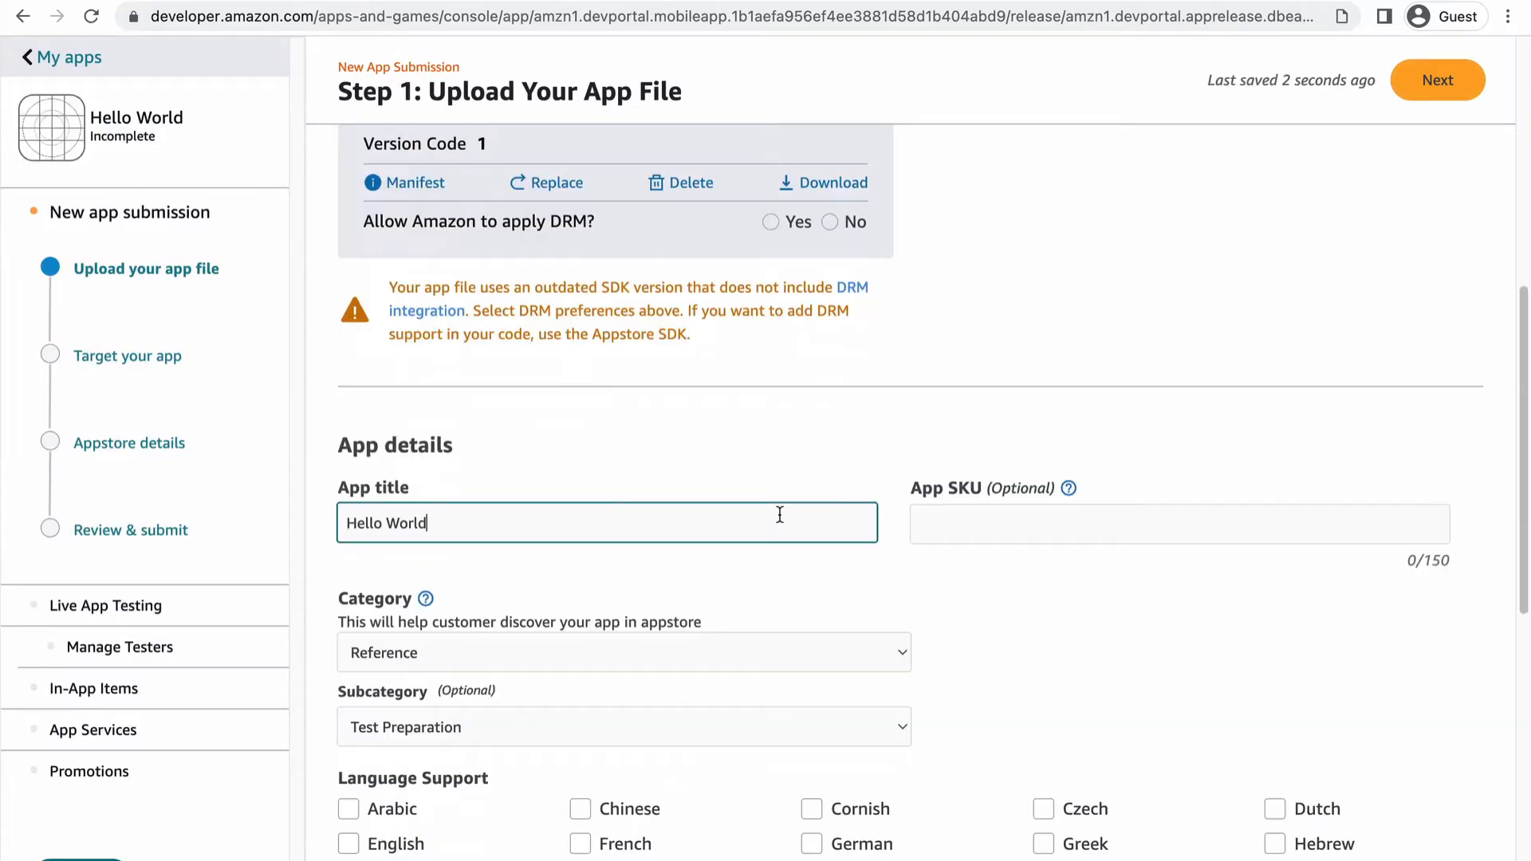
{"action": "scroll", "scroll_direction": "down", "scroll_amount": 3}
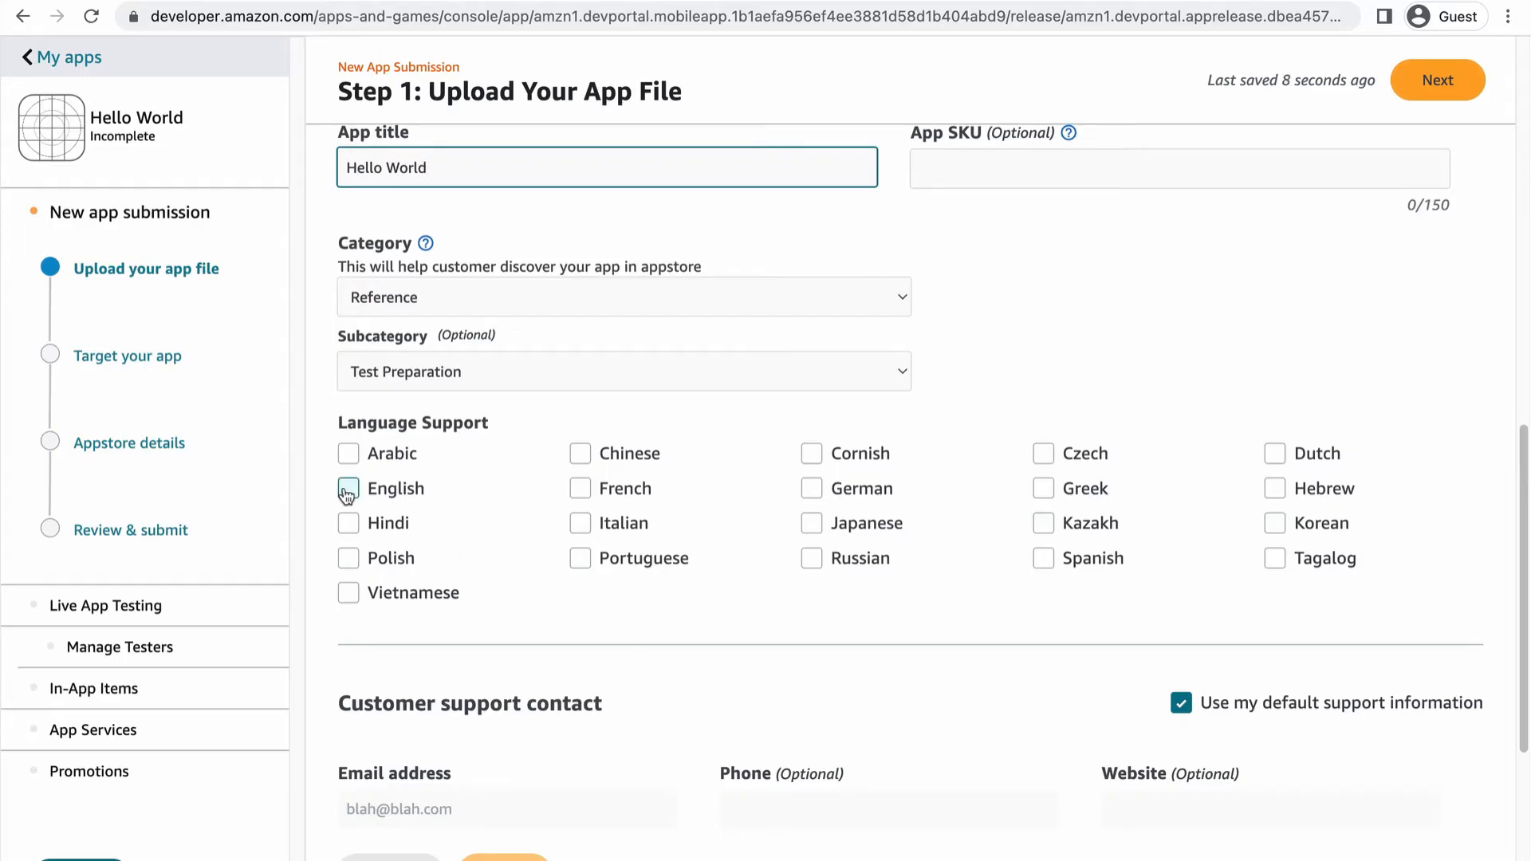
{"action": "left_click", "coordinate": [347, 488]}
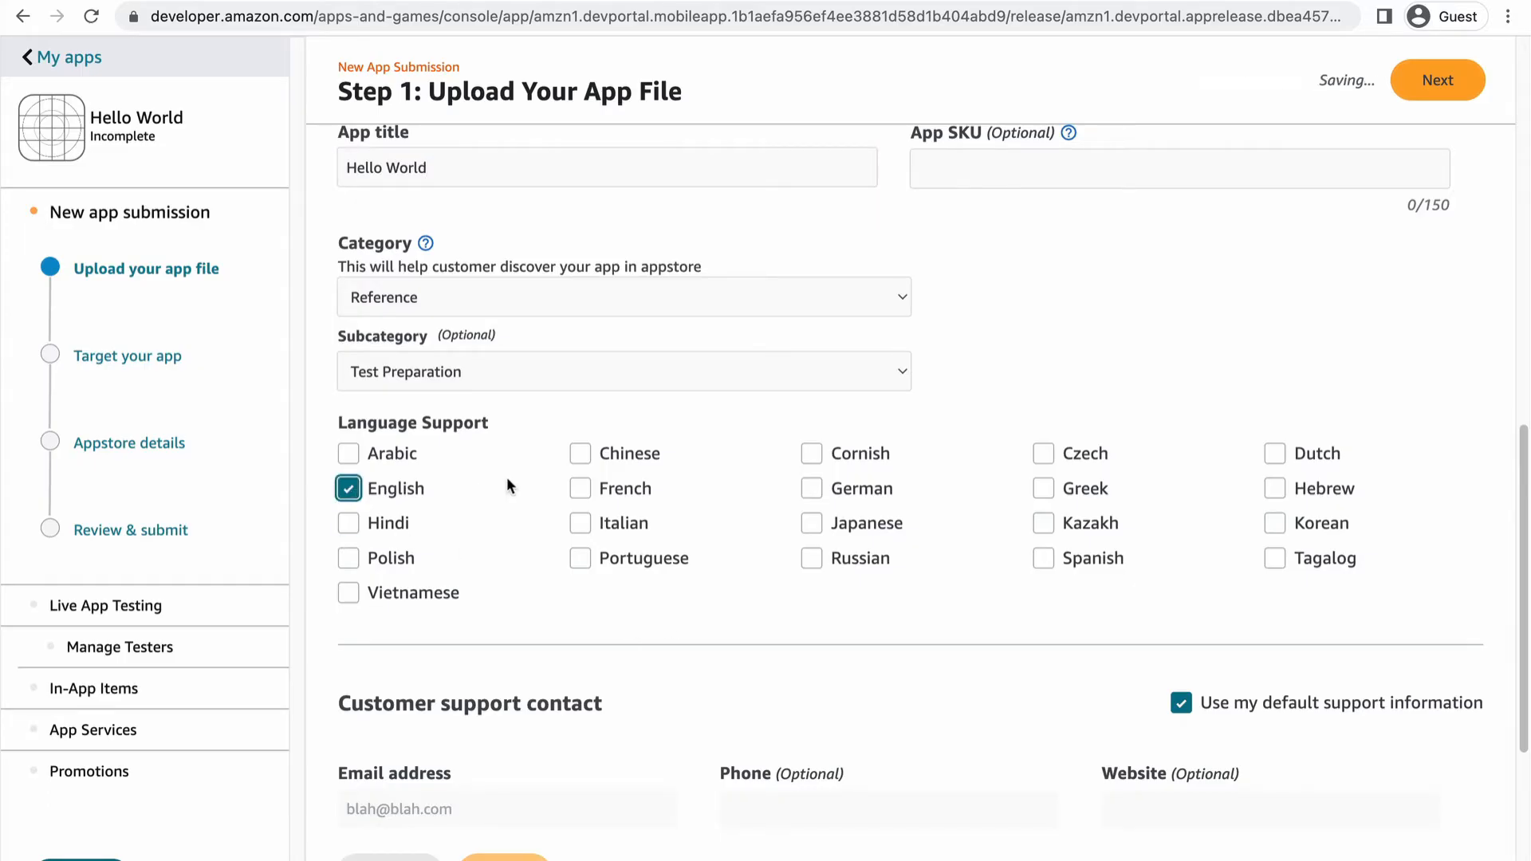
{"action": "scroll", "scroll_direction": "down", "scroll_amount": 3}
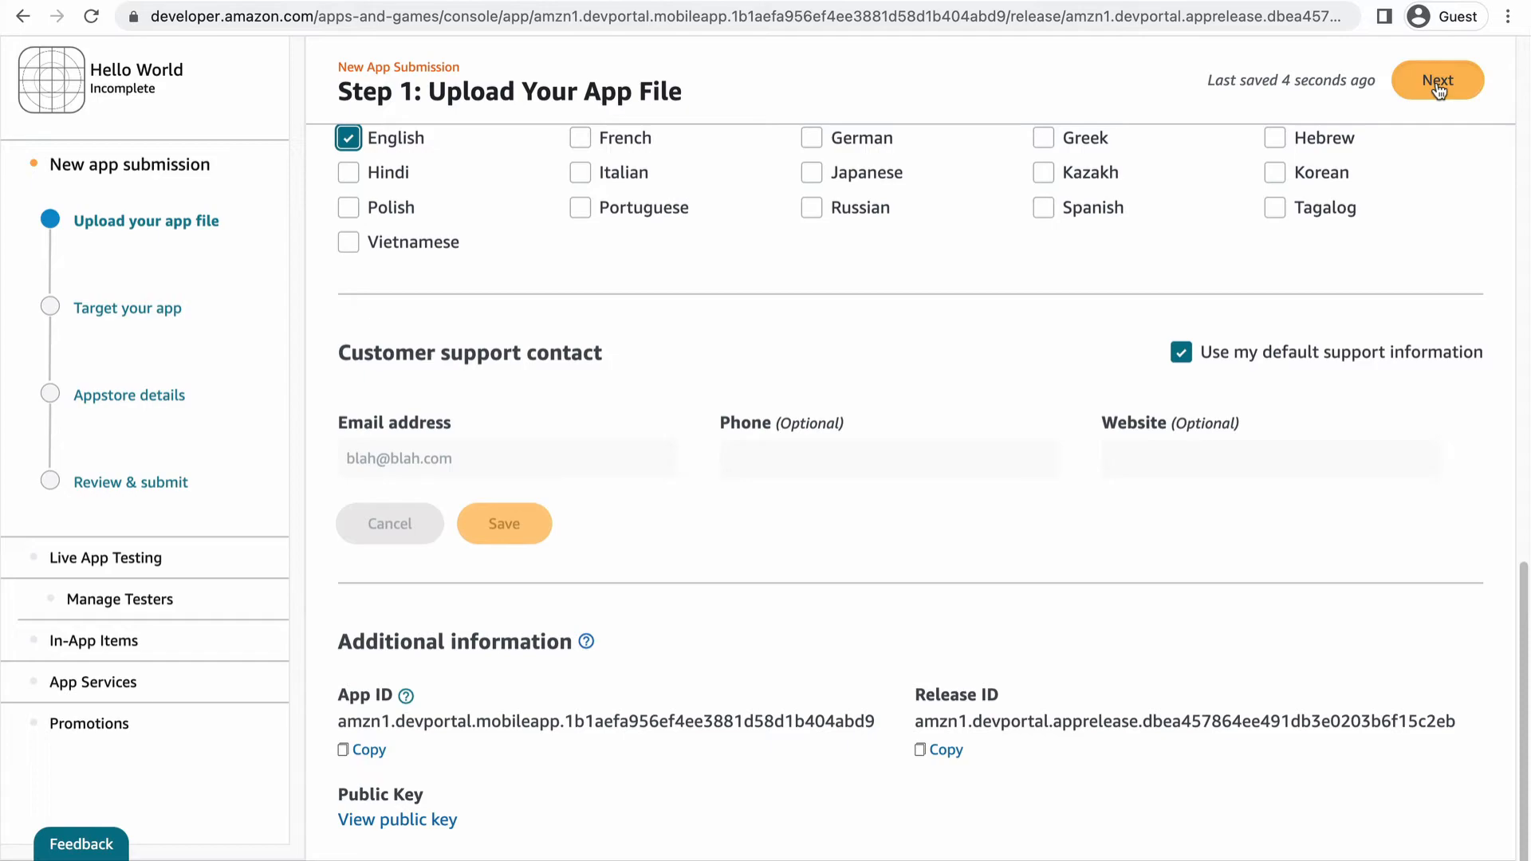
{"action": "left_click", "coordinate": [1437, 80]}
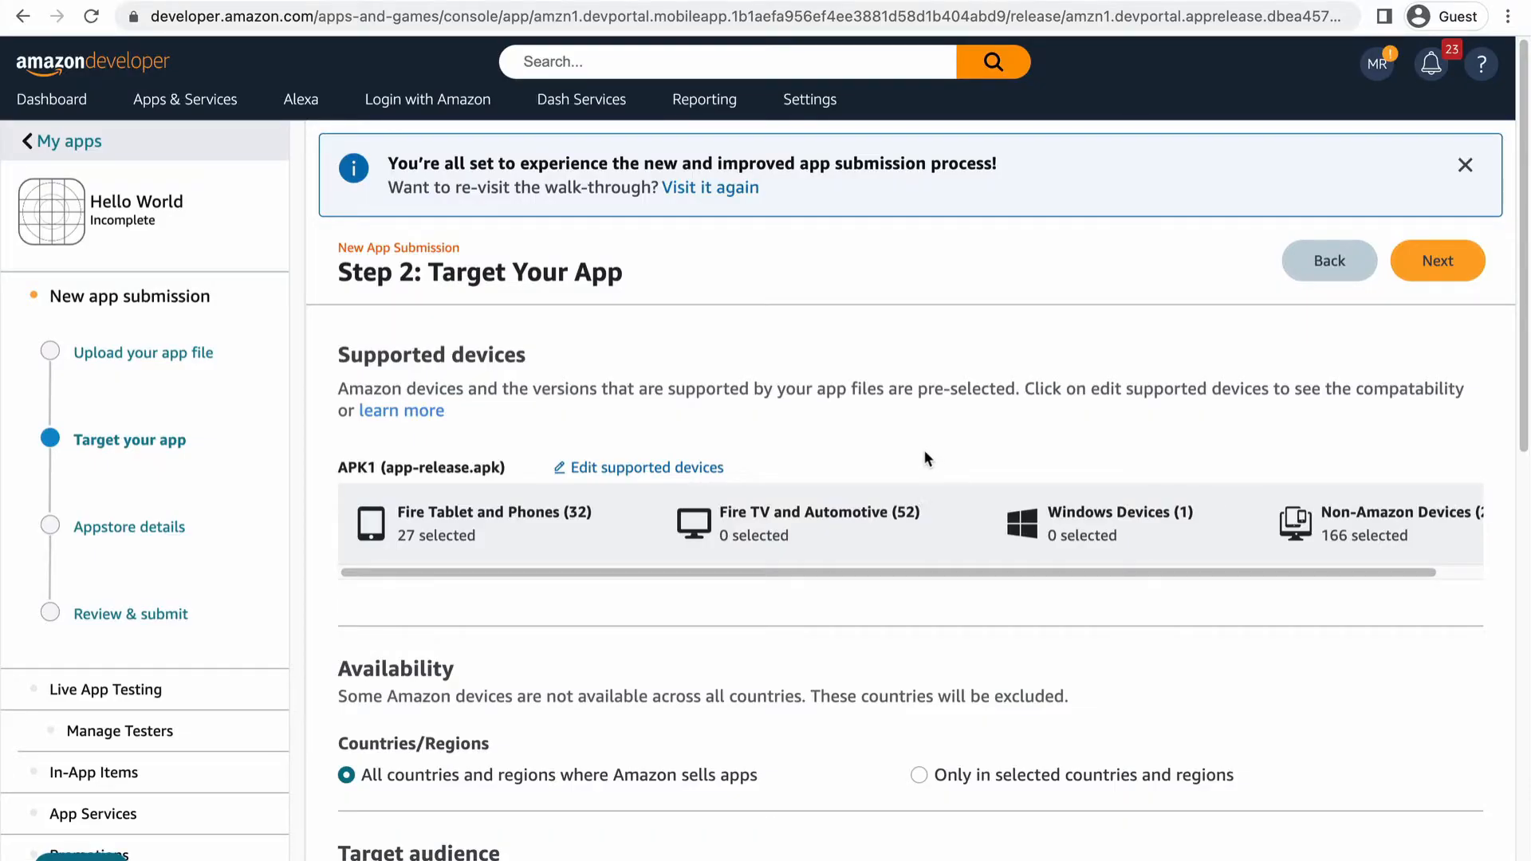
{"action": "mouse_move", "coordinate": [881, 427]}
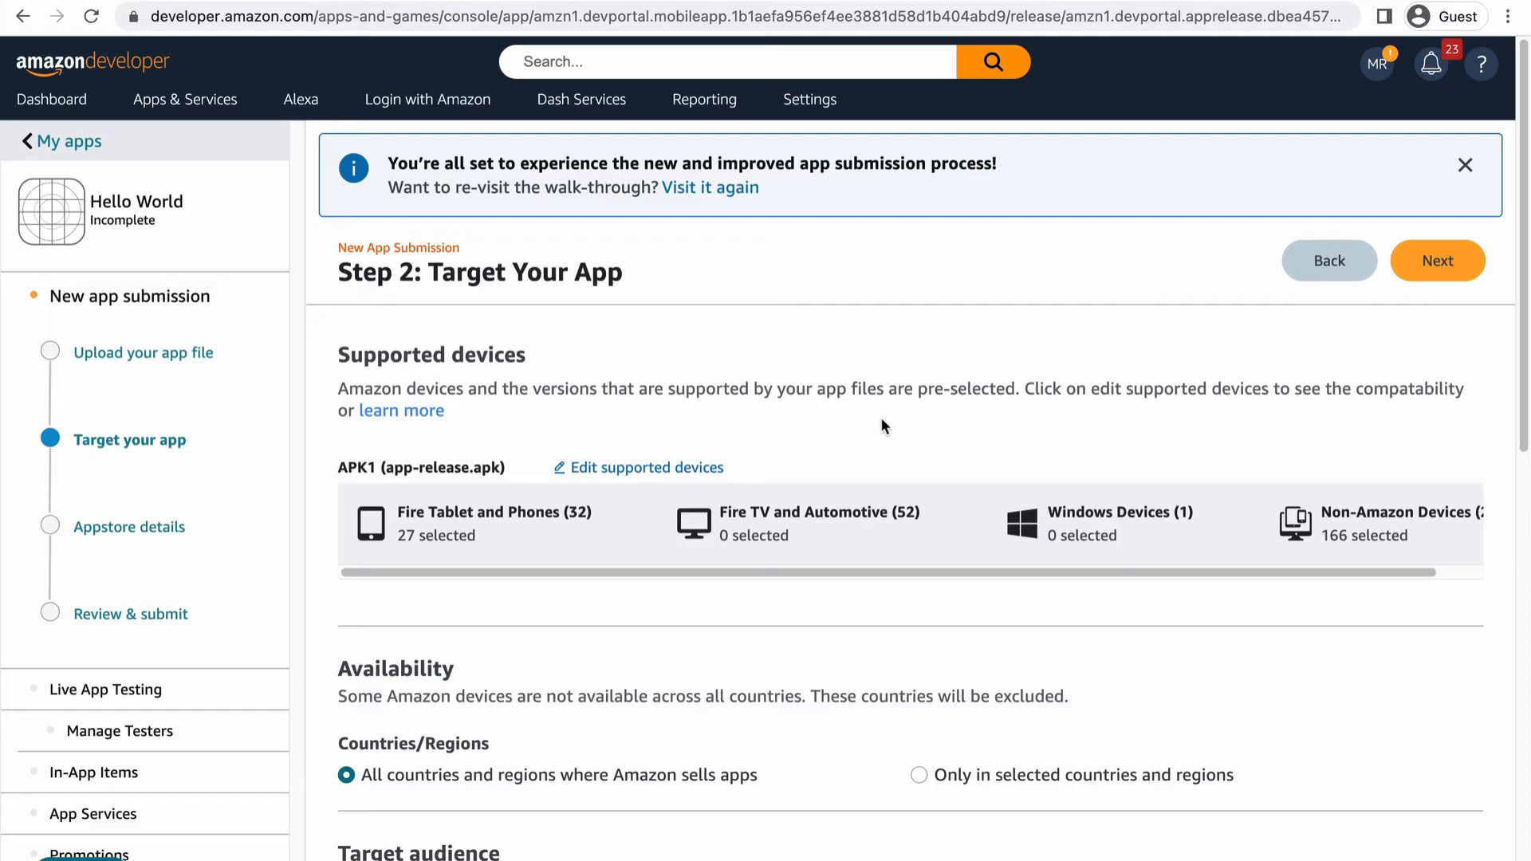
{"action": "mouse_move", "coordinate": [788, 386]}
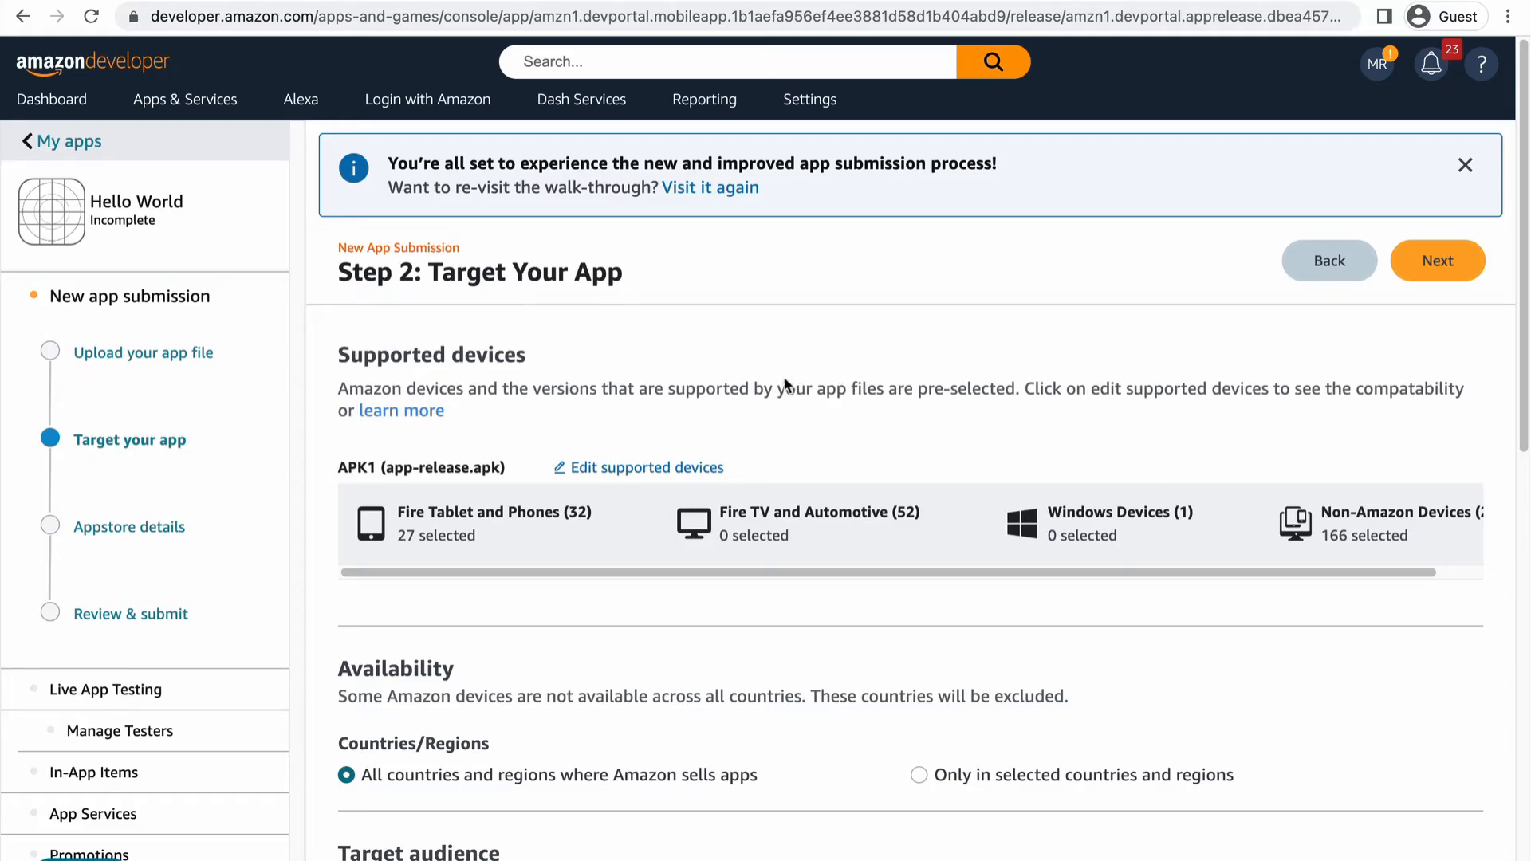
{"action": "mouse_move", "coordinate": [761, 402]}
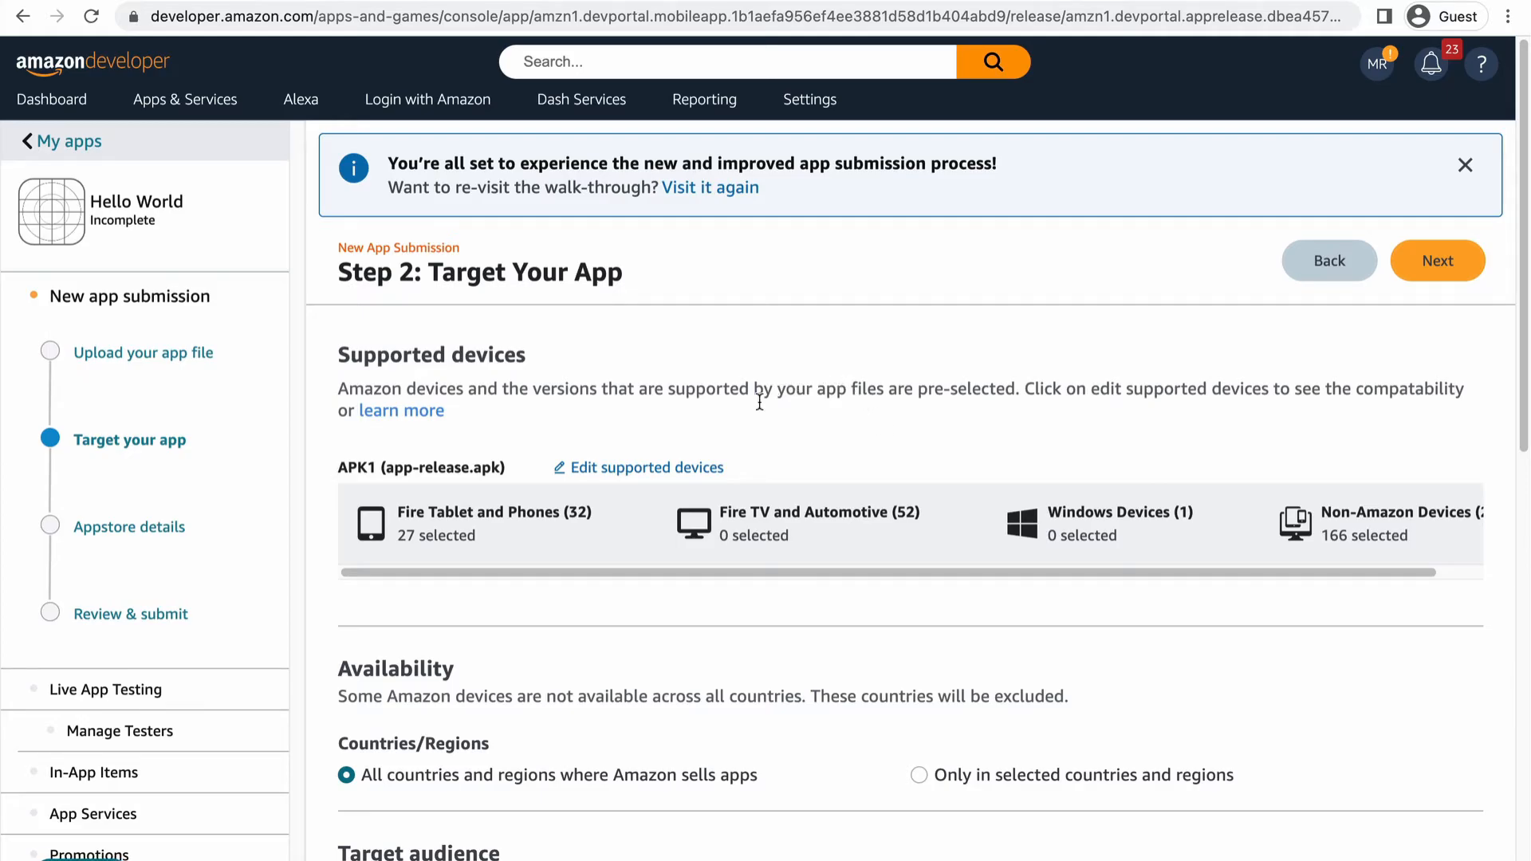
{"action": "mouse_move", "coordinate": [660, 475]}
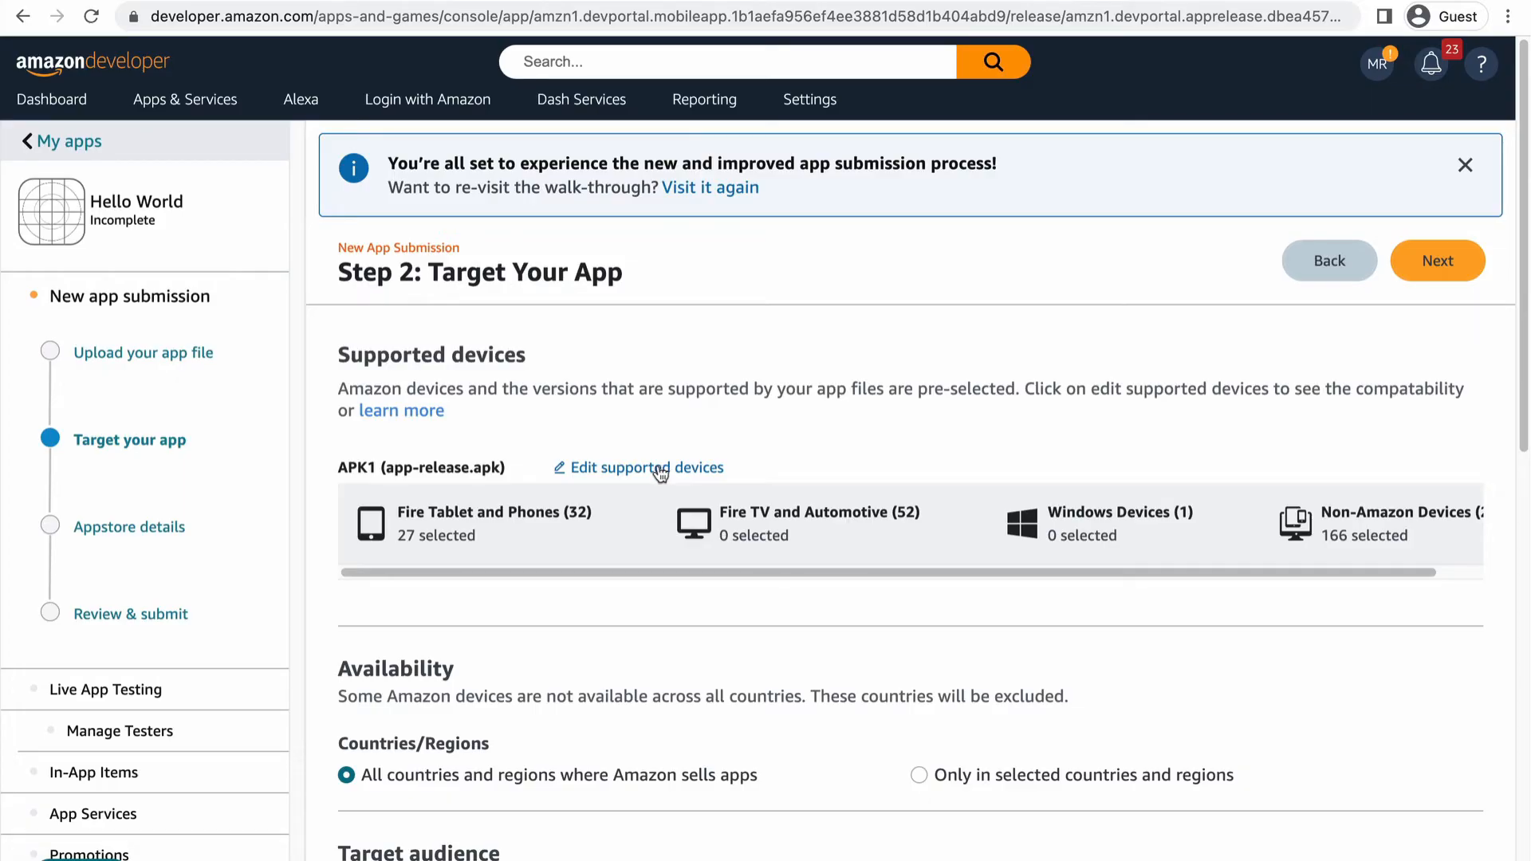
{"action": "mouse_move", "coordinate": [638, 467]}
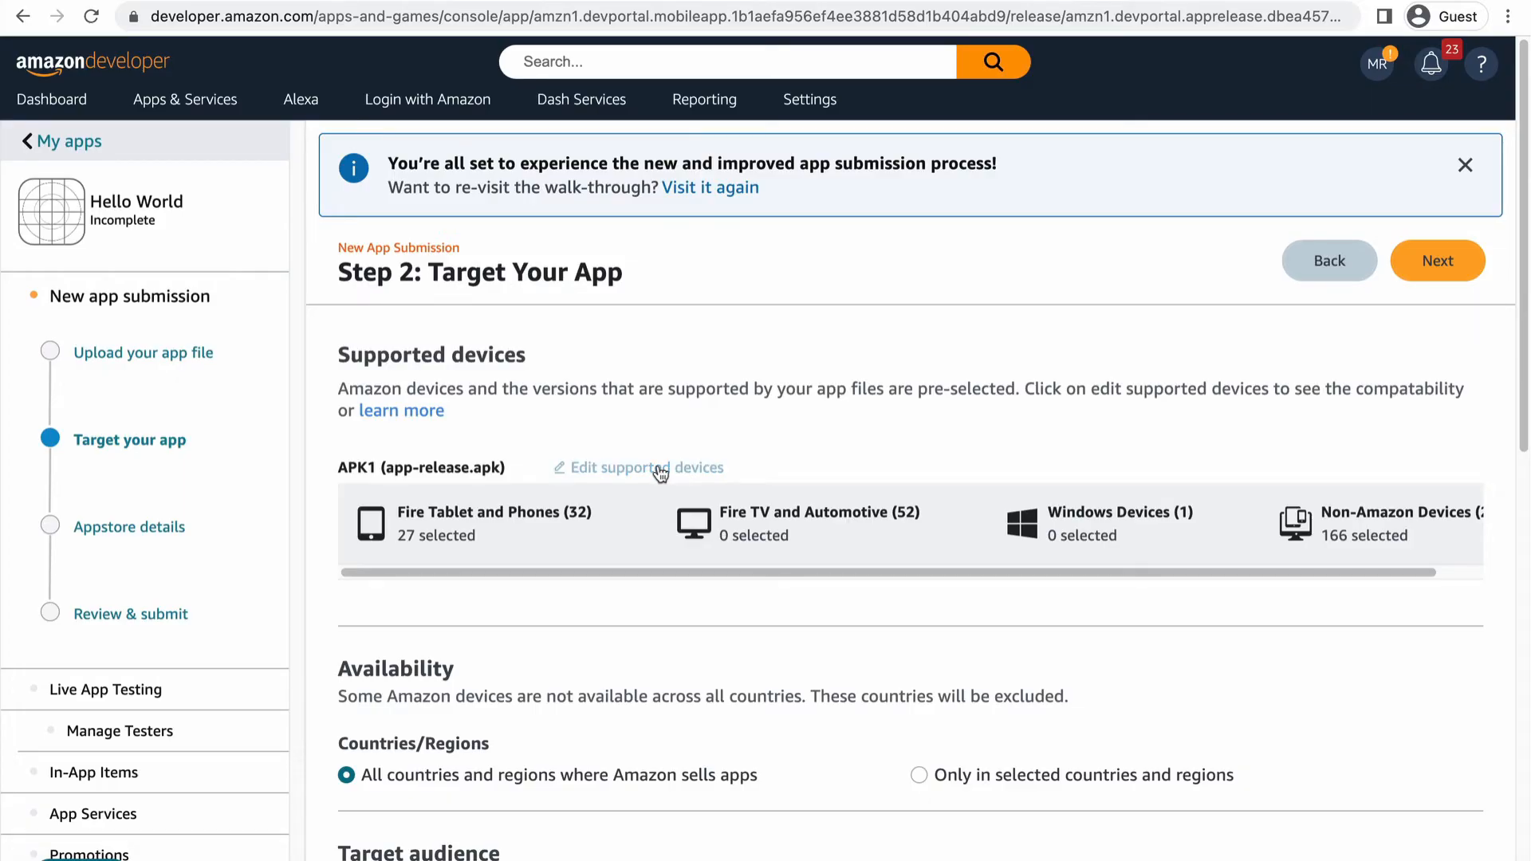
Step: Bring up the Supported devices editor on Step 2: Target Your App
{"action": "left_click", "coordinate": [638, 467]}
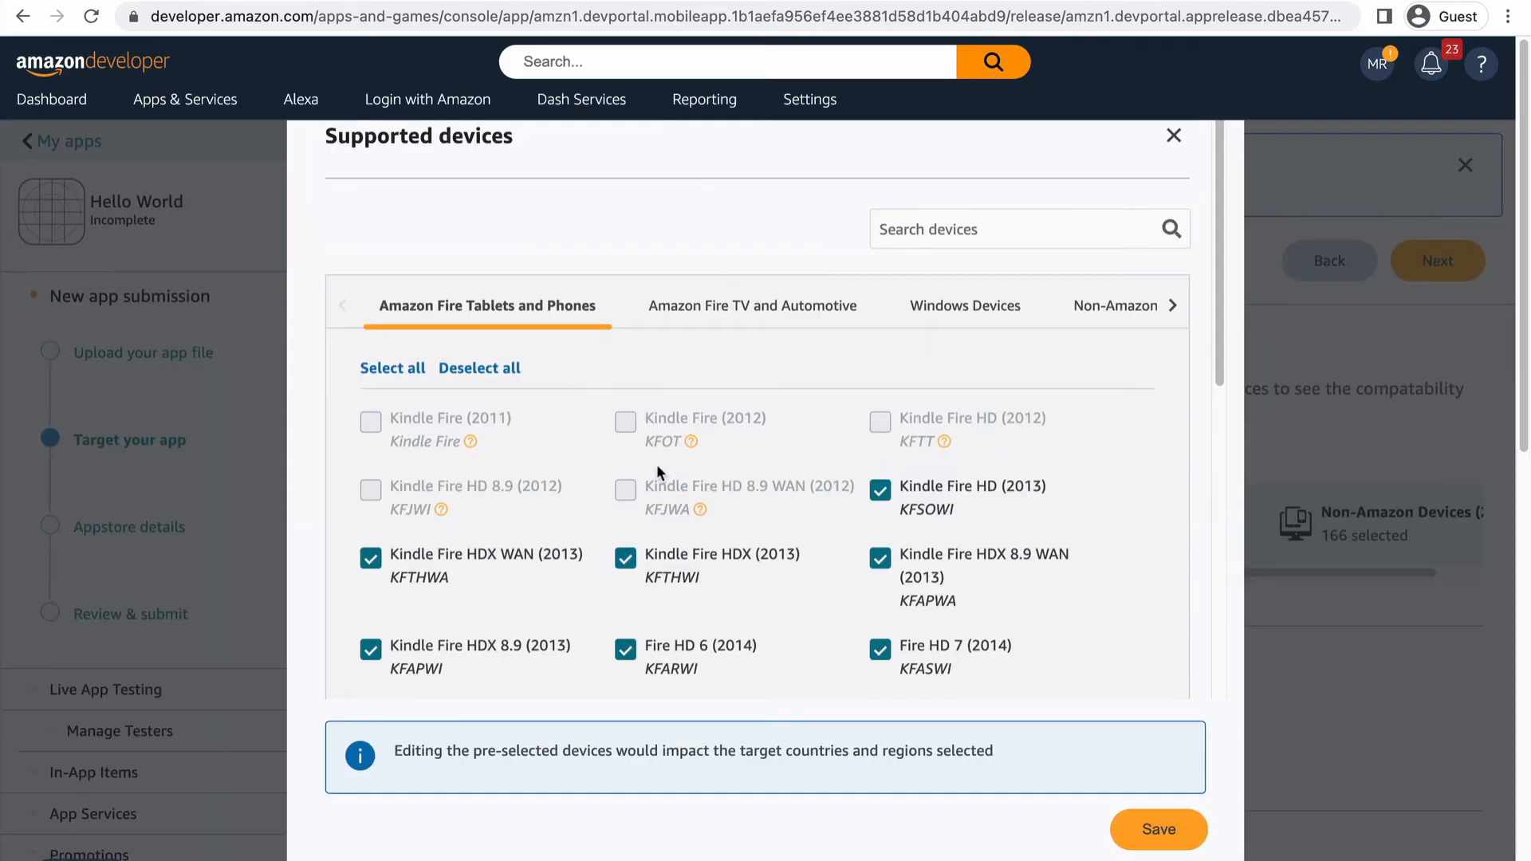
Step: Disable non-Amazon devices and save, then expand the Antarctica region's countries
{"action": "scroll", "scroll_direction": "down", "scroll_amount": 3}
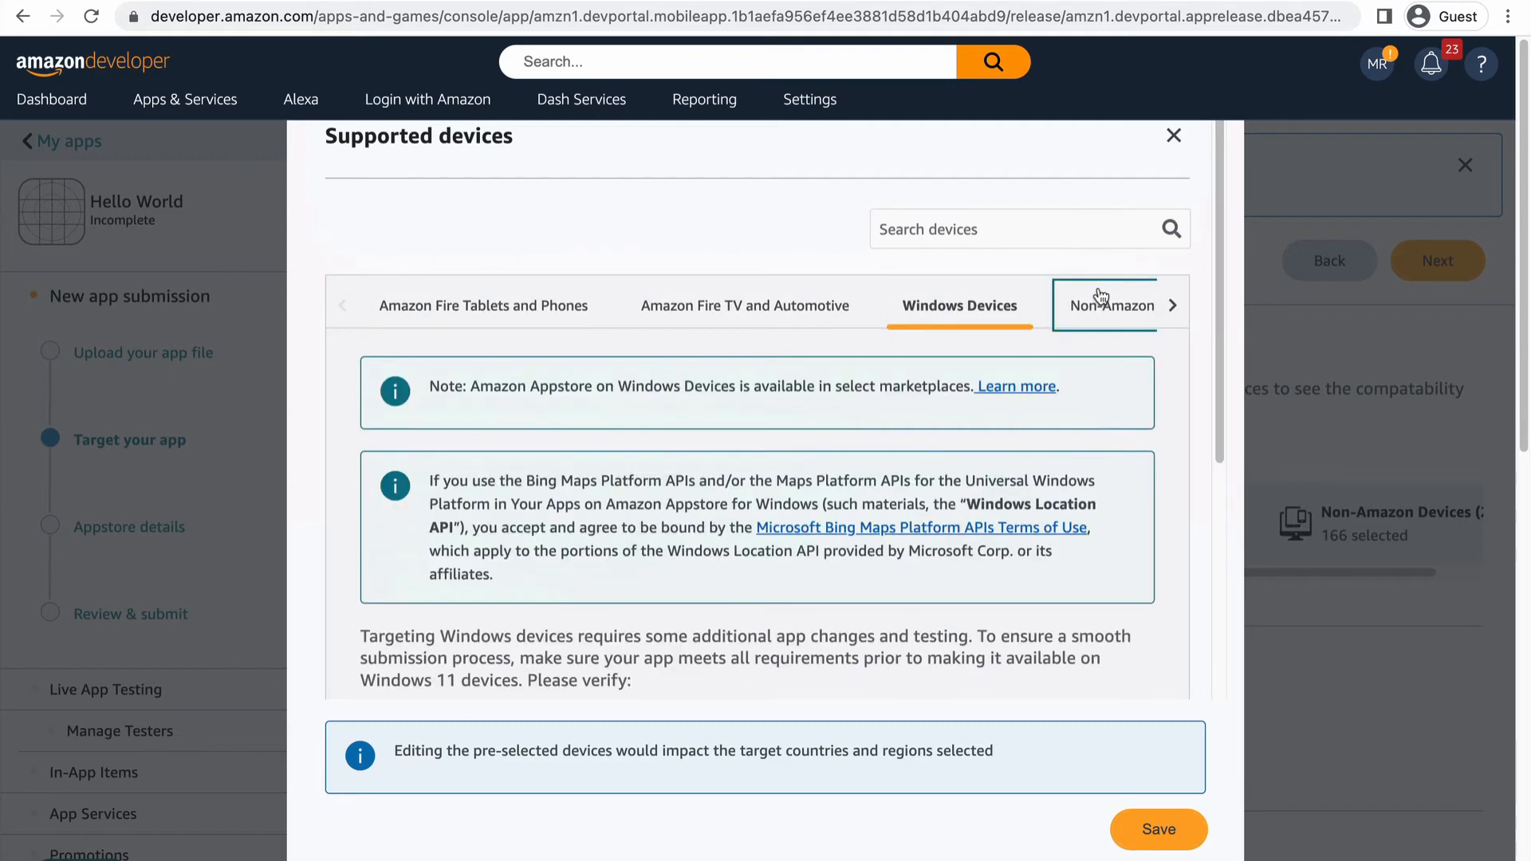
{"action": "left_click", "coordinate": [1110, 306]}
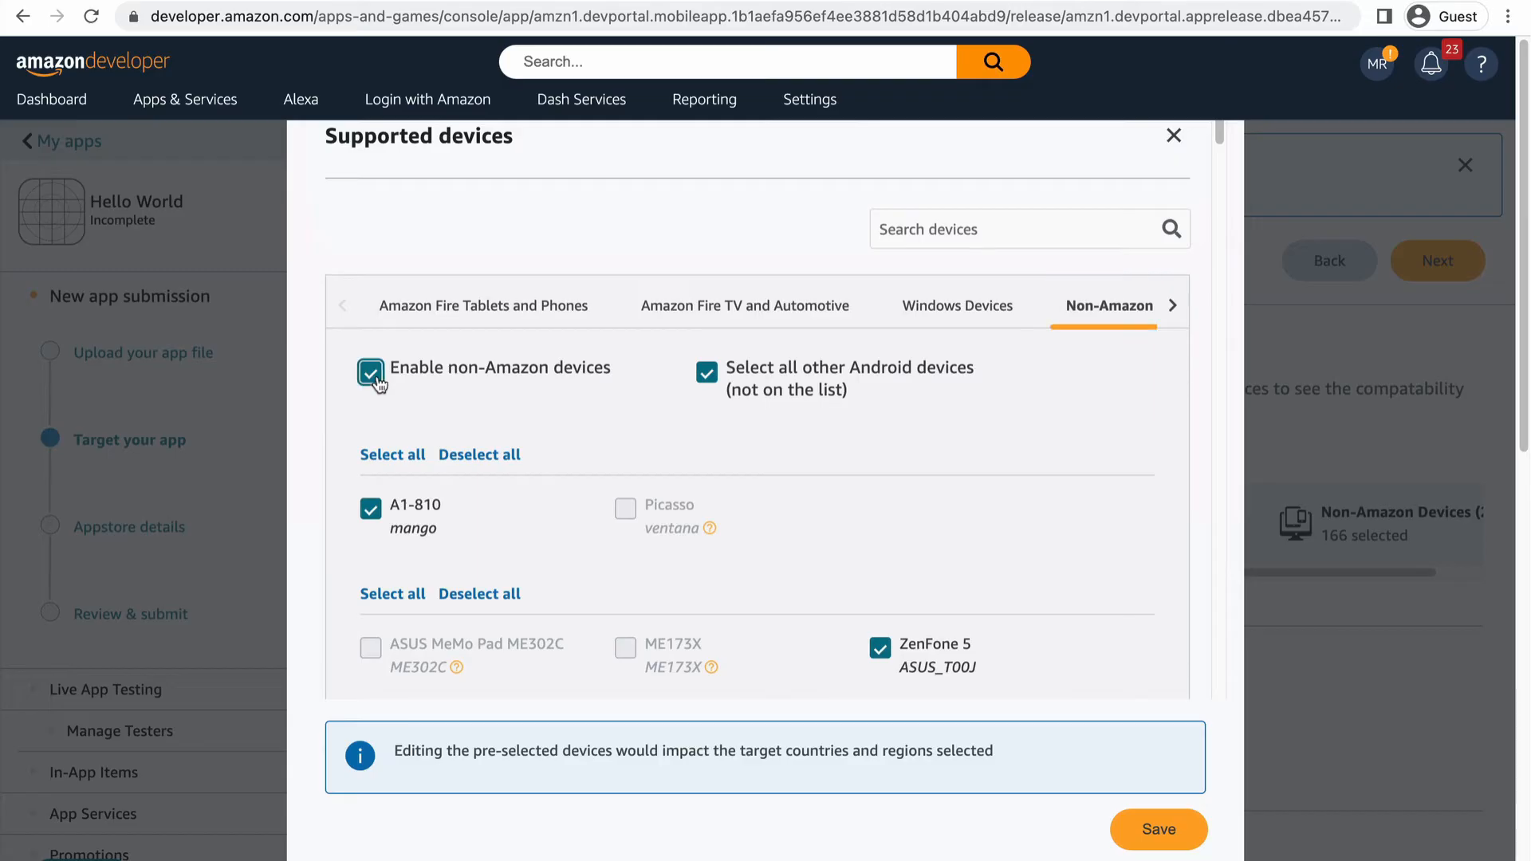
{"action": "left_click", "coordinate": [370, 371]}
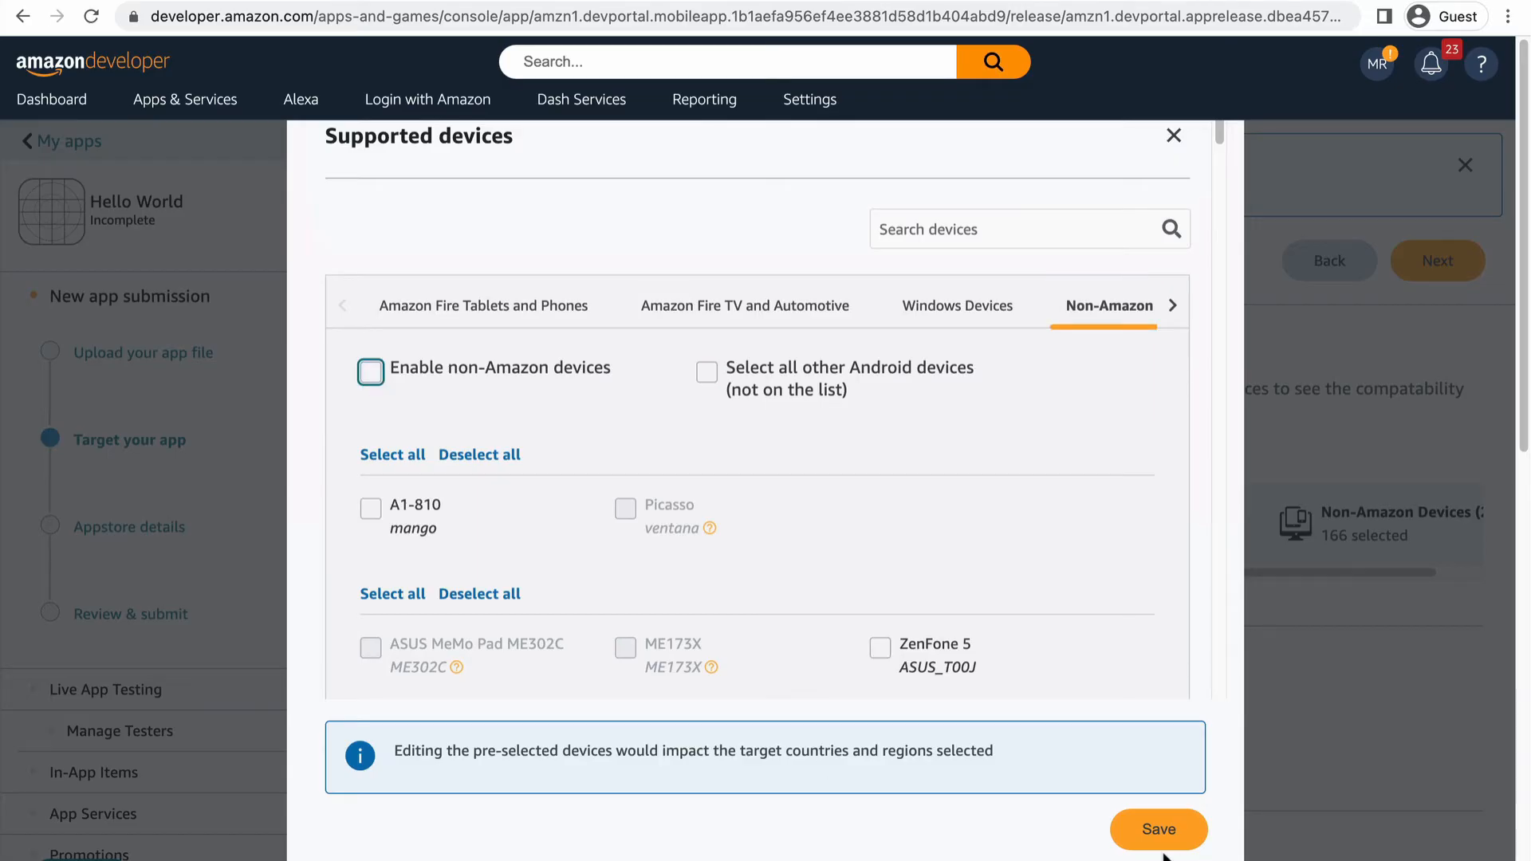
{"action": "left_click", "coordinate": [1158, 829]}
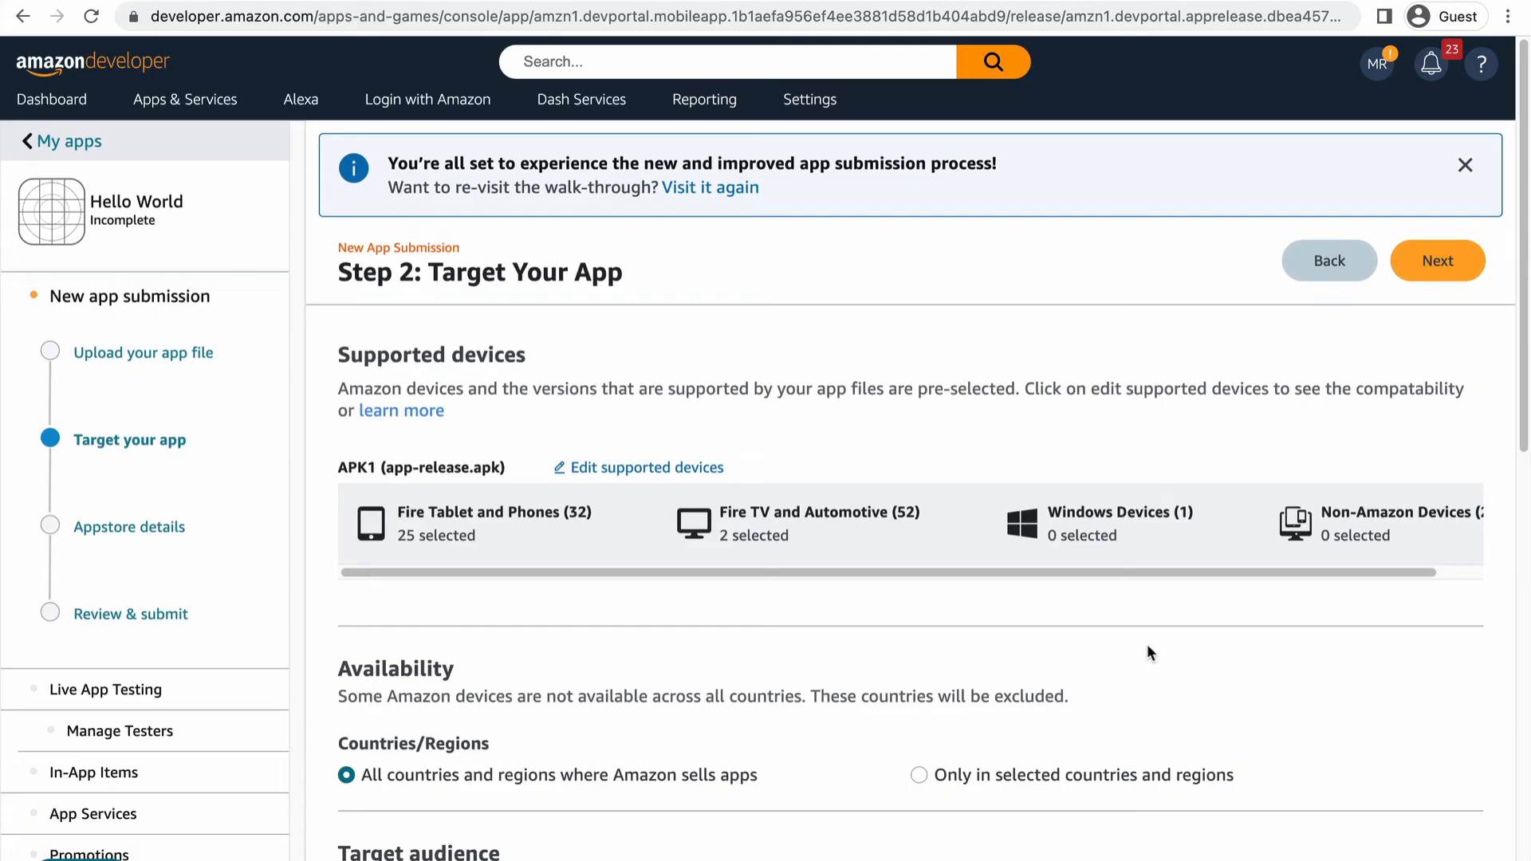
{"action": "left_click", "coordinate": [918, 293]}
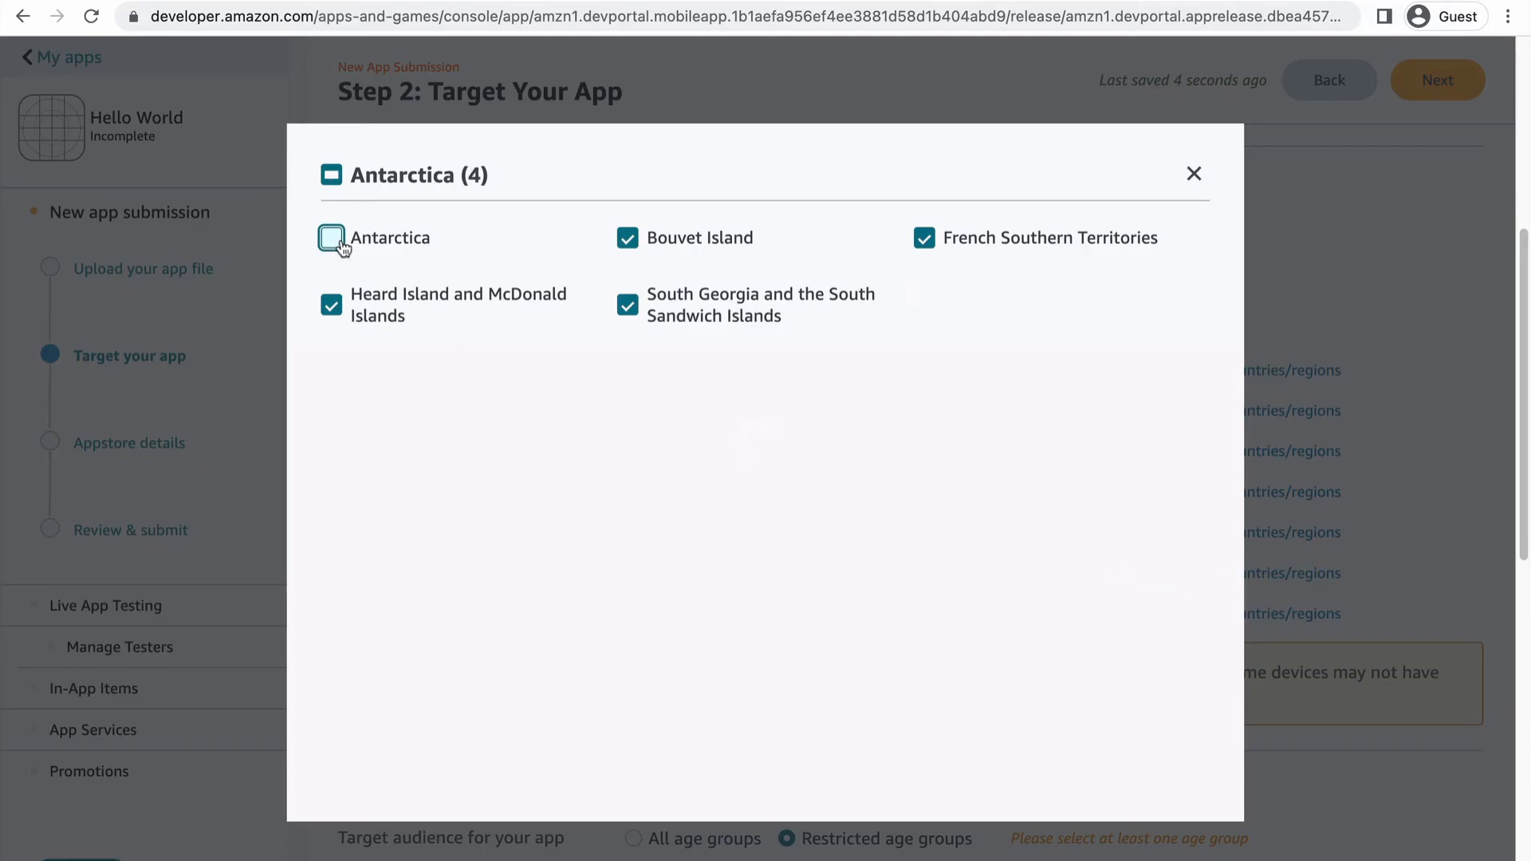
Step: Uncheck Antarctica from the available countries and close the list
{"action": "left_click", "coordinate": [332, 238]}
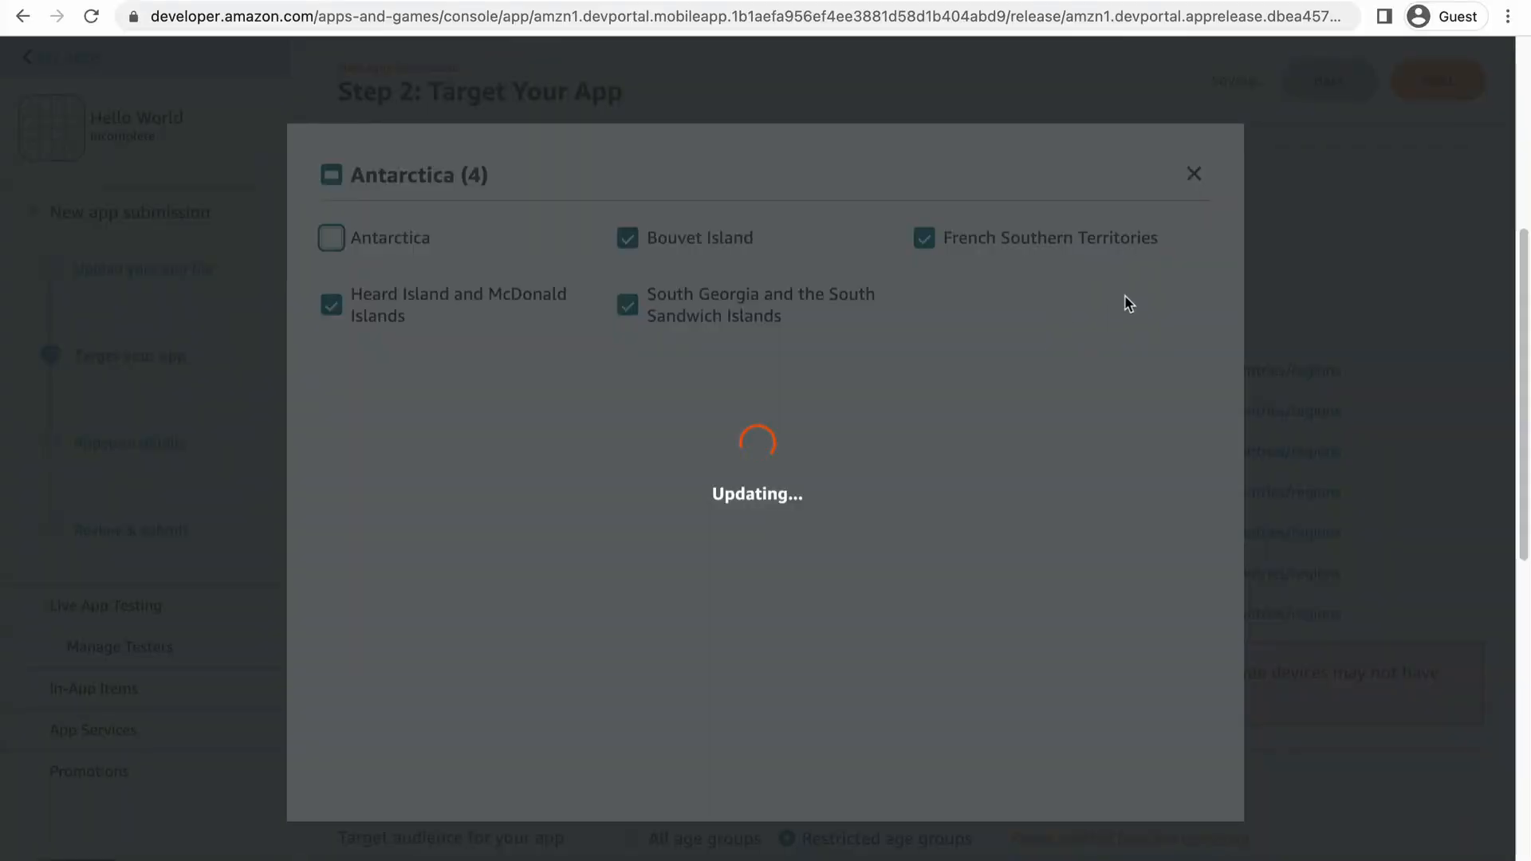
{"action": "left_click", "coordinate": [1193, 174]}
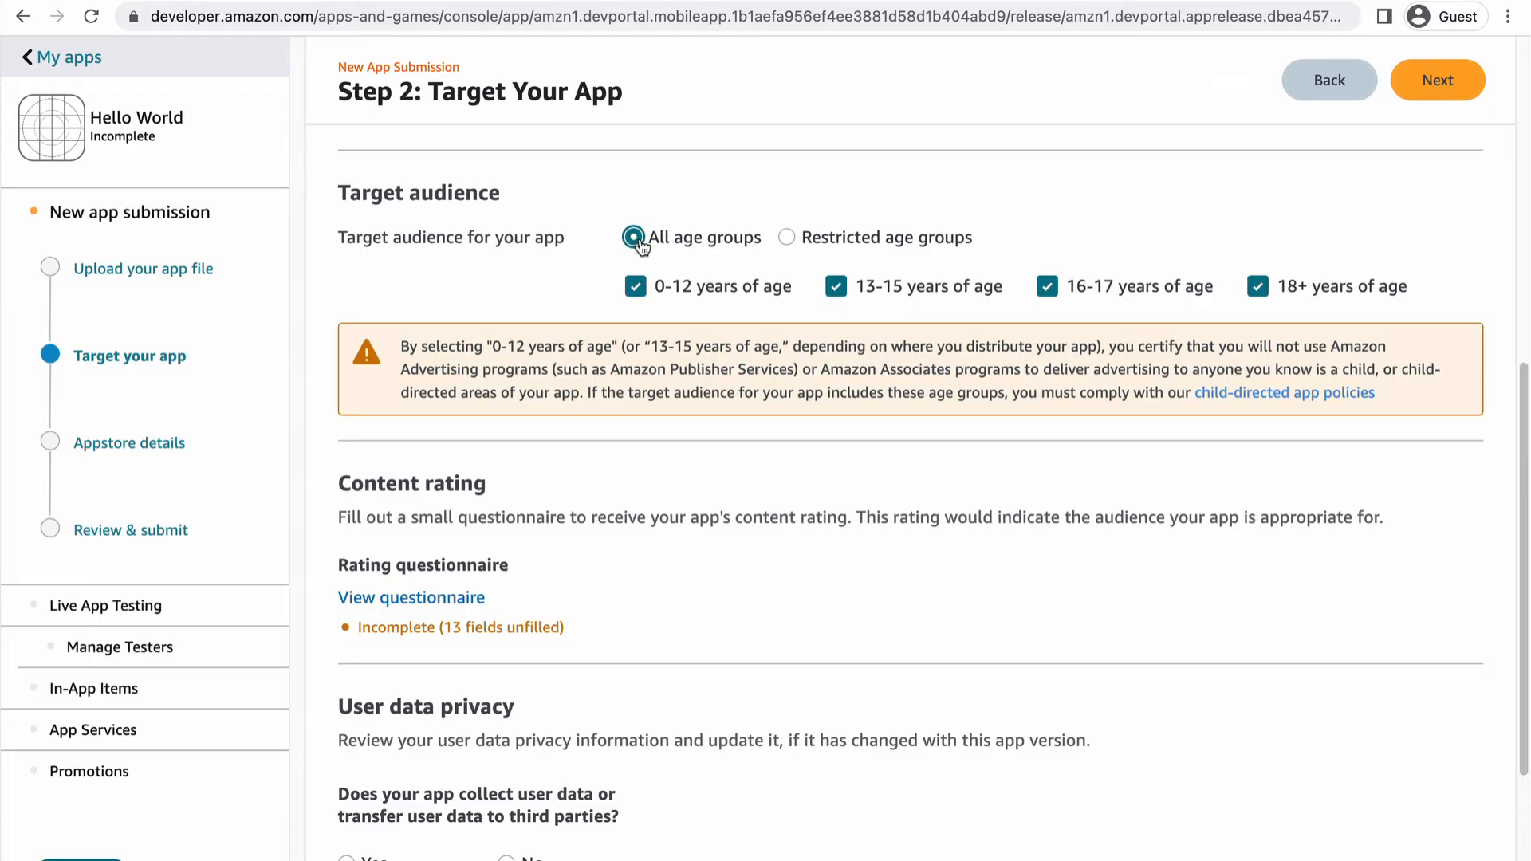
Step: Restrict the target audience to age groups 16-17 and 18+, without 13-15
{"action": "left_click", "coordinate": [786, 237]}
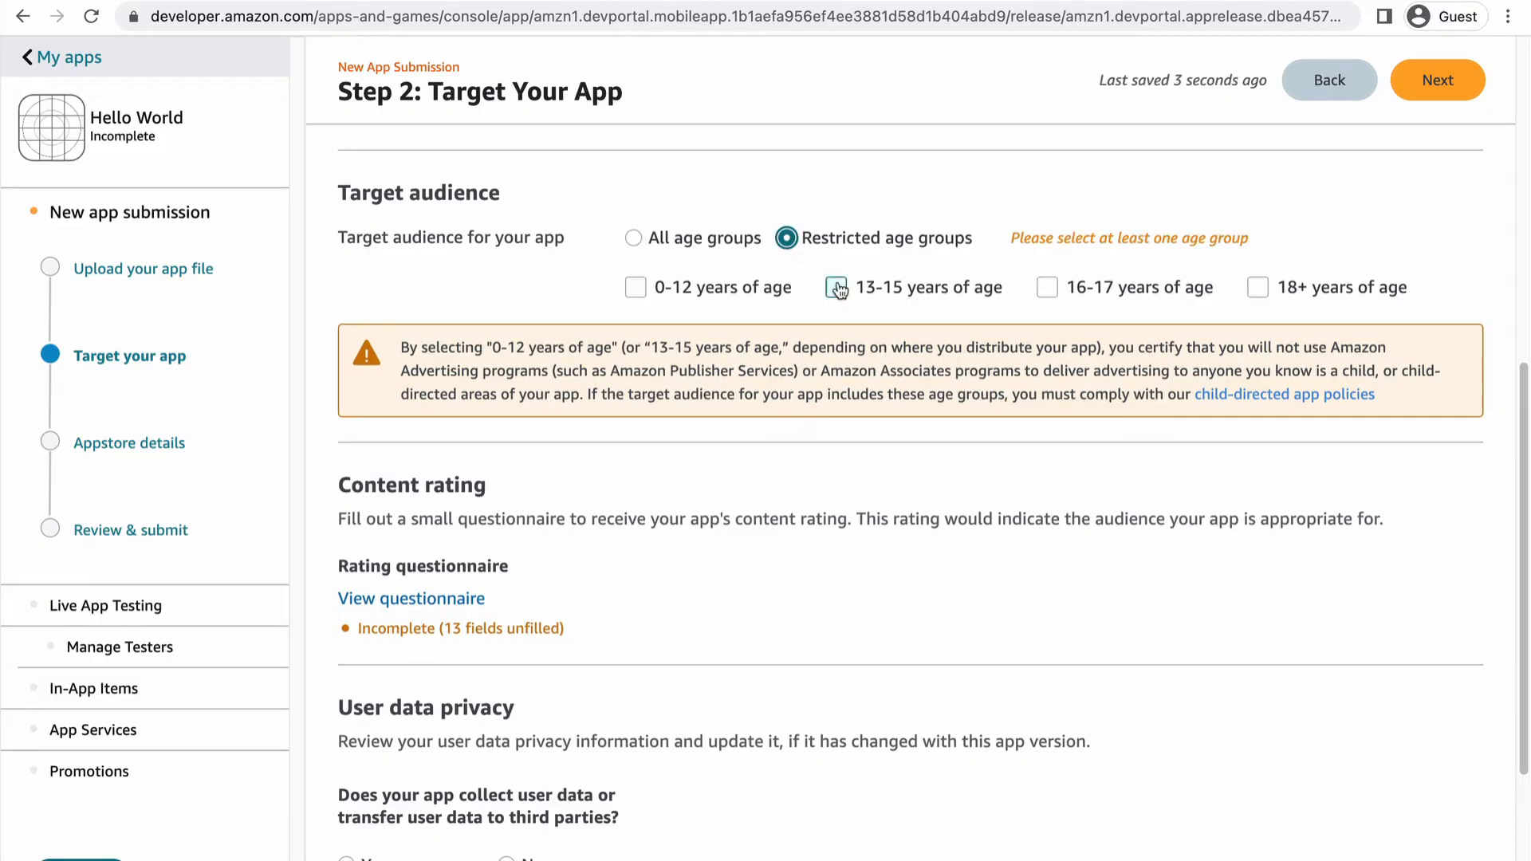
{"action": "left_click", "coordinate": [1258, 285]}
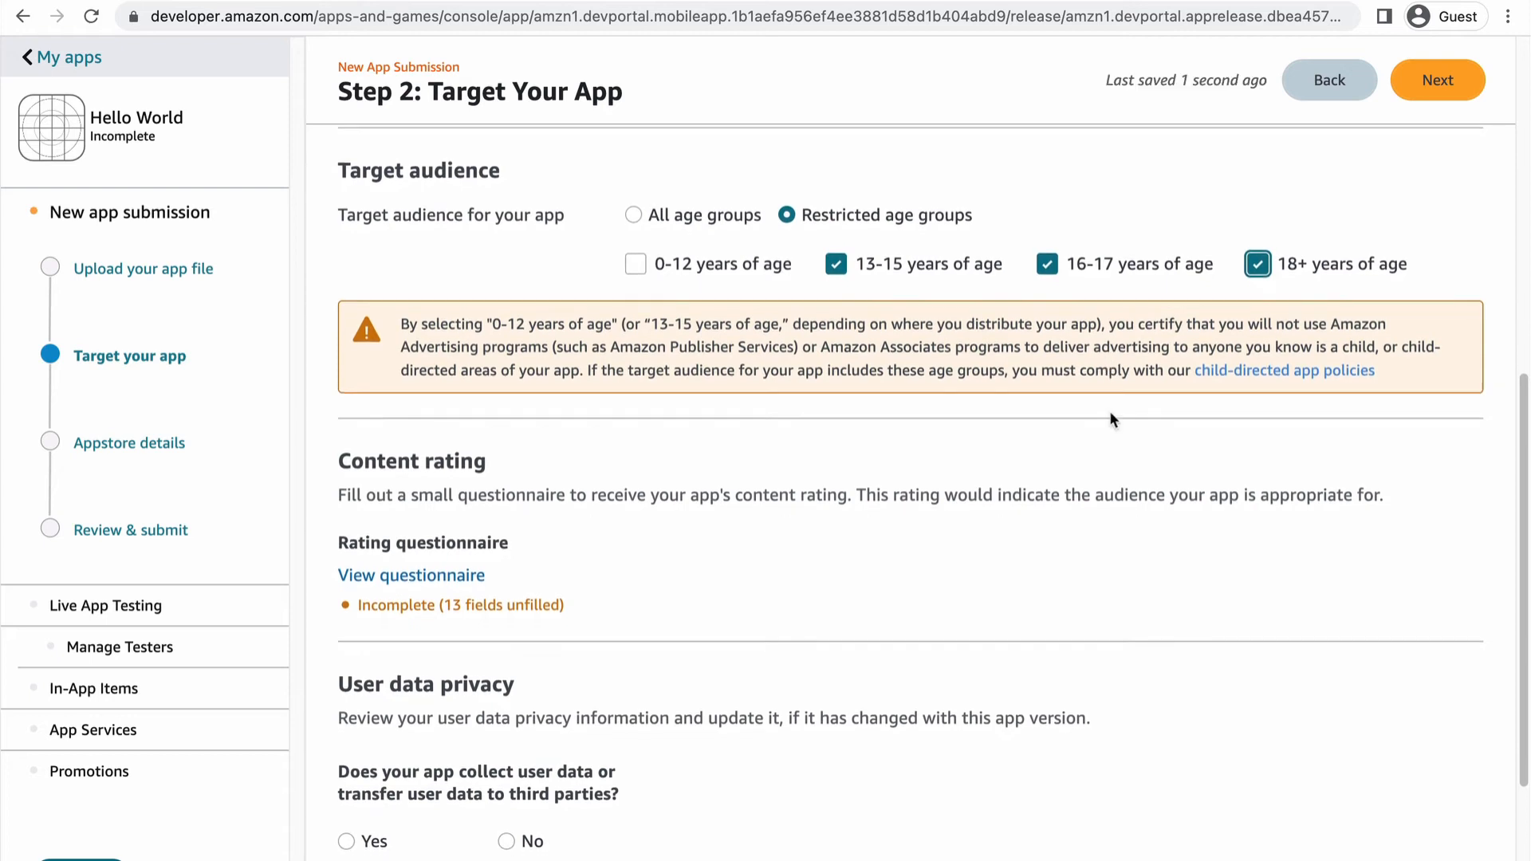
{"action": "scroll", "scroll_direction": "down", "scroll_amount": 3}
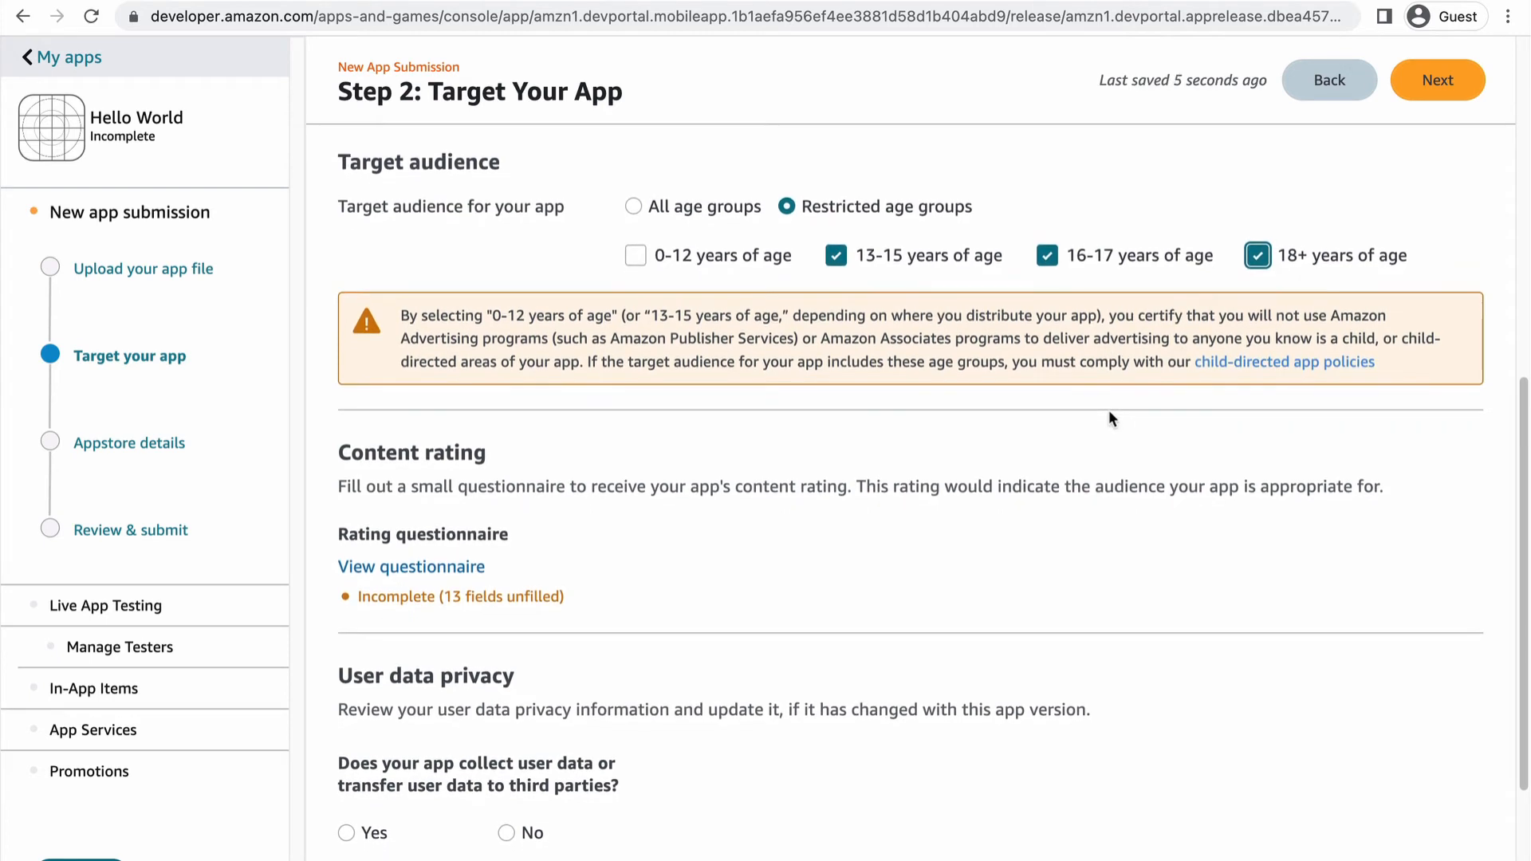
{"action": "left_click", "coordinate": [836, 255]}
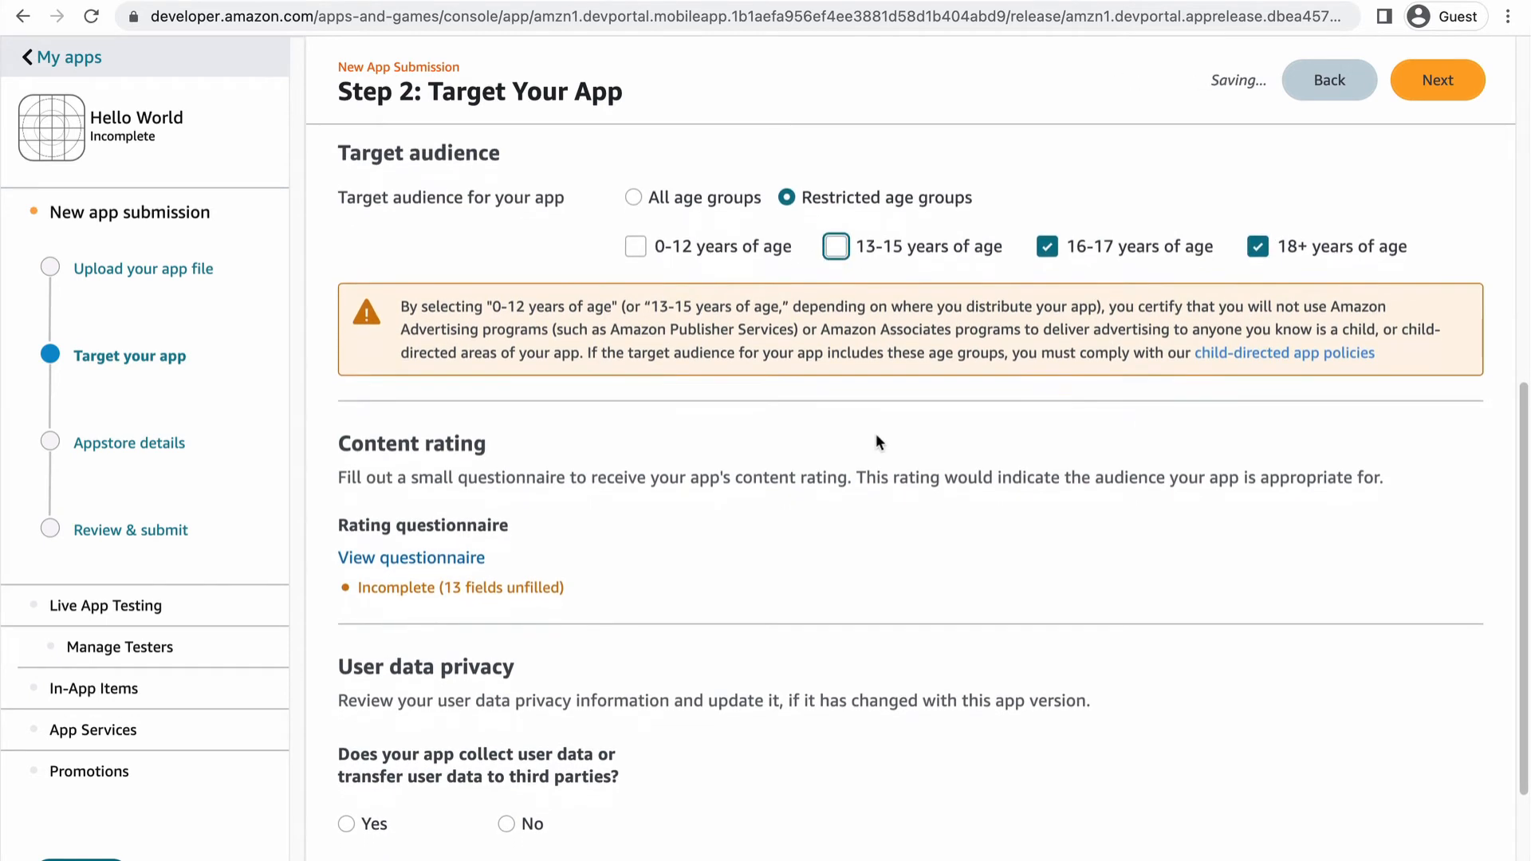
{"action": "scroll", "scroll_direction": "down", "scroll_amount": 3}
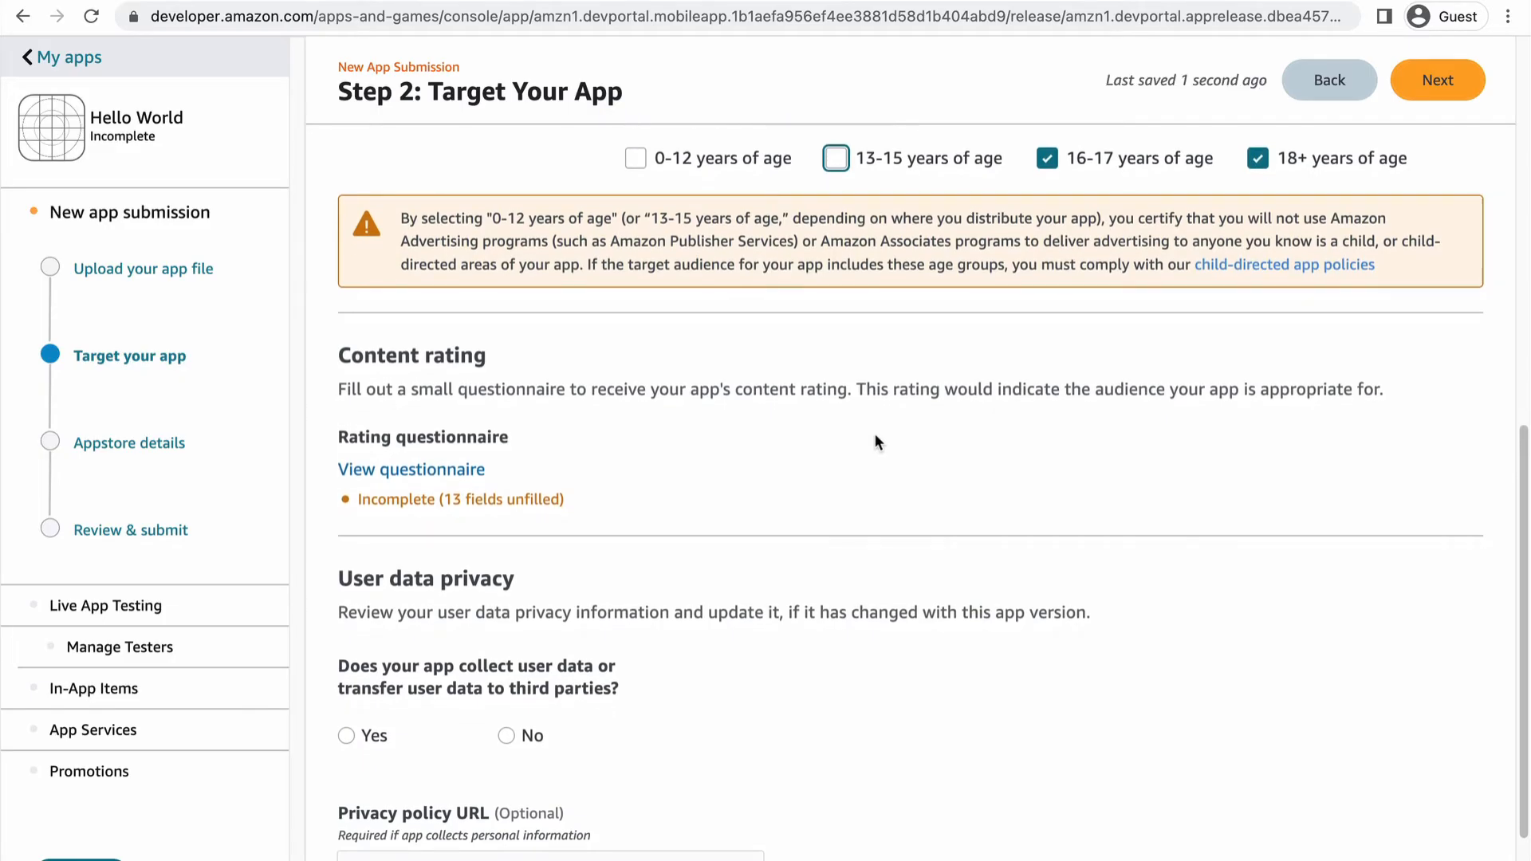
{"action": "scroll", "scroll_direction": "down", "scroll_amount": 3}
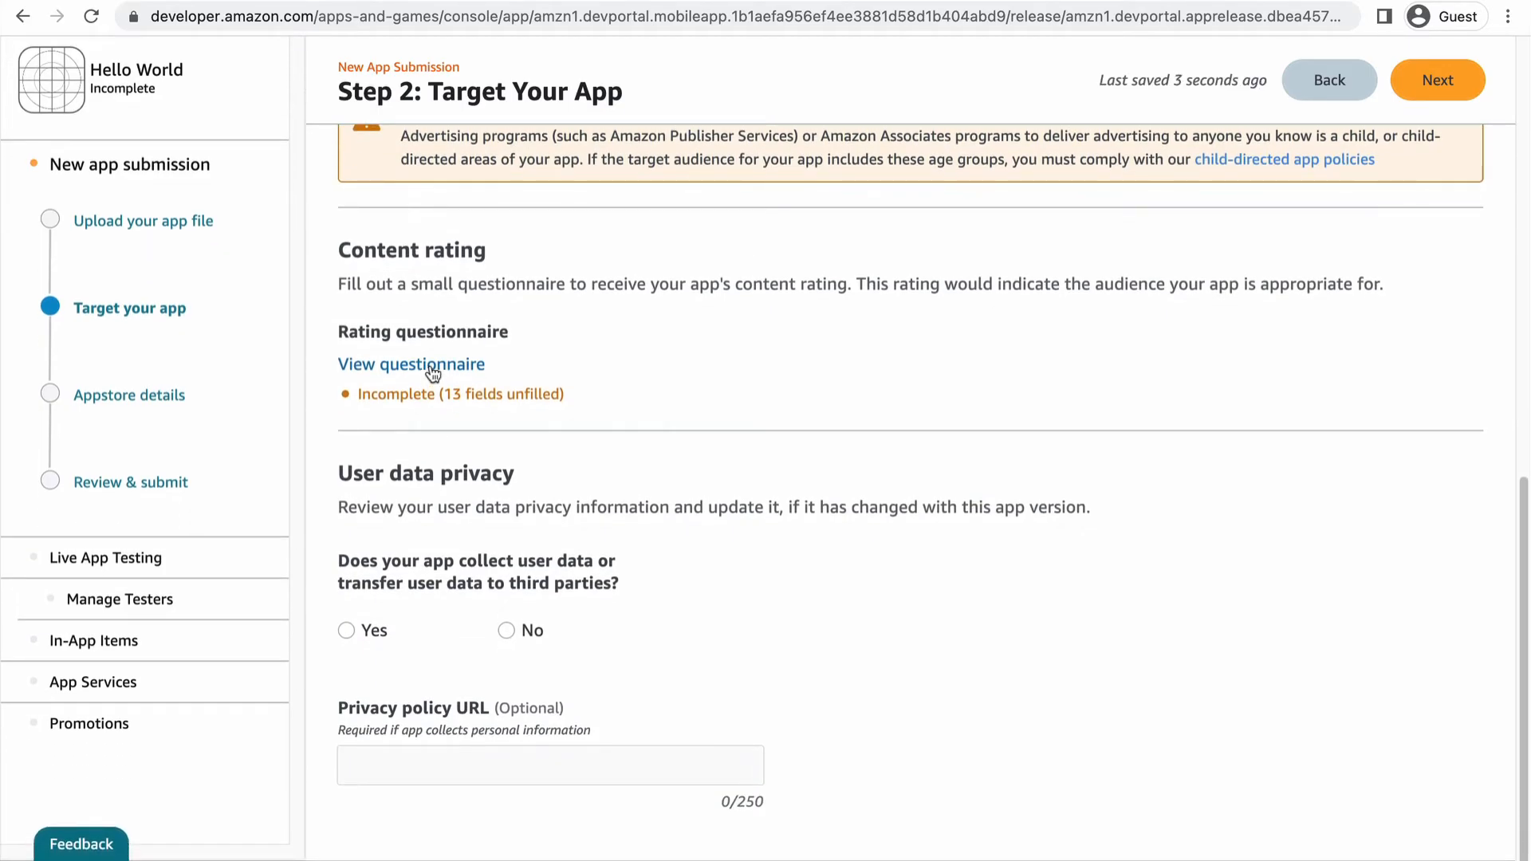
Step: View the content rating questionnaire and mark Yes for user data collection
{"action": "left_click", "coordinate": [411, 364]}
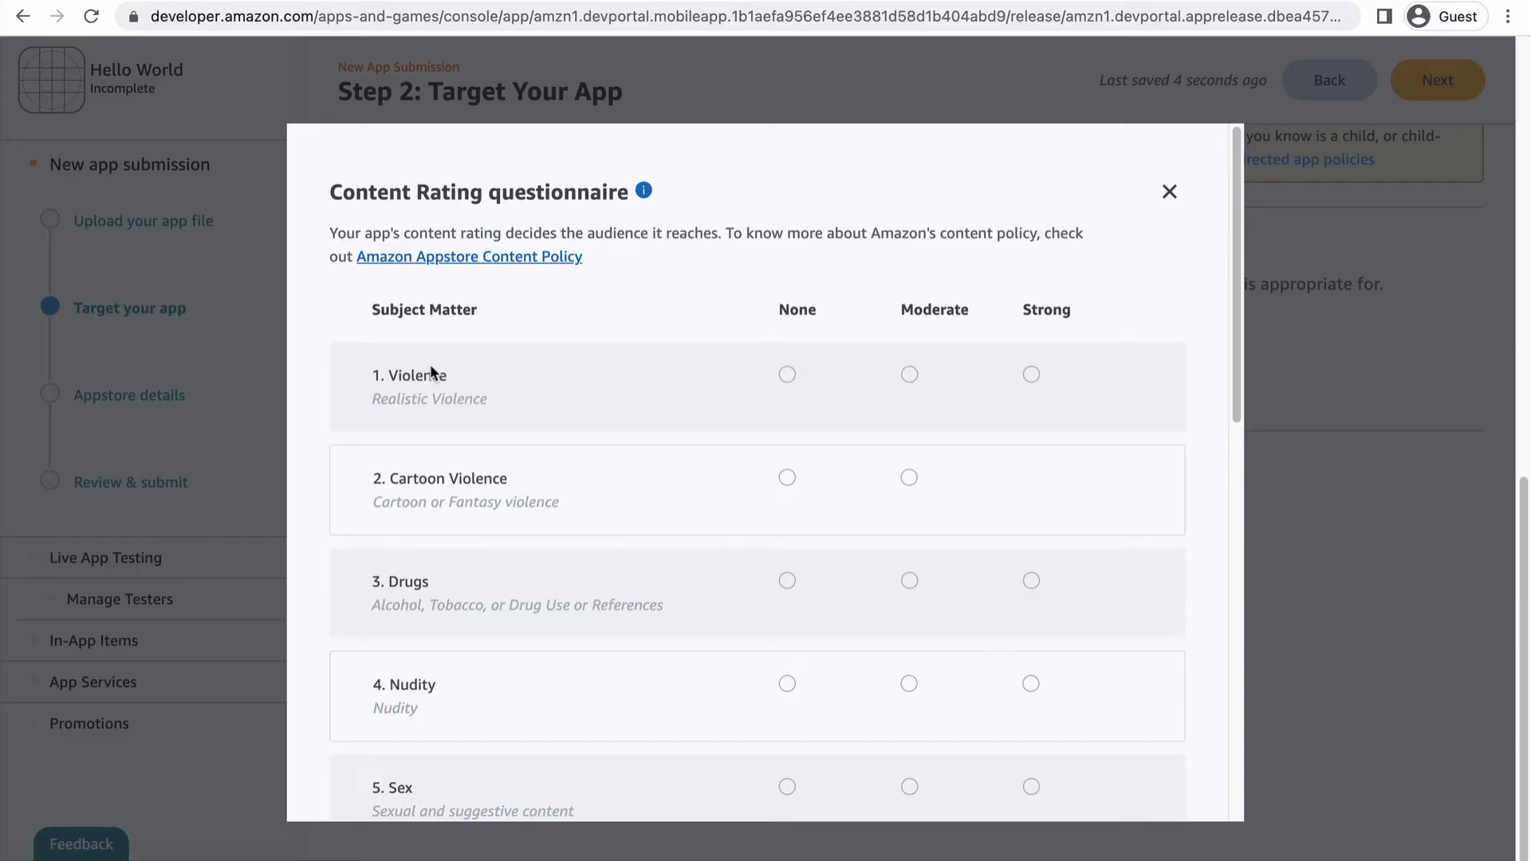
{"action": "left_click", "coordinate": [1169, 191]}
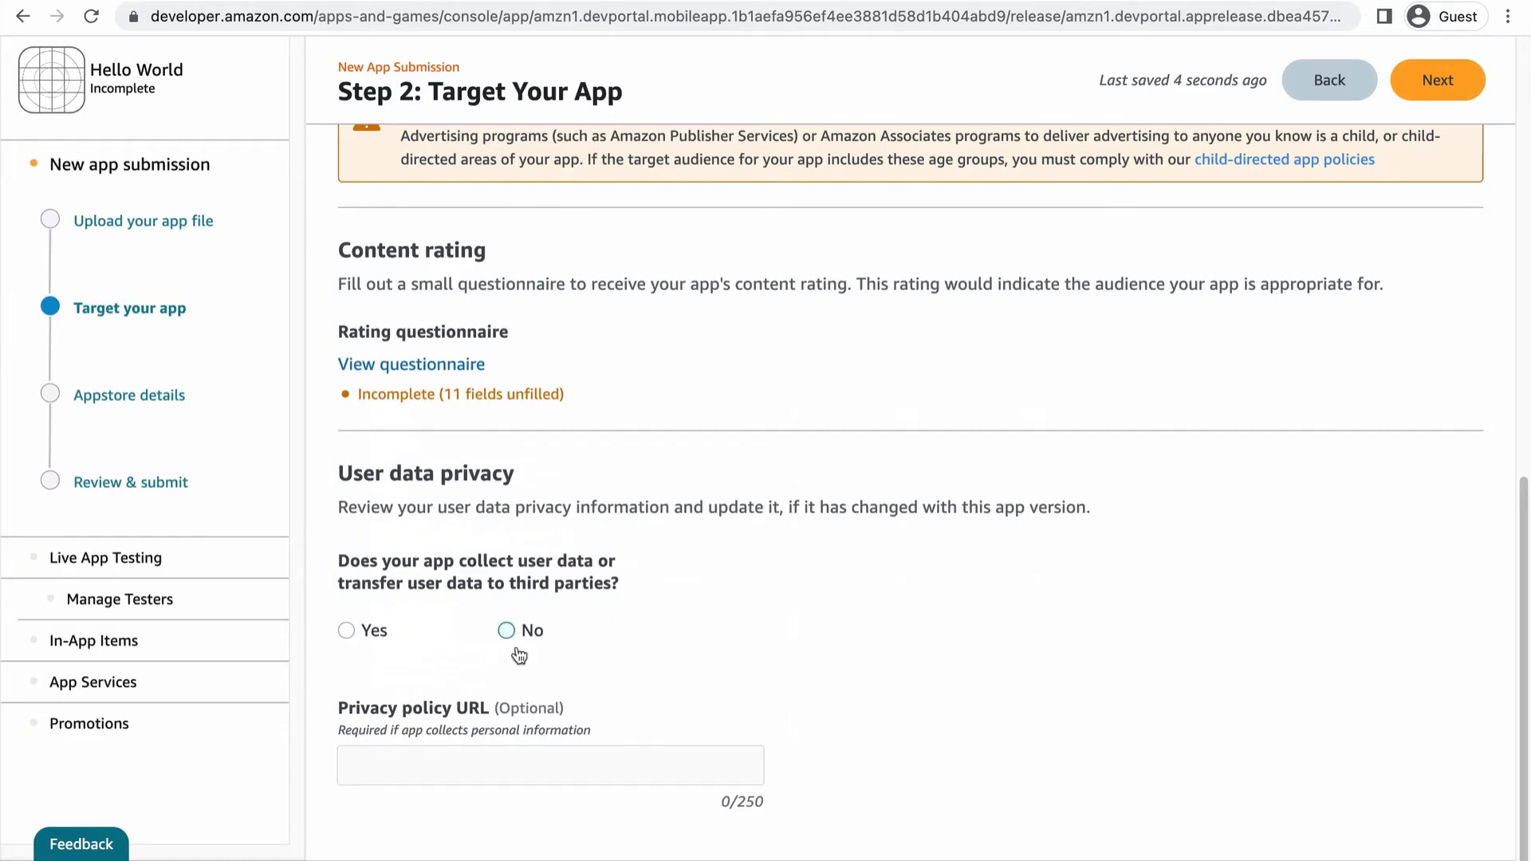
{"action": "left_click", "coordinate": [346, 630]}
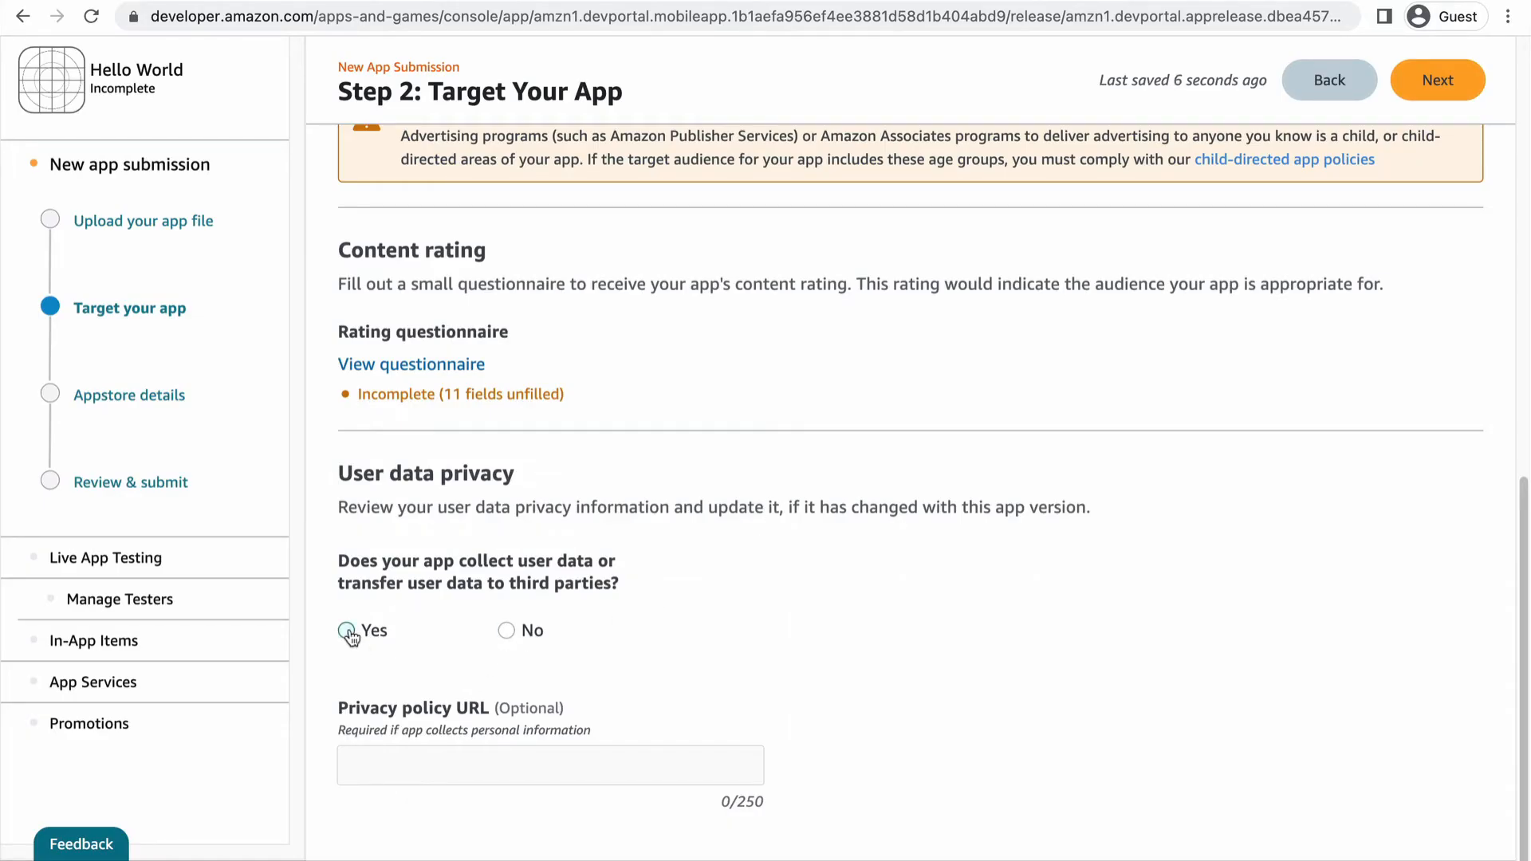
{"action": "left_click", "coordinate": [506, 630]}
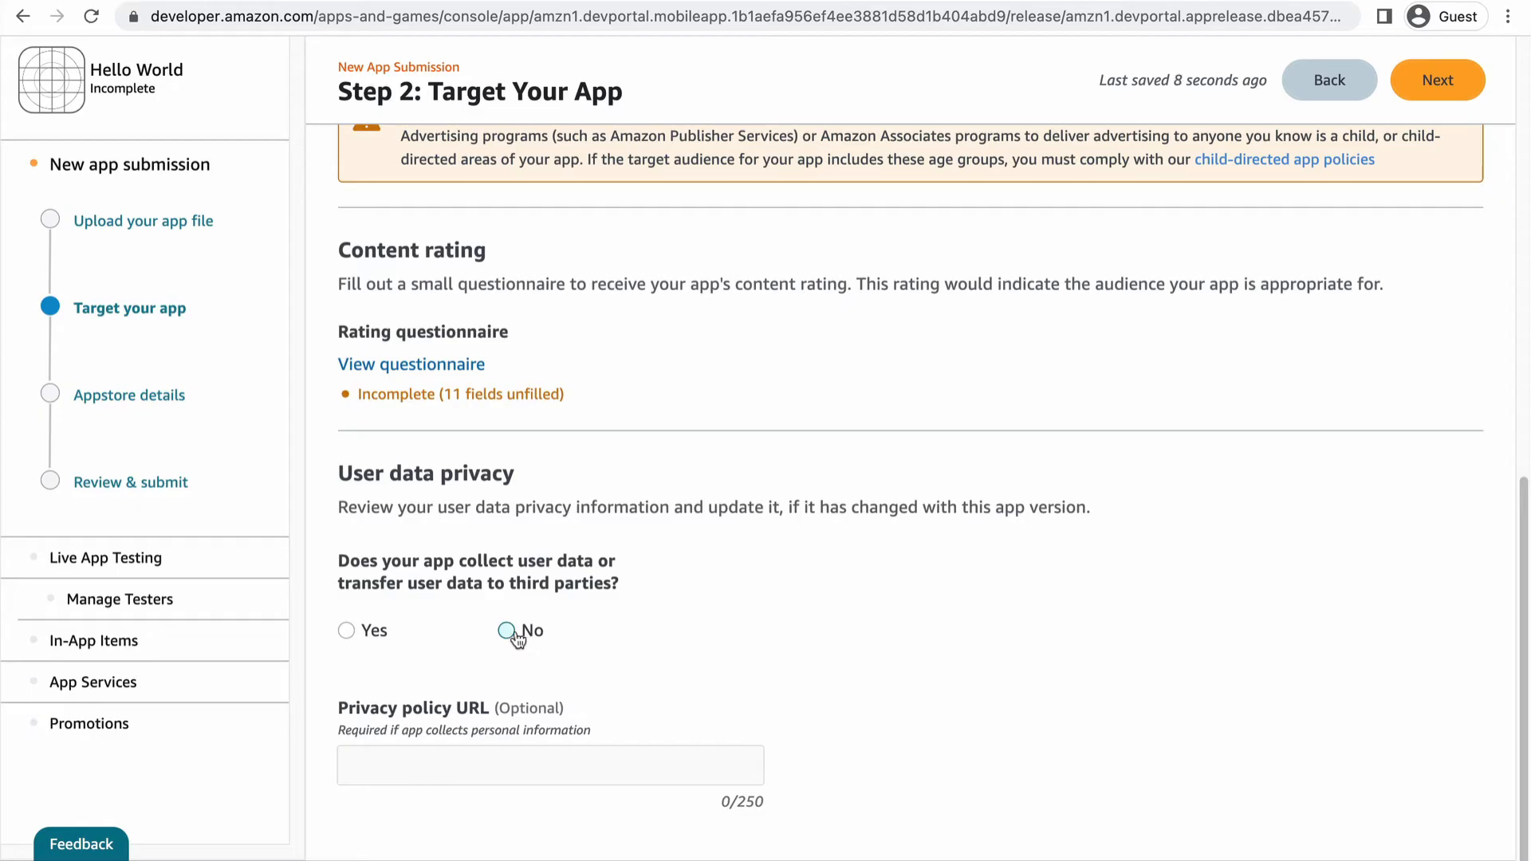
{"action": "left_click", "coordinate": [346, 629]}
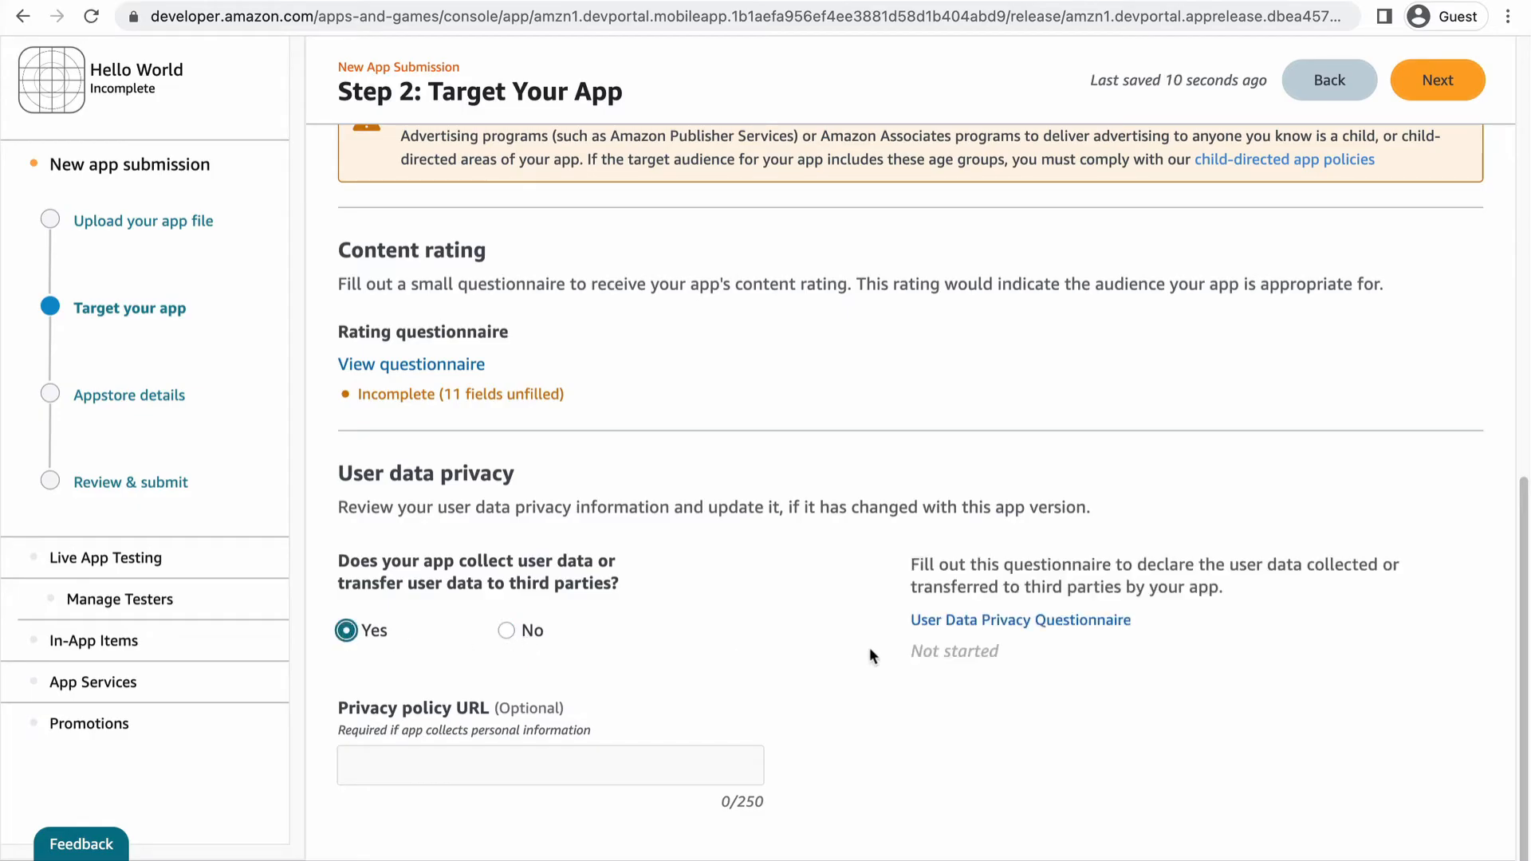
{"action": "left_click", "coordinate": [1021, 619]}
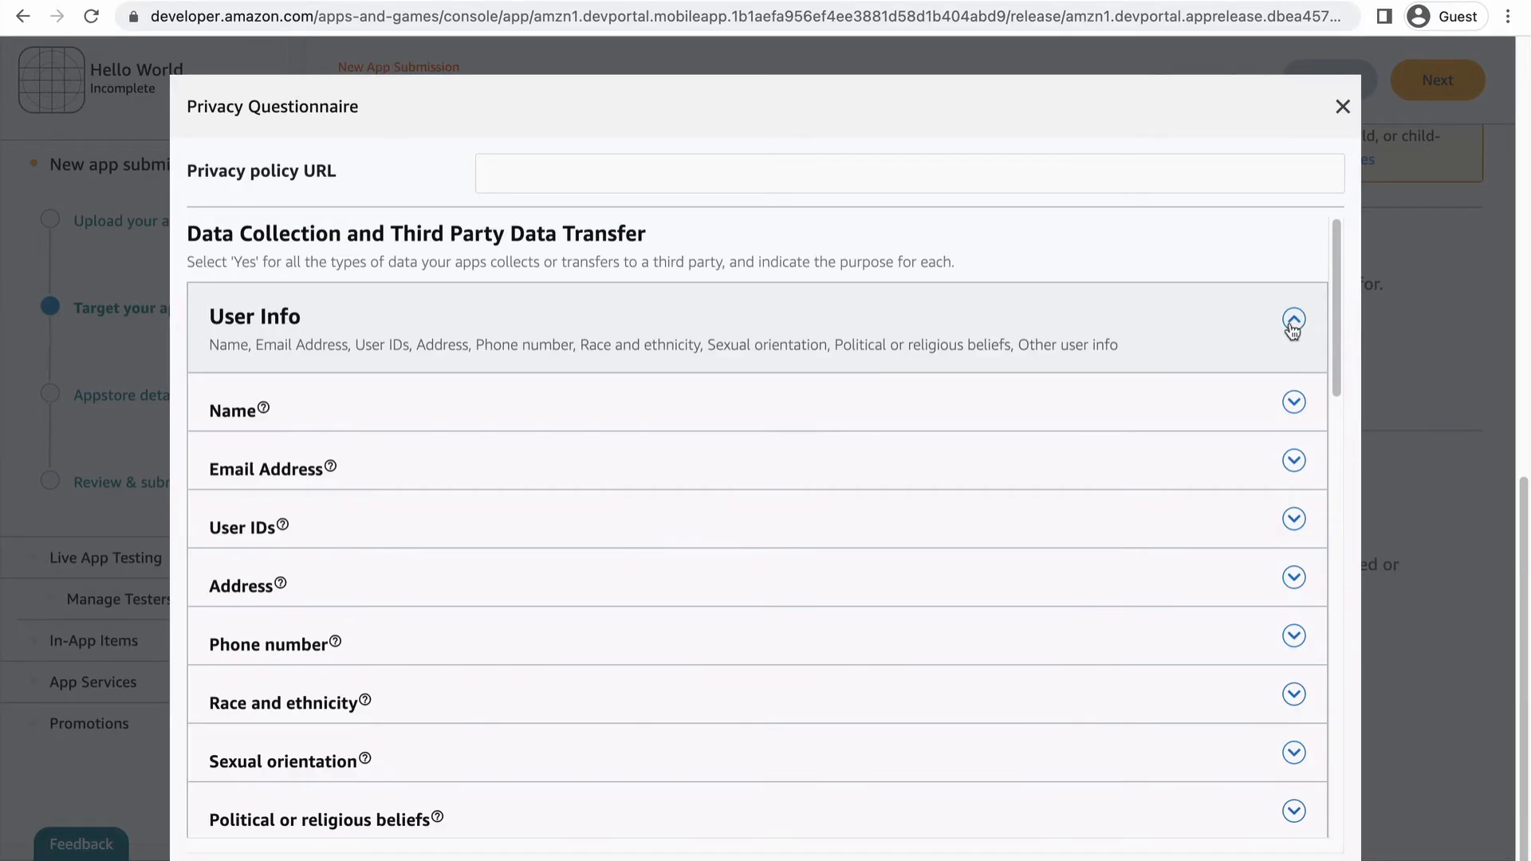
{"action": "left_click", "coordinate": [1294, 319]}
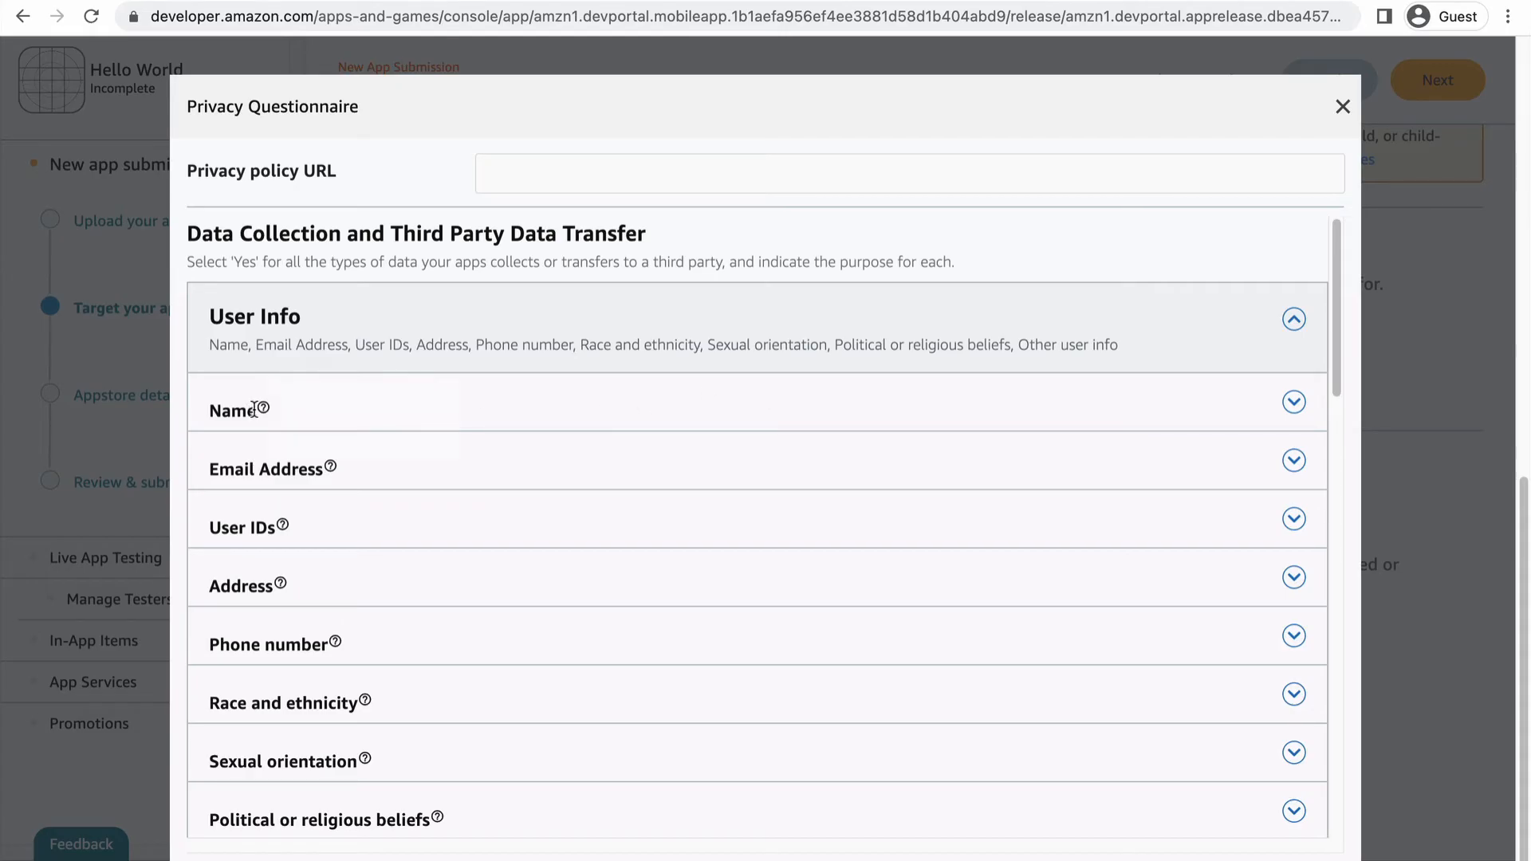
{"action": "left_click", "coordinate": [1343, 106]}
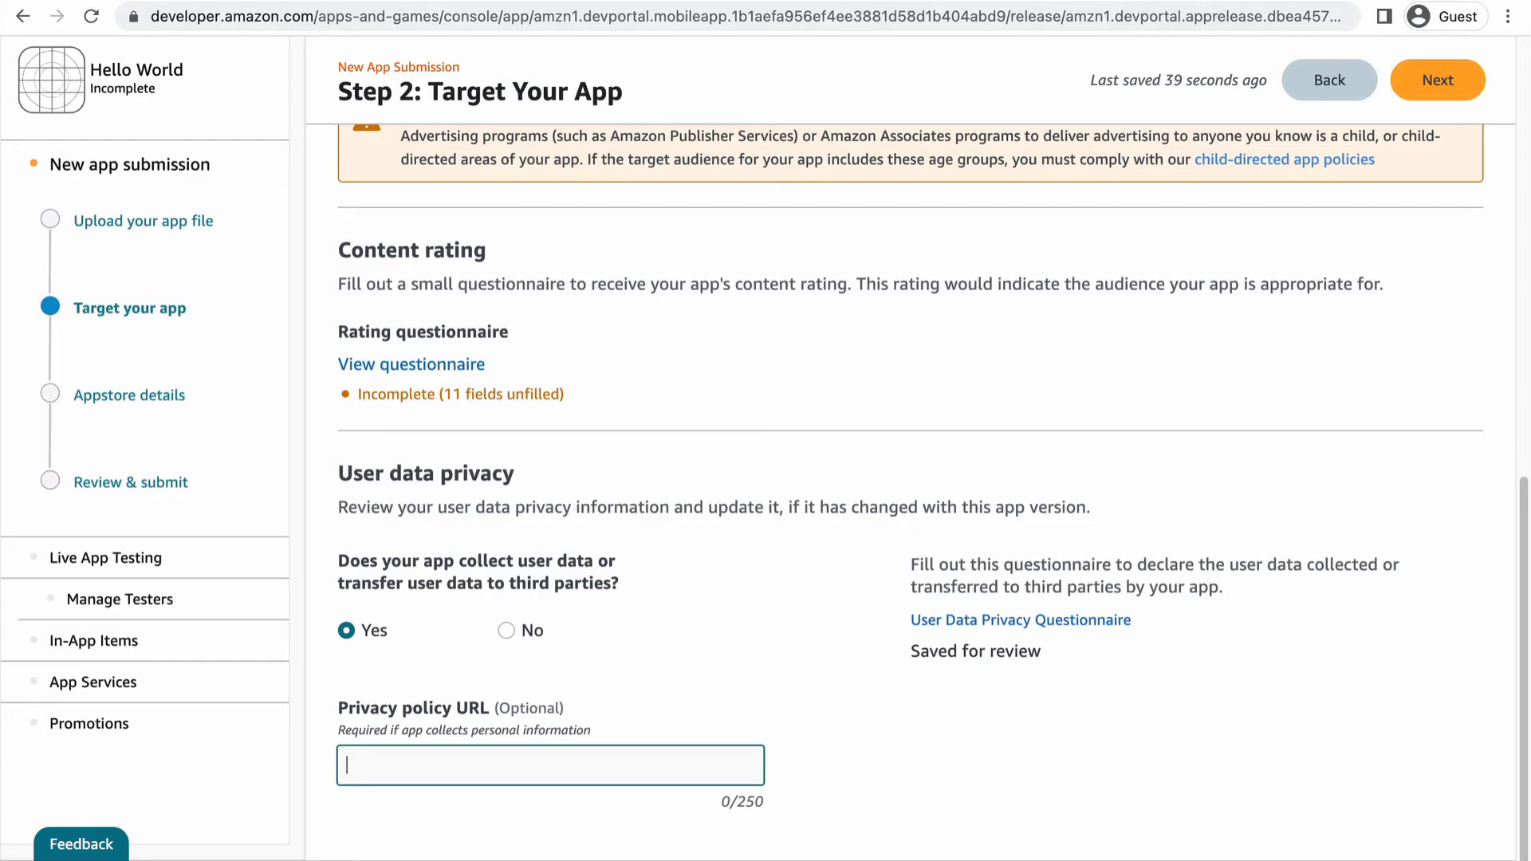
{"action": "type", "text": "developer"}
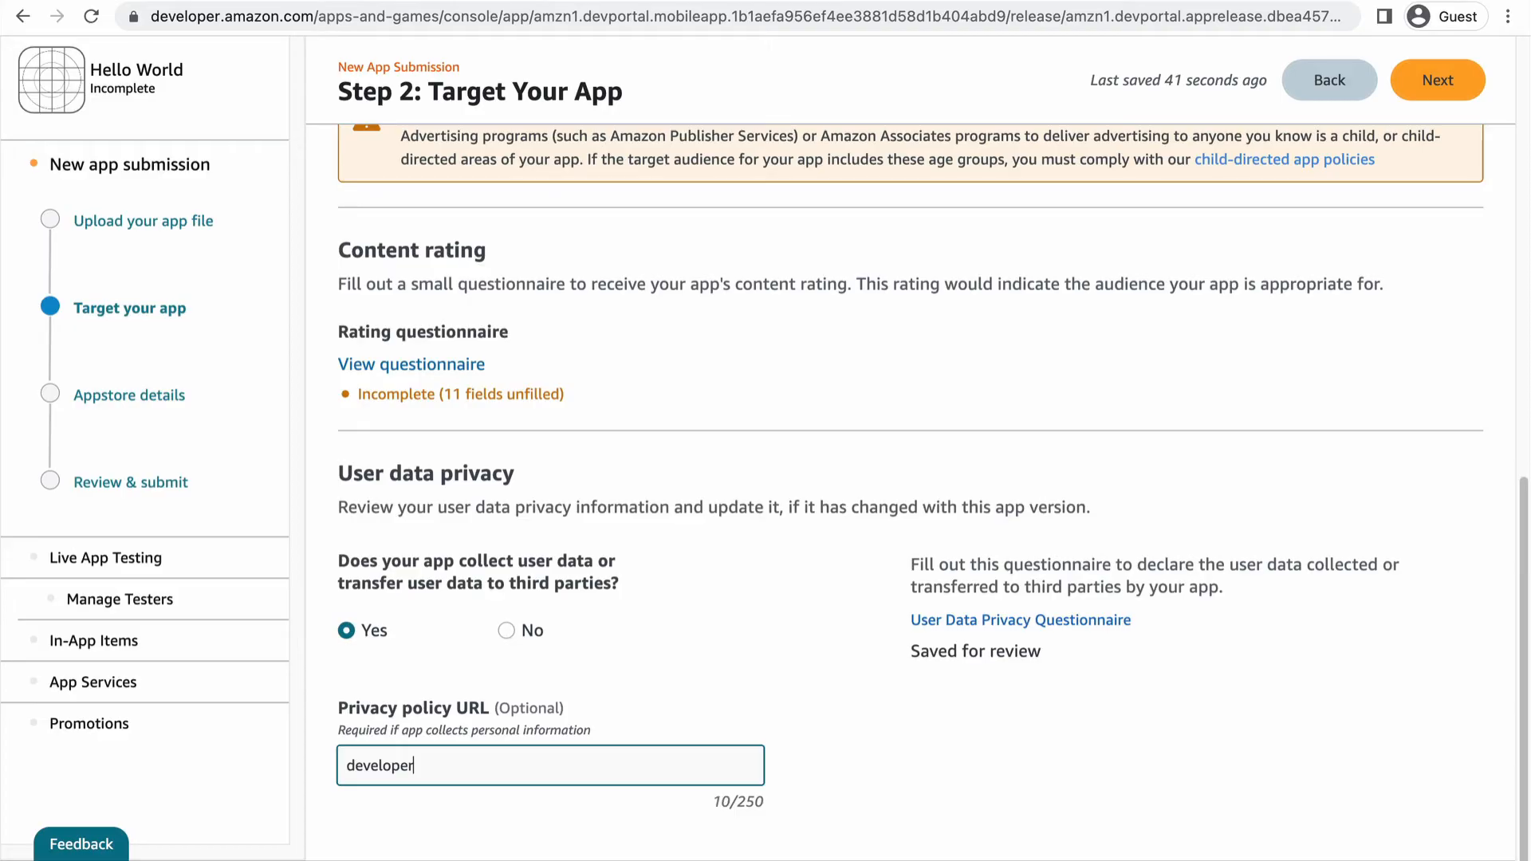
{"action": "type", "text": ".amazon.com"}
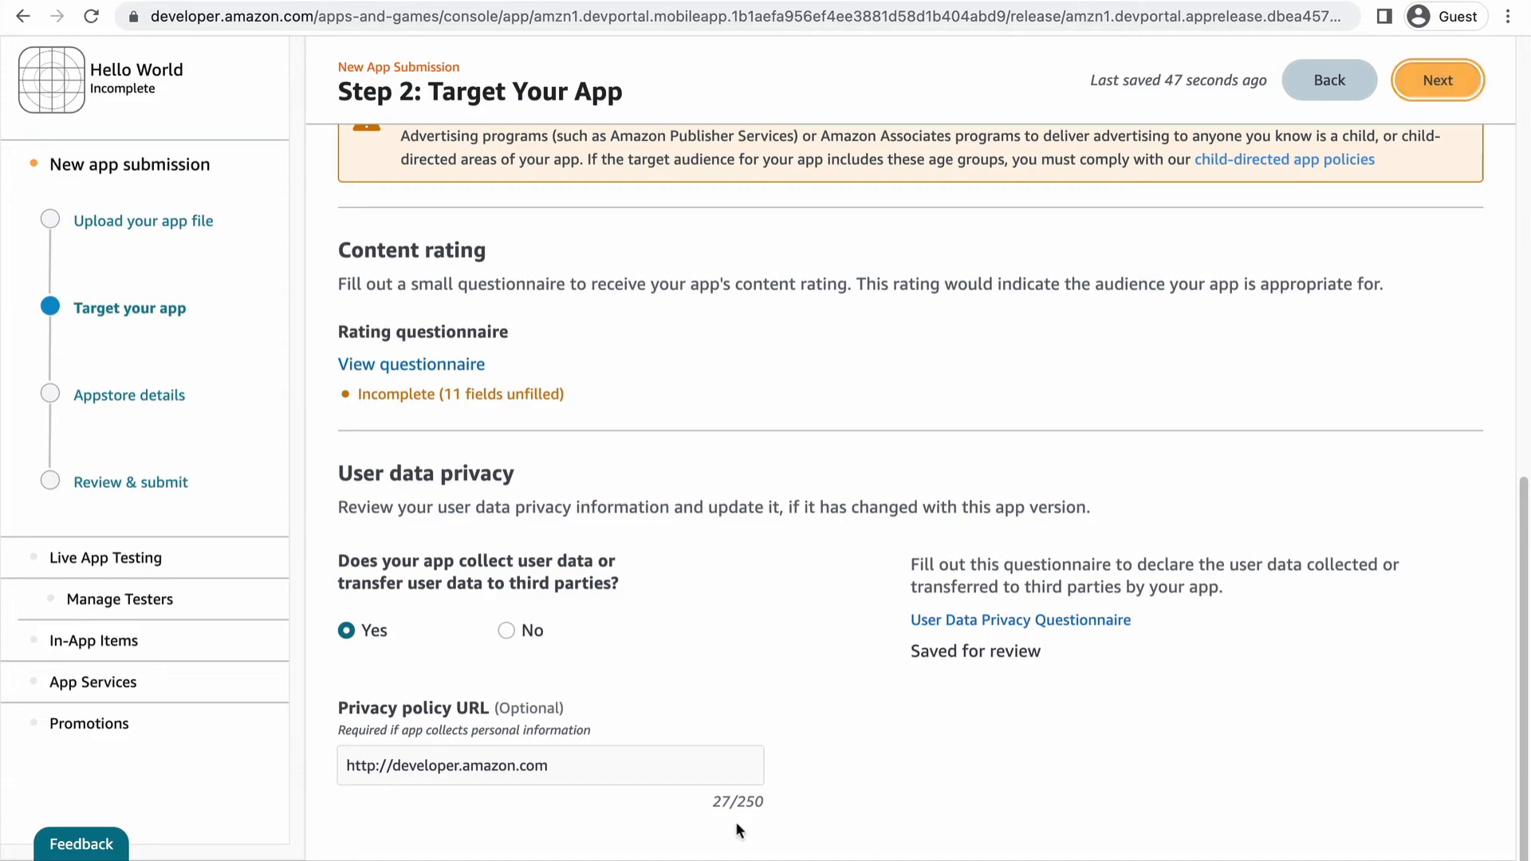
Step: Advance to Step 3: Appstore Details and price the app as Paid at 1 USD
{"action": "left_click", "coordinate": [1436, 79]}
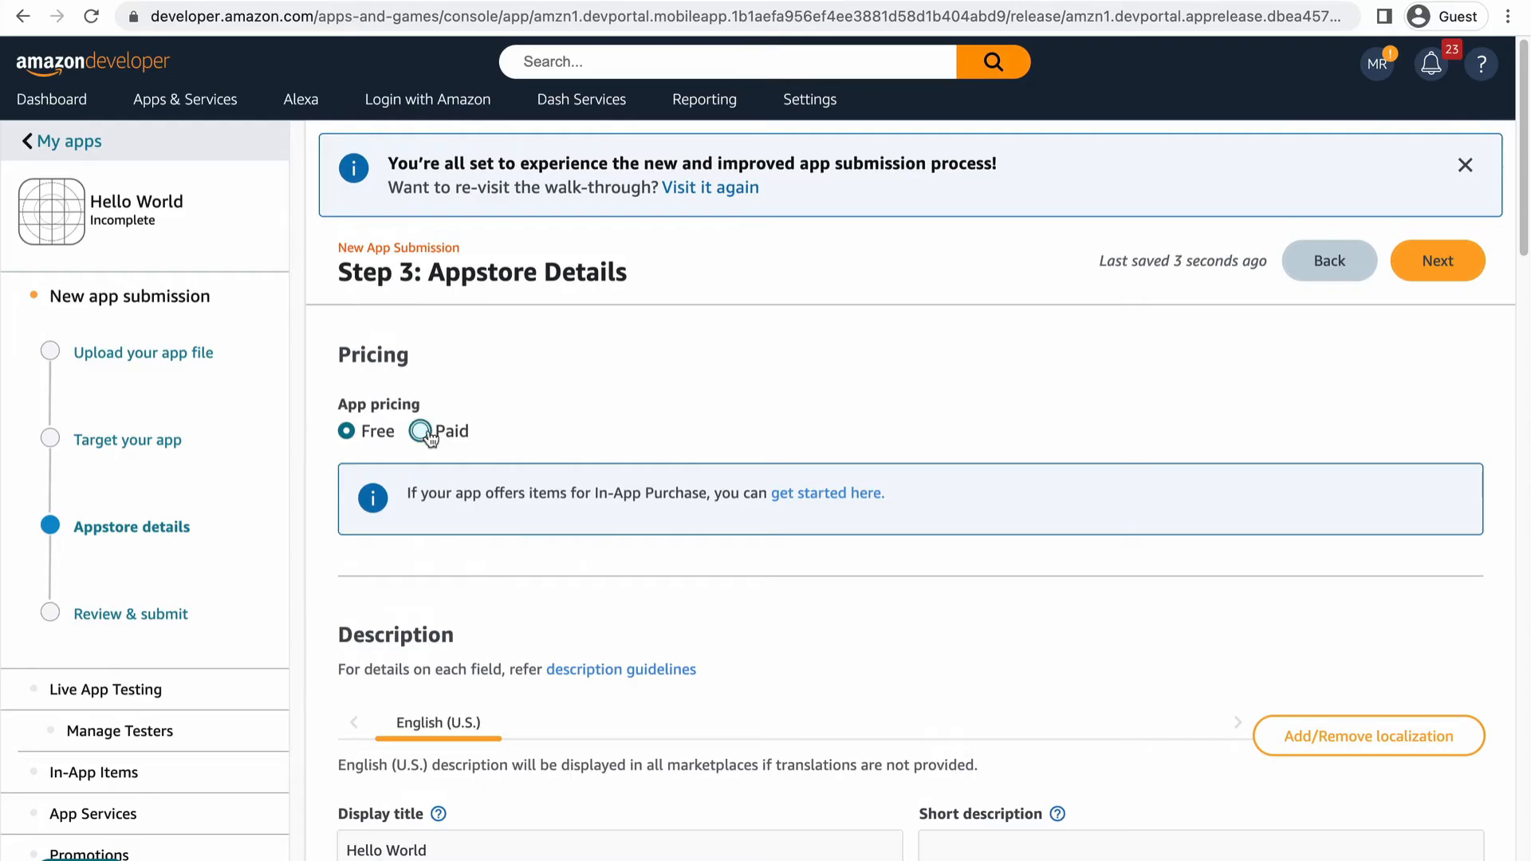
{"action": "left_click", "coordinate": [418, 431]}
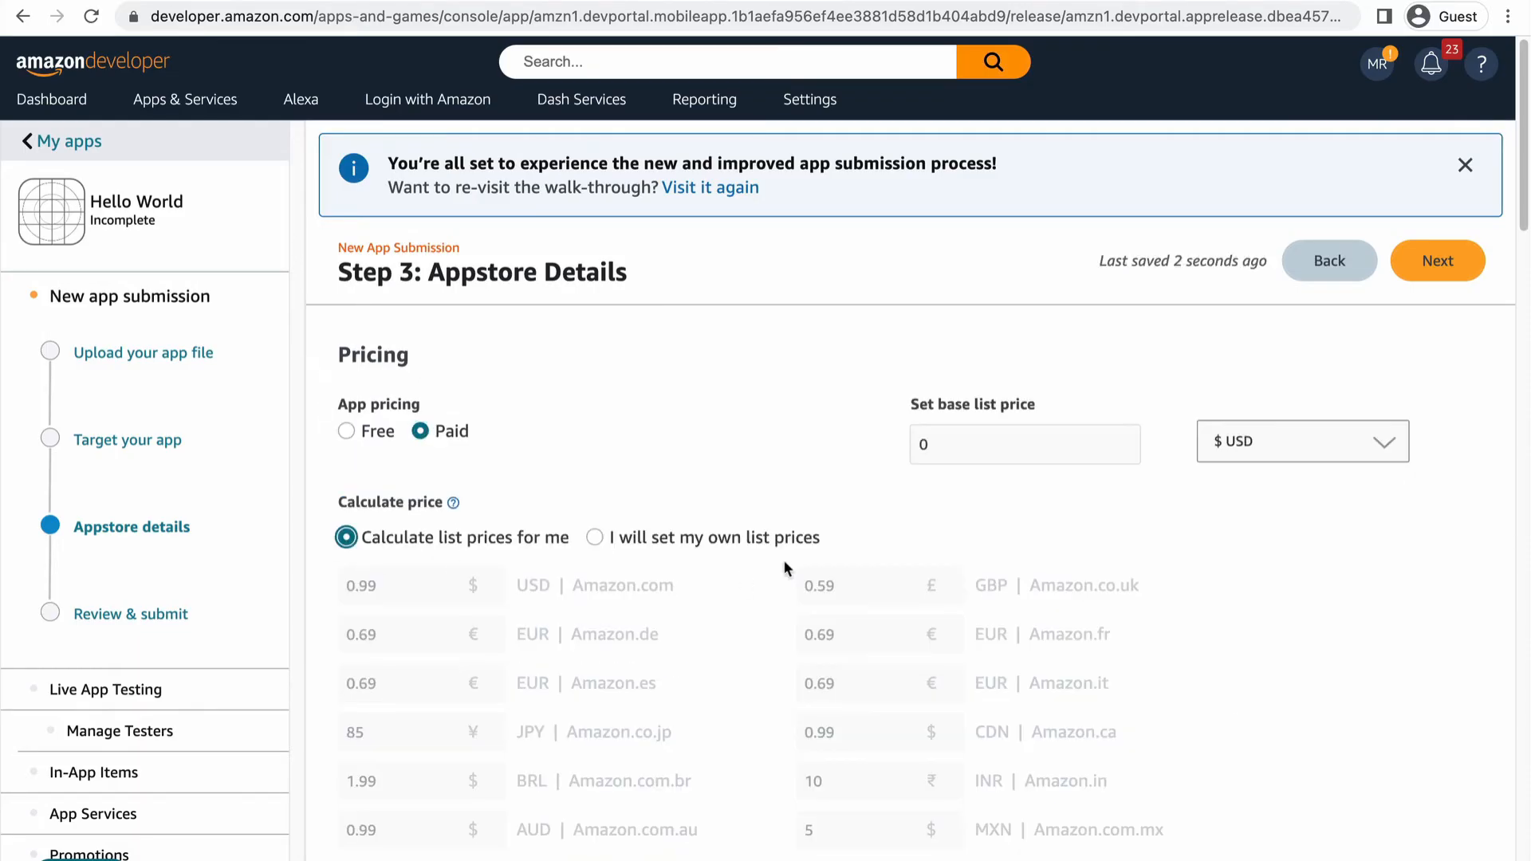
{"action": "type", "text": "1"}
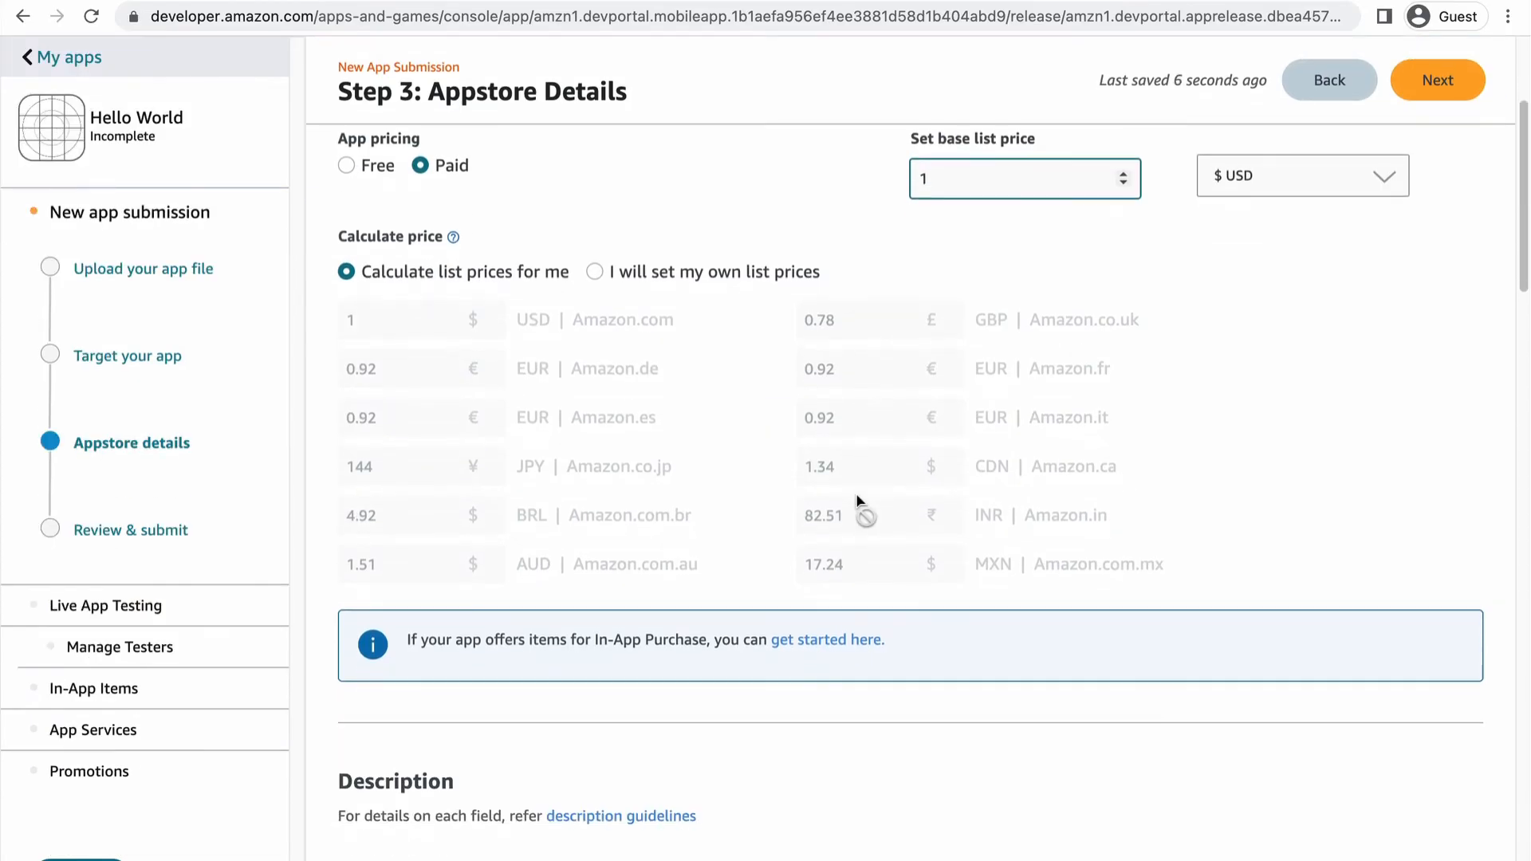
{"action": "scroll", "scroll_direction": "down", "scroll_amount": 3}
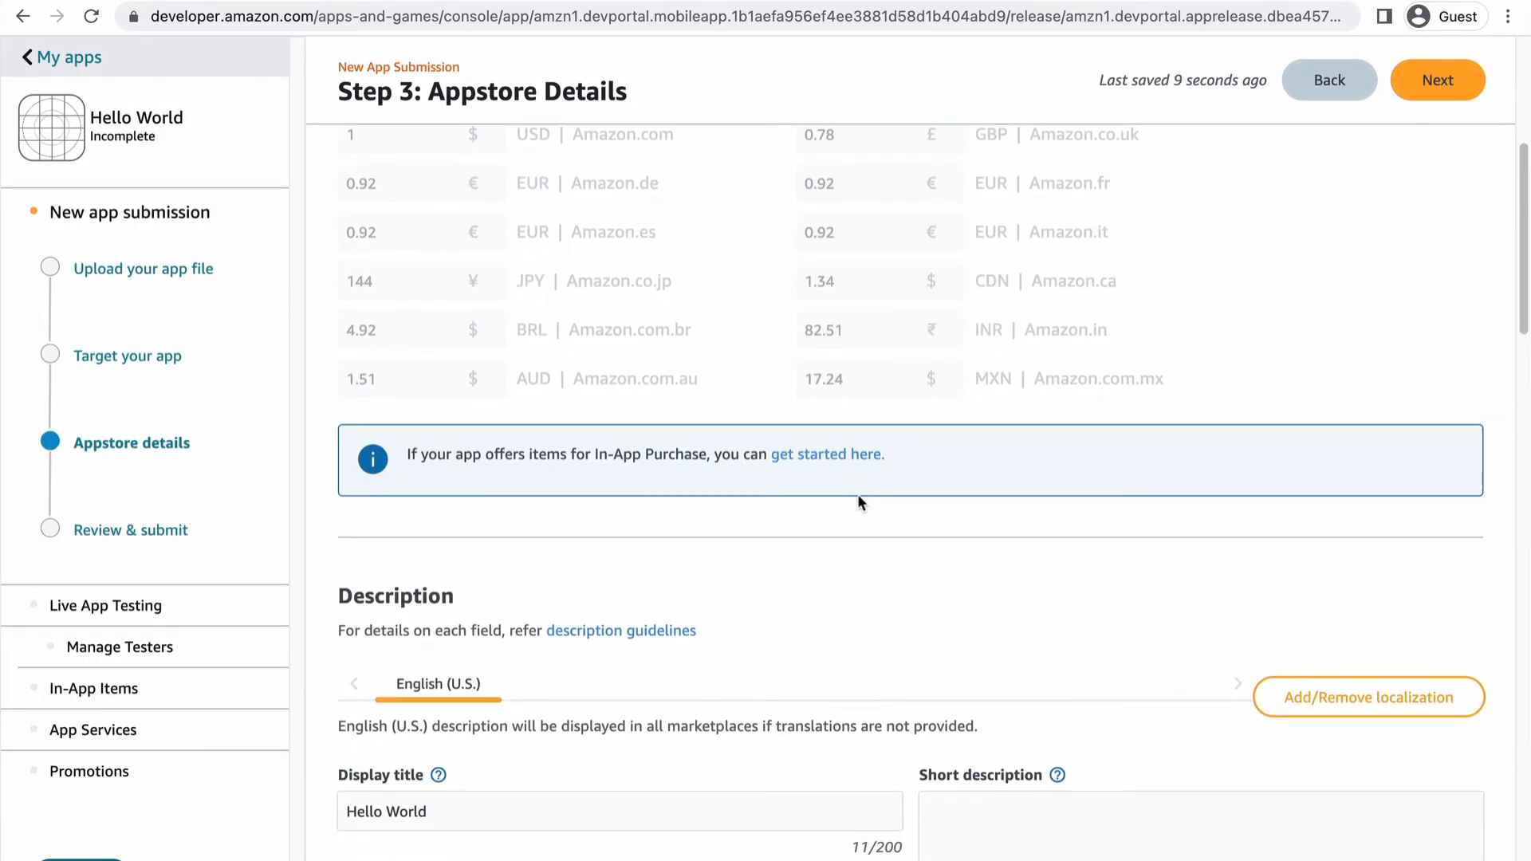
{"action": "scroll", "scroll_direction": "down", "scroll_amount": 3}
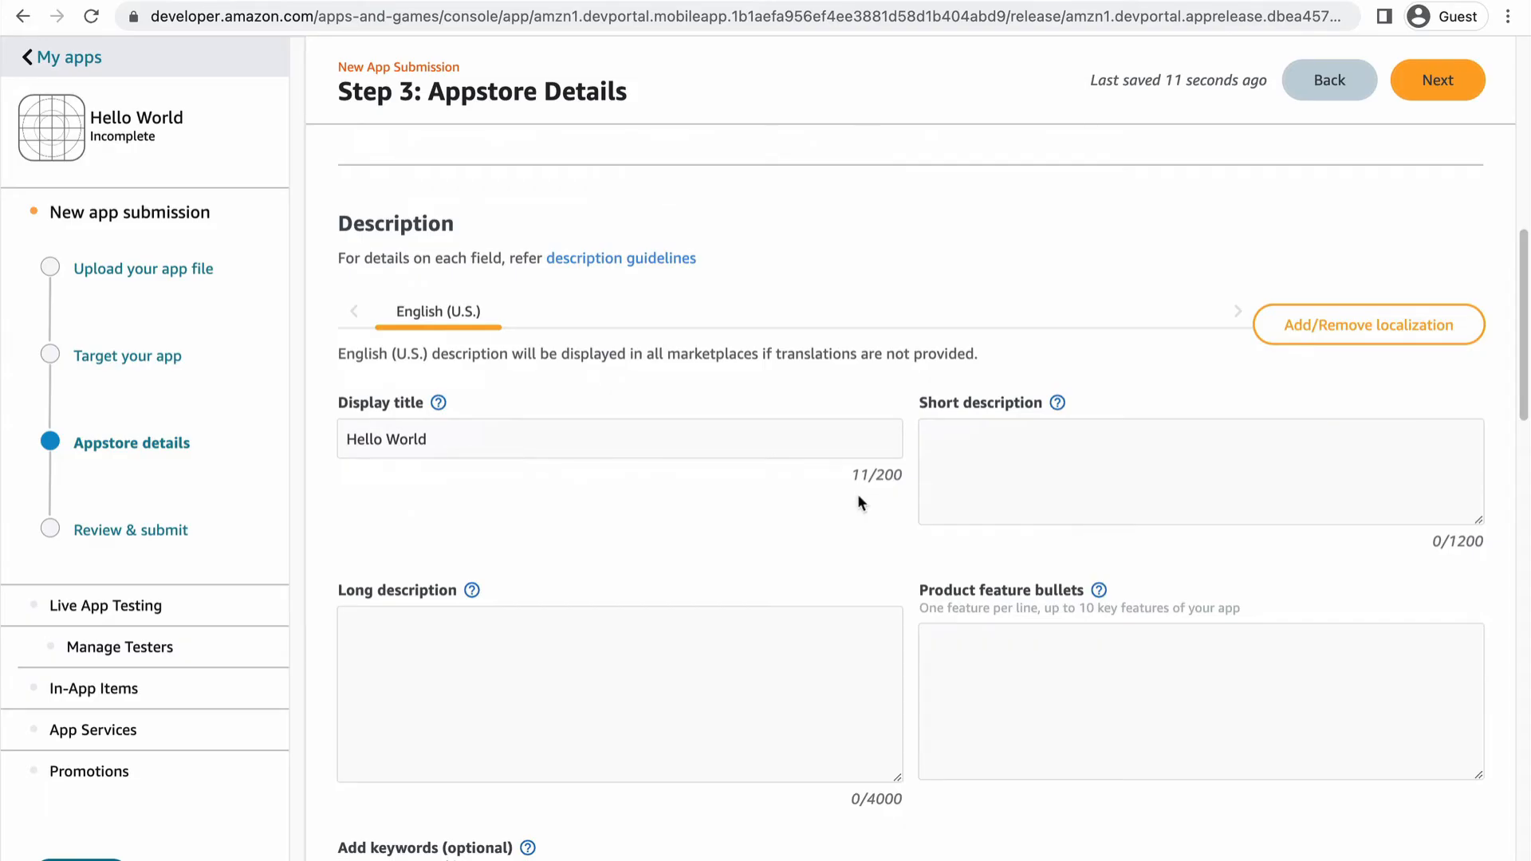
Step: Enter the short description 'This is the short descri' for the listing
{"action": "scroll", "scroll_direction": "down", "scroll_amount": 3}
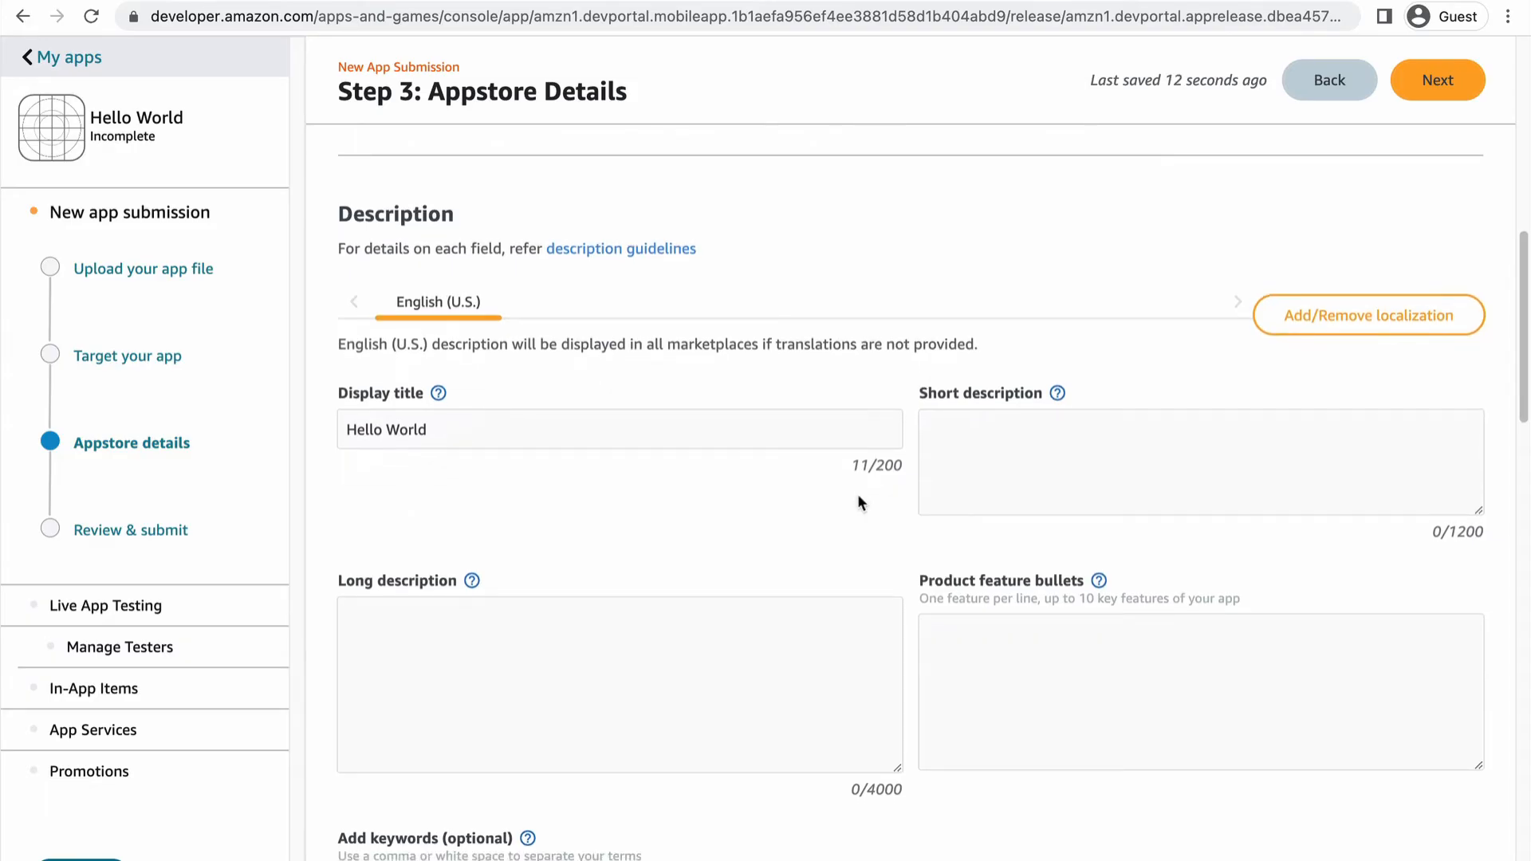
{"action": "scroll", "scroll_direction": "down", "scroll_amount": 3}
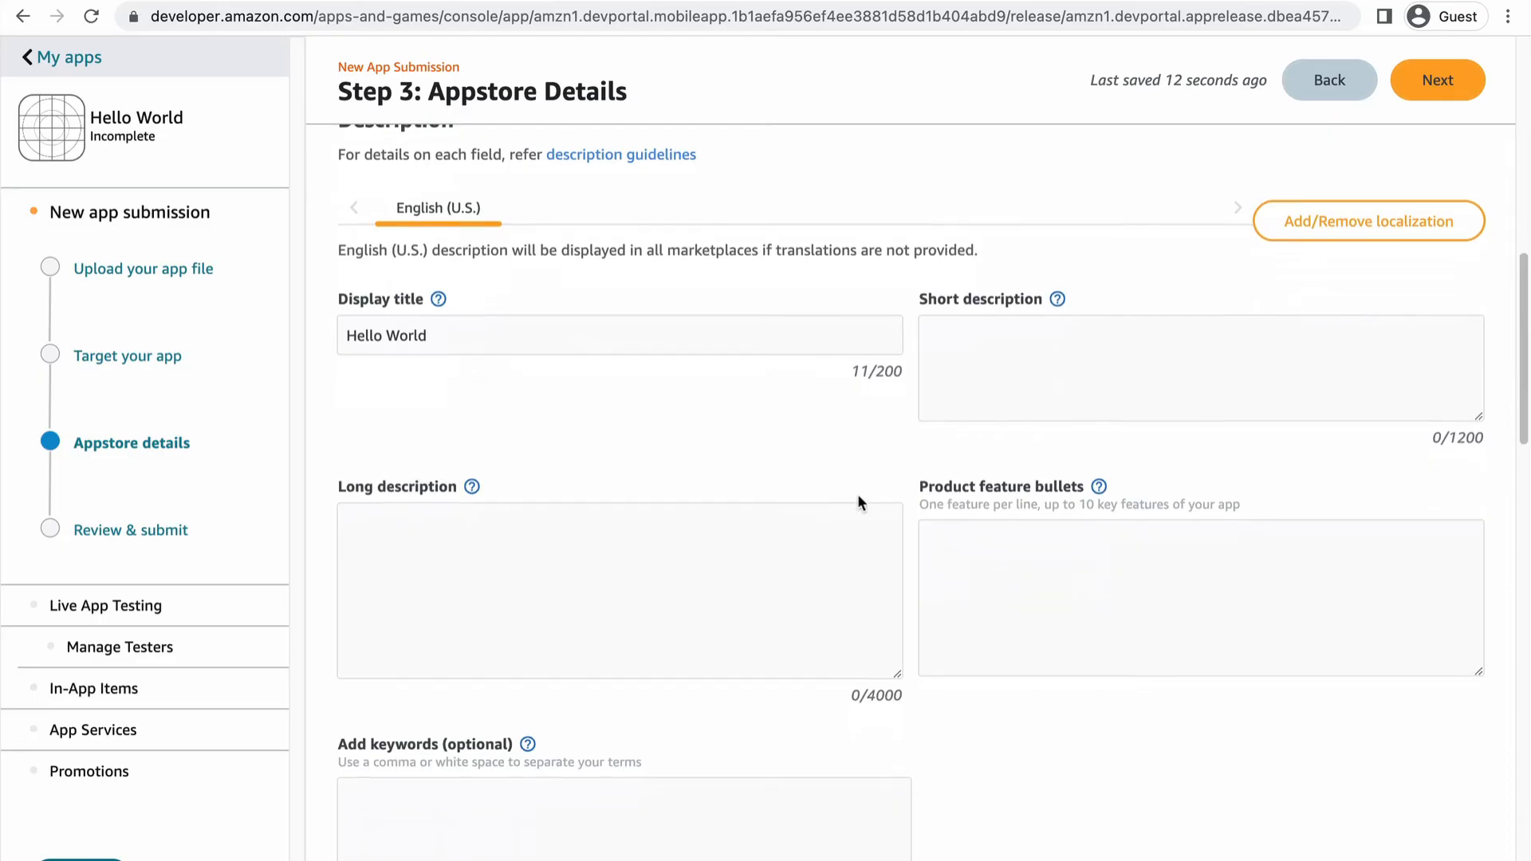
{"action": "scroll", "scroll_direction": "down", "scroll_amount": 3}
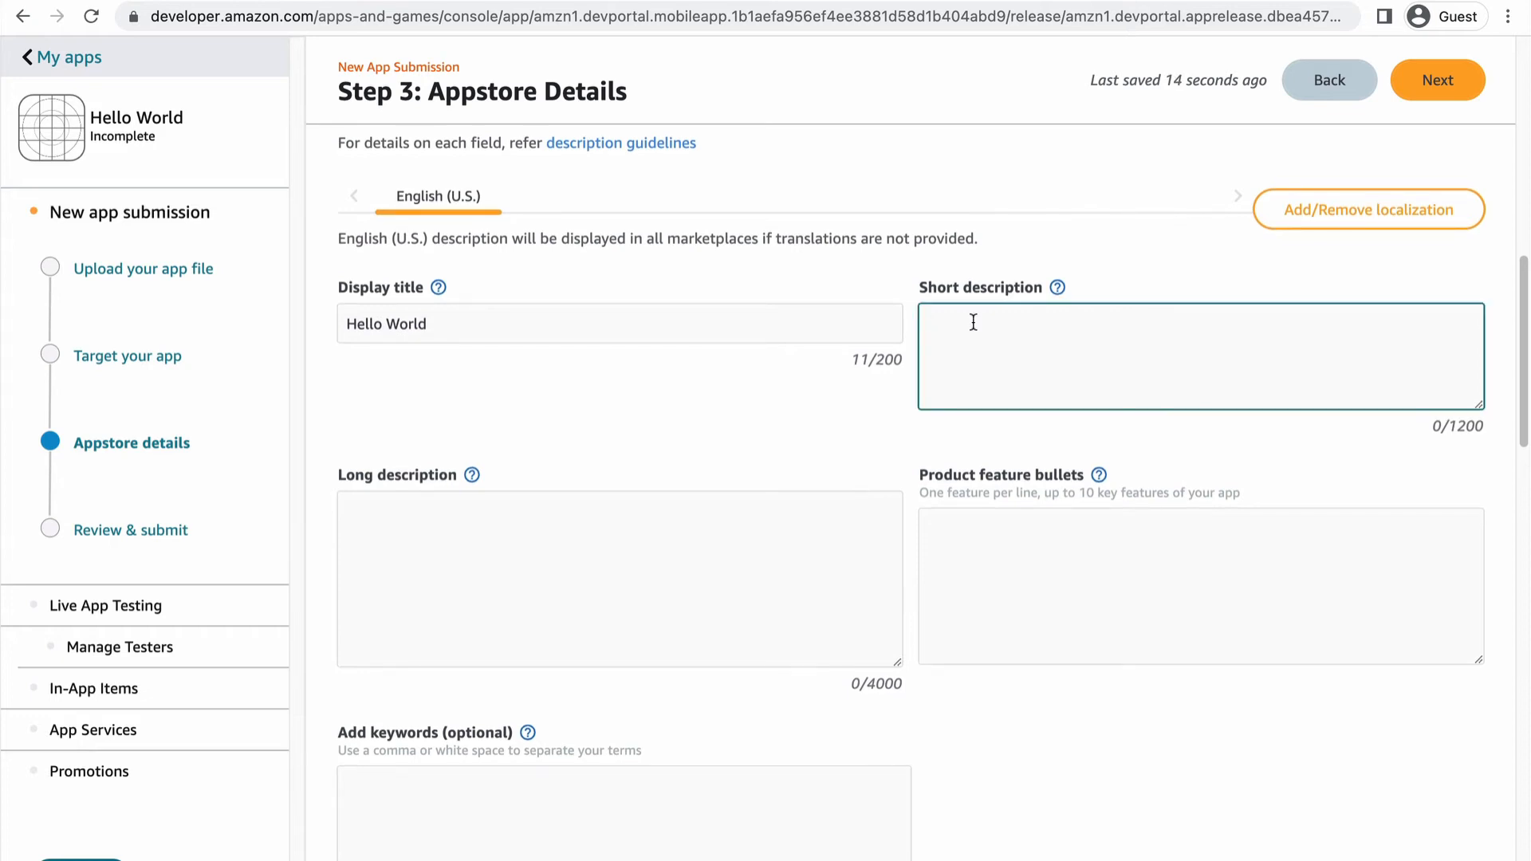
{"action": "type", "text": "This is the short descri"}
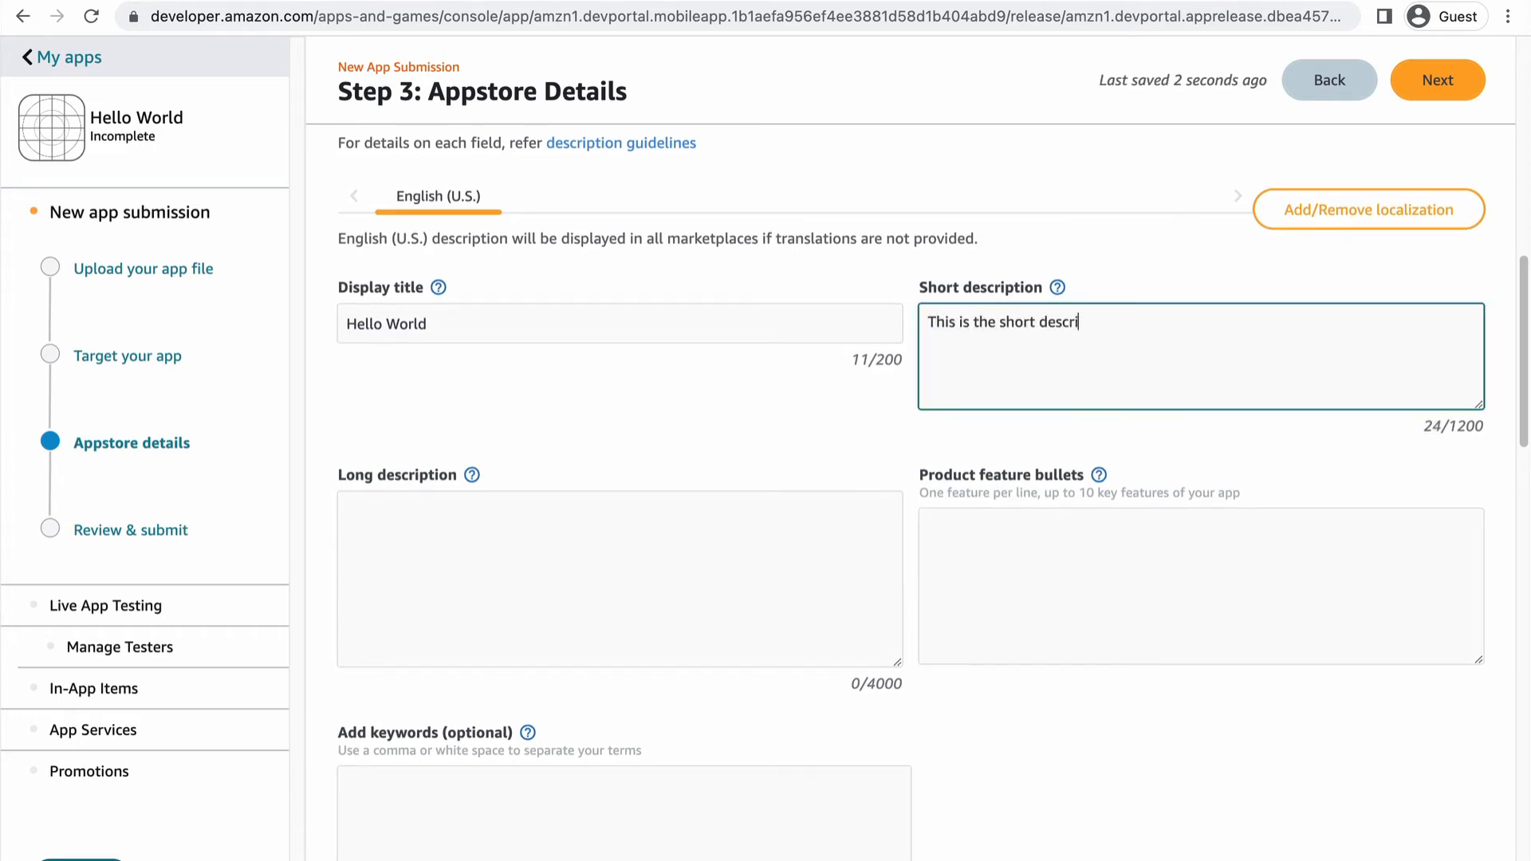
Step: Enter the long description 'This is the loooooooooooooooong' and begin the feature bullets
{"action": "left_click", "coordinate": [619, 577]}
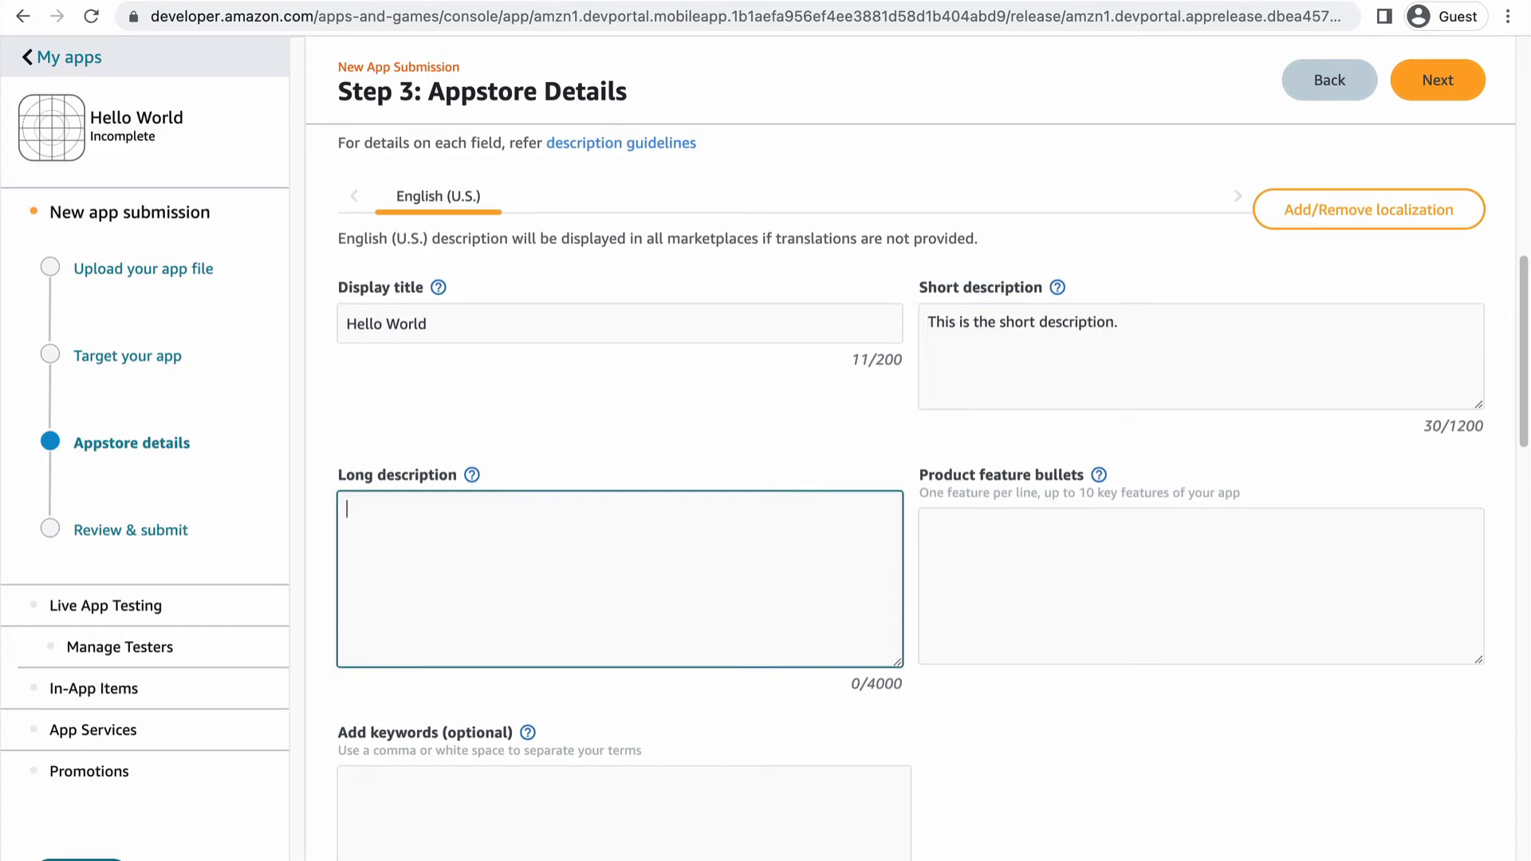
{"action": "type", "text": "This is the lo"}
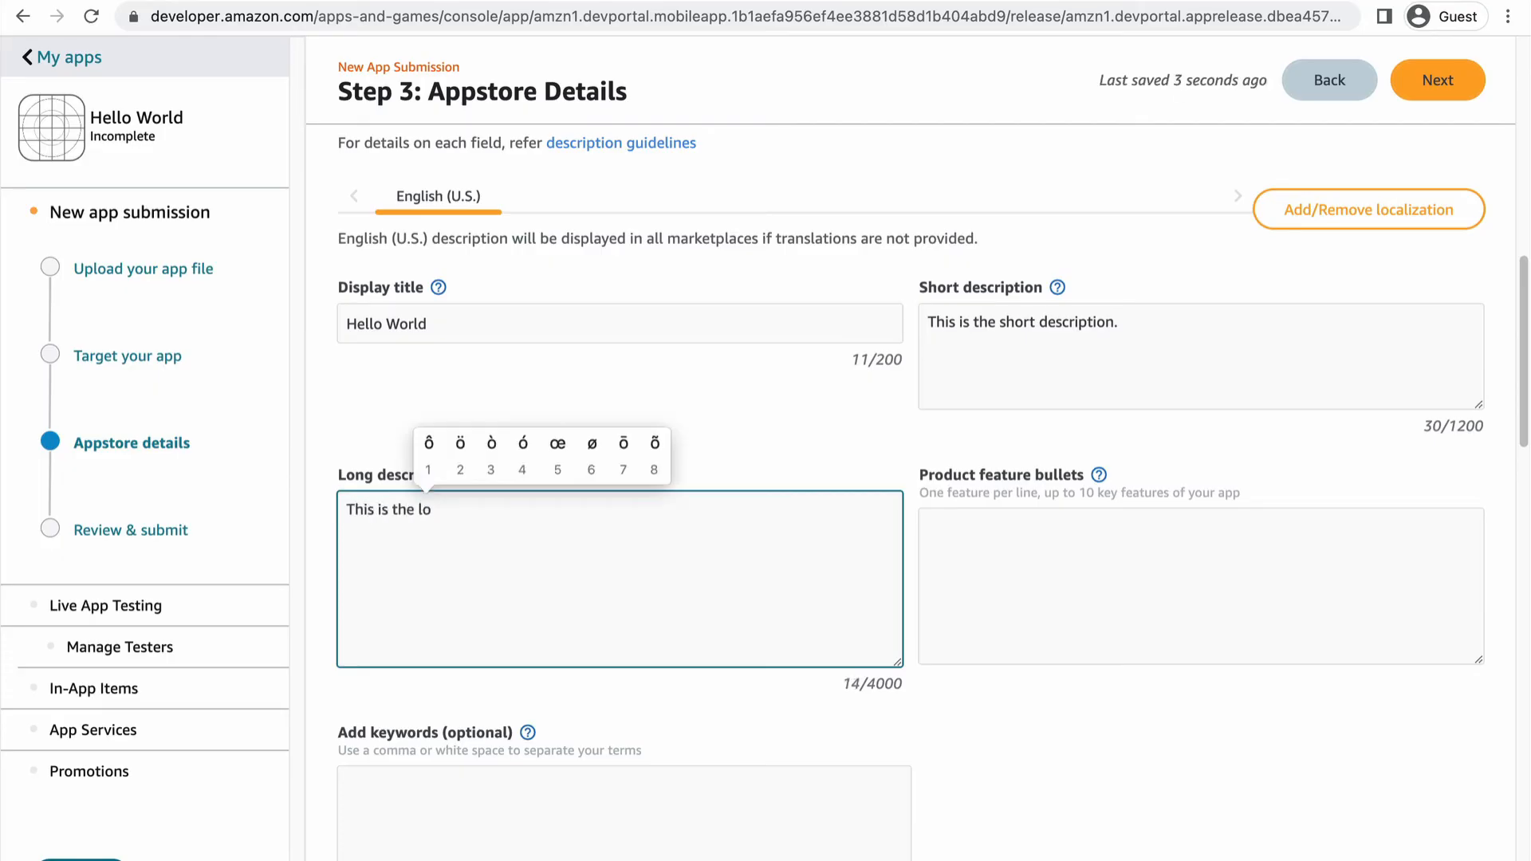
{"action": "type", "text": "ooooooooooooooong description."}
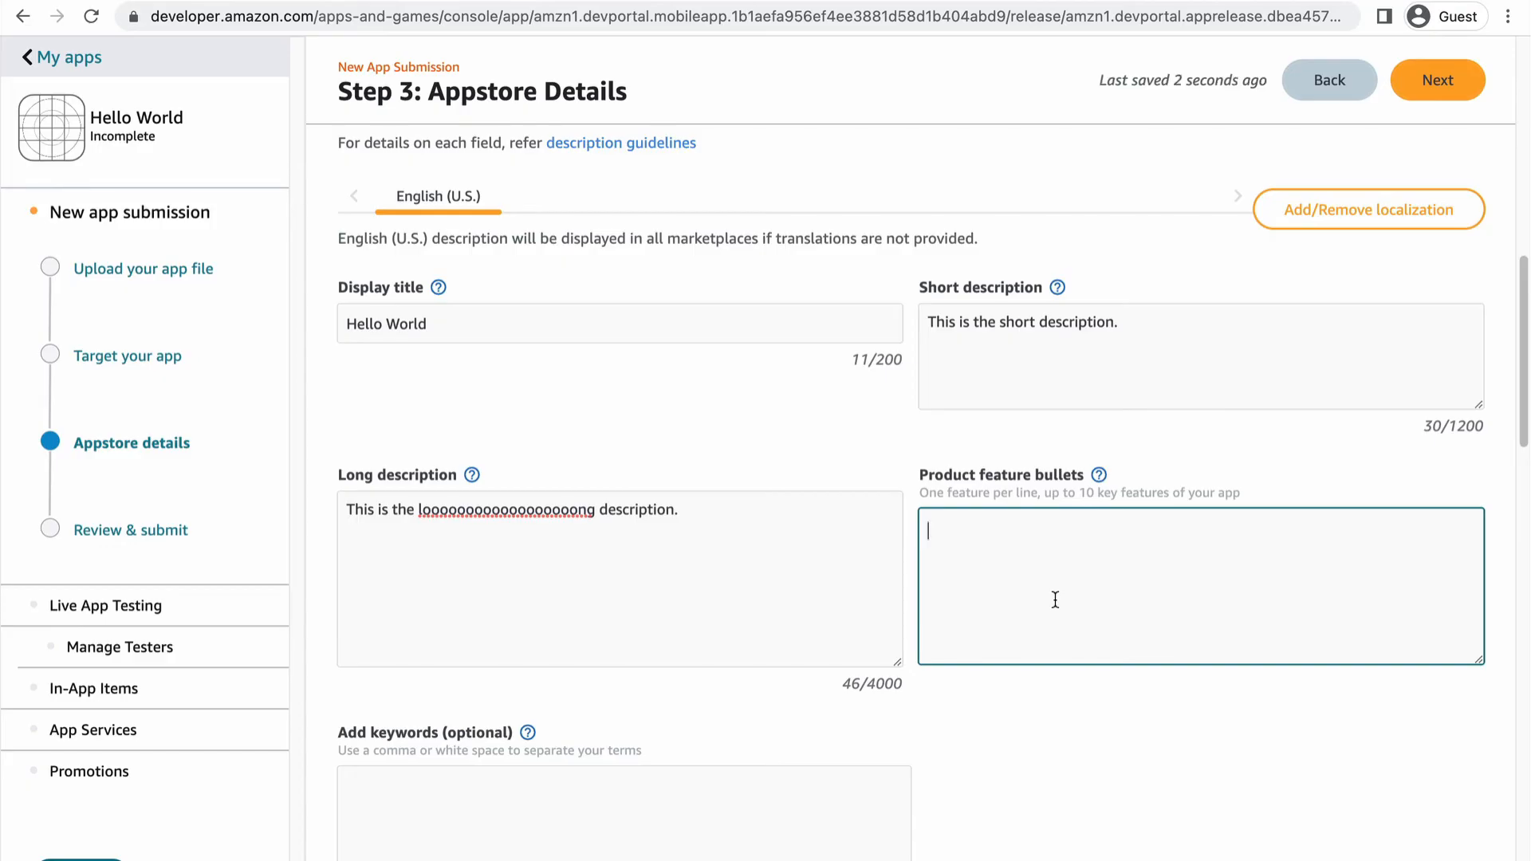
{"action": "type", "text": "he"}
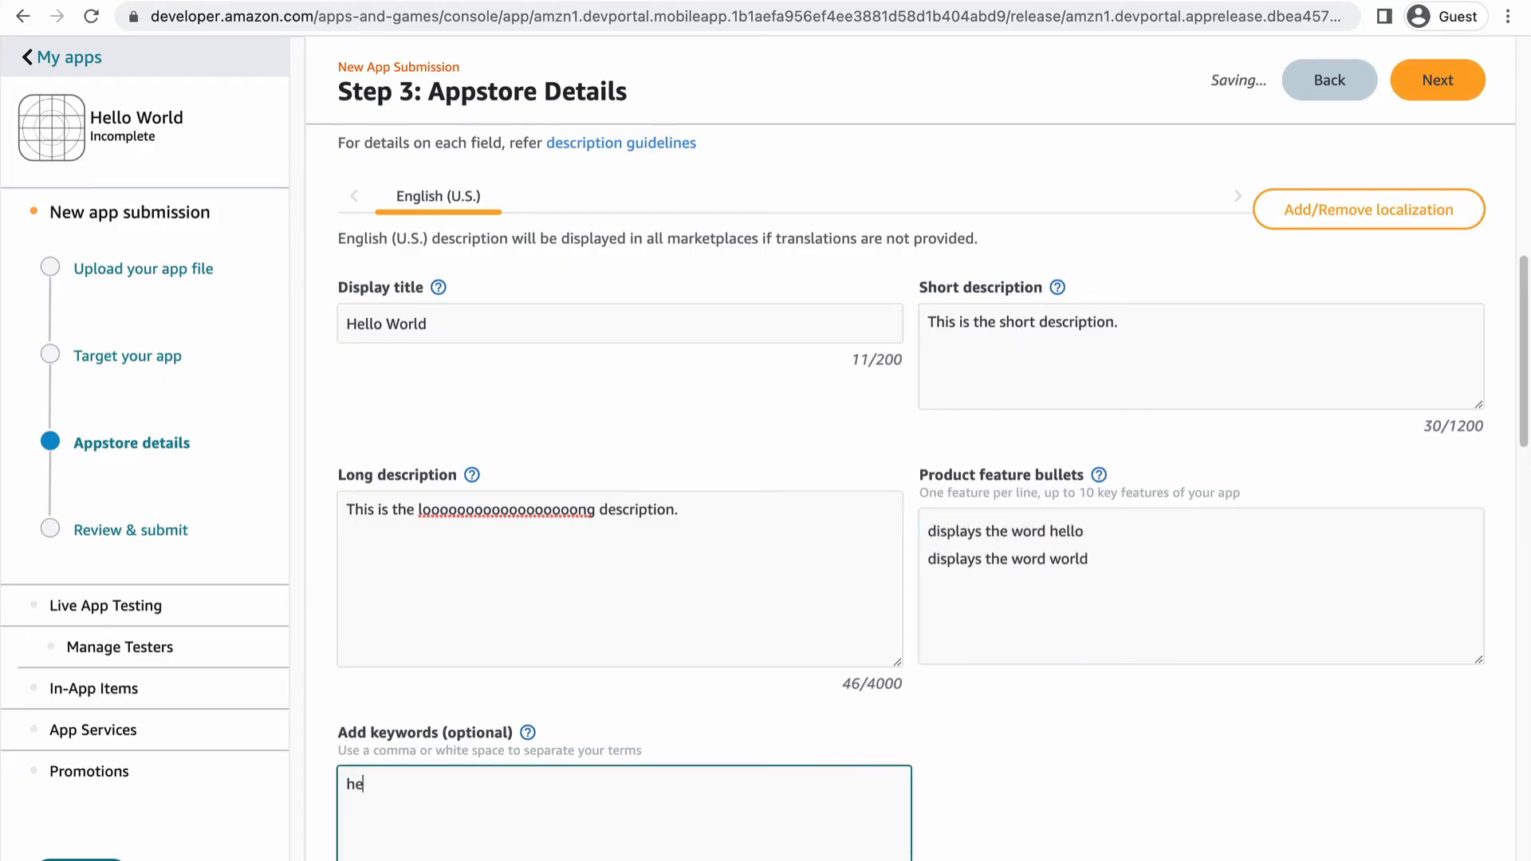
{"action": "scroll", "scroll_direction": "down", "scroll_amount": 3}
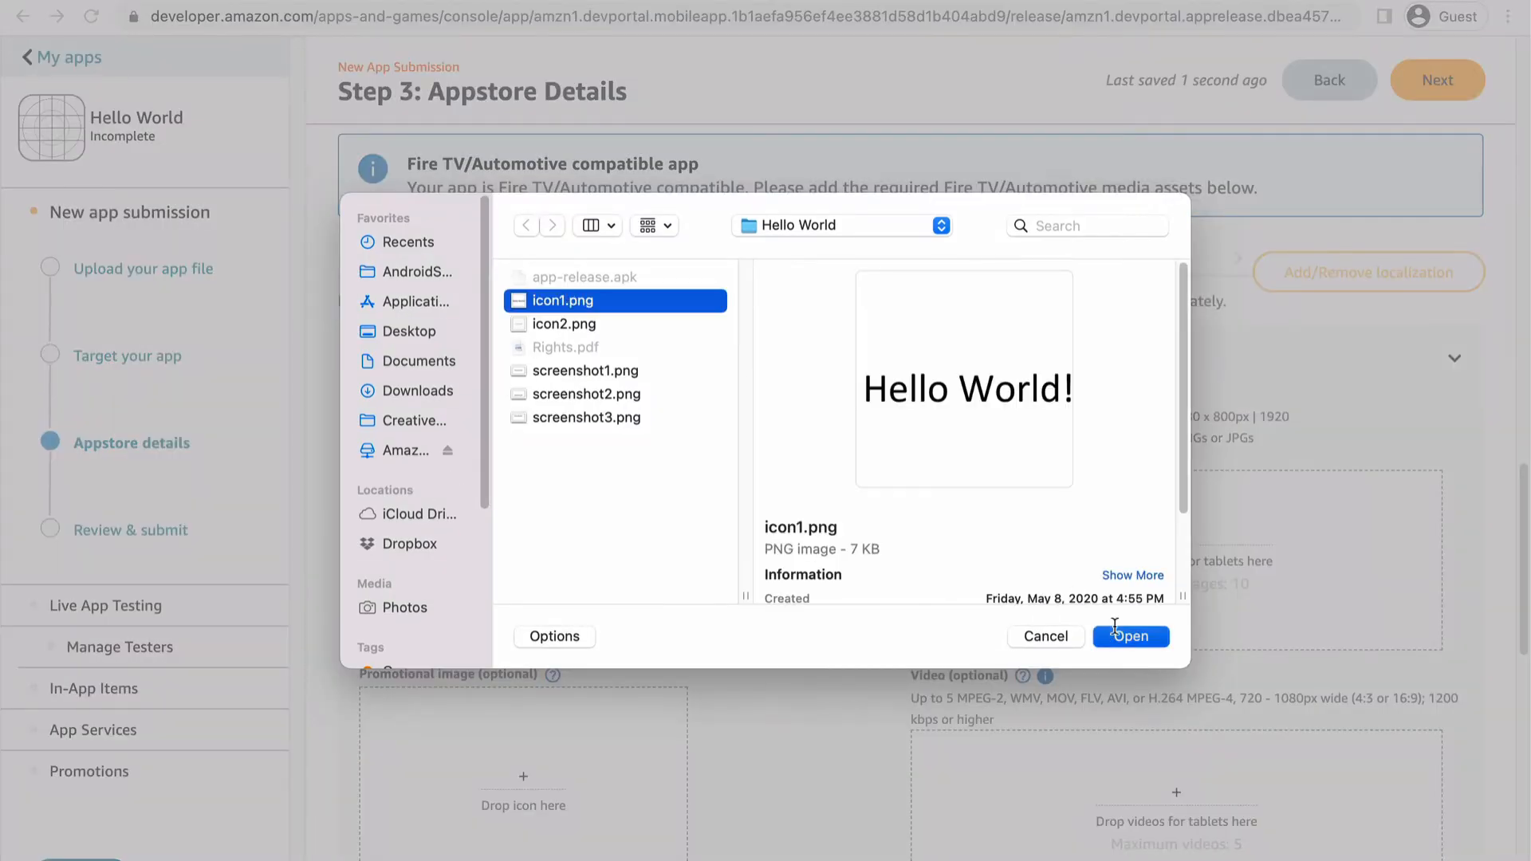
Step: Upload icon1.png and screenshot1–3.png, then proceed to Step 4 Review & Submit
{"action": "left_click", "coordinate": [1129, 636]}
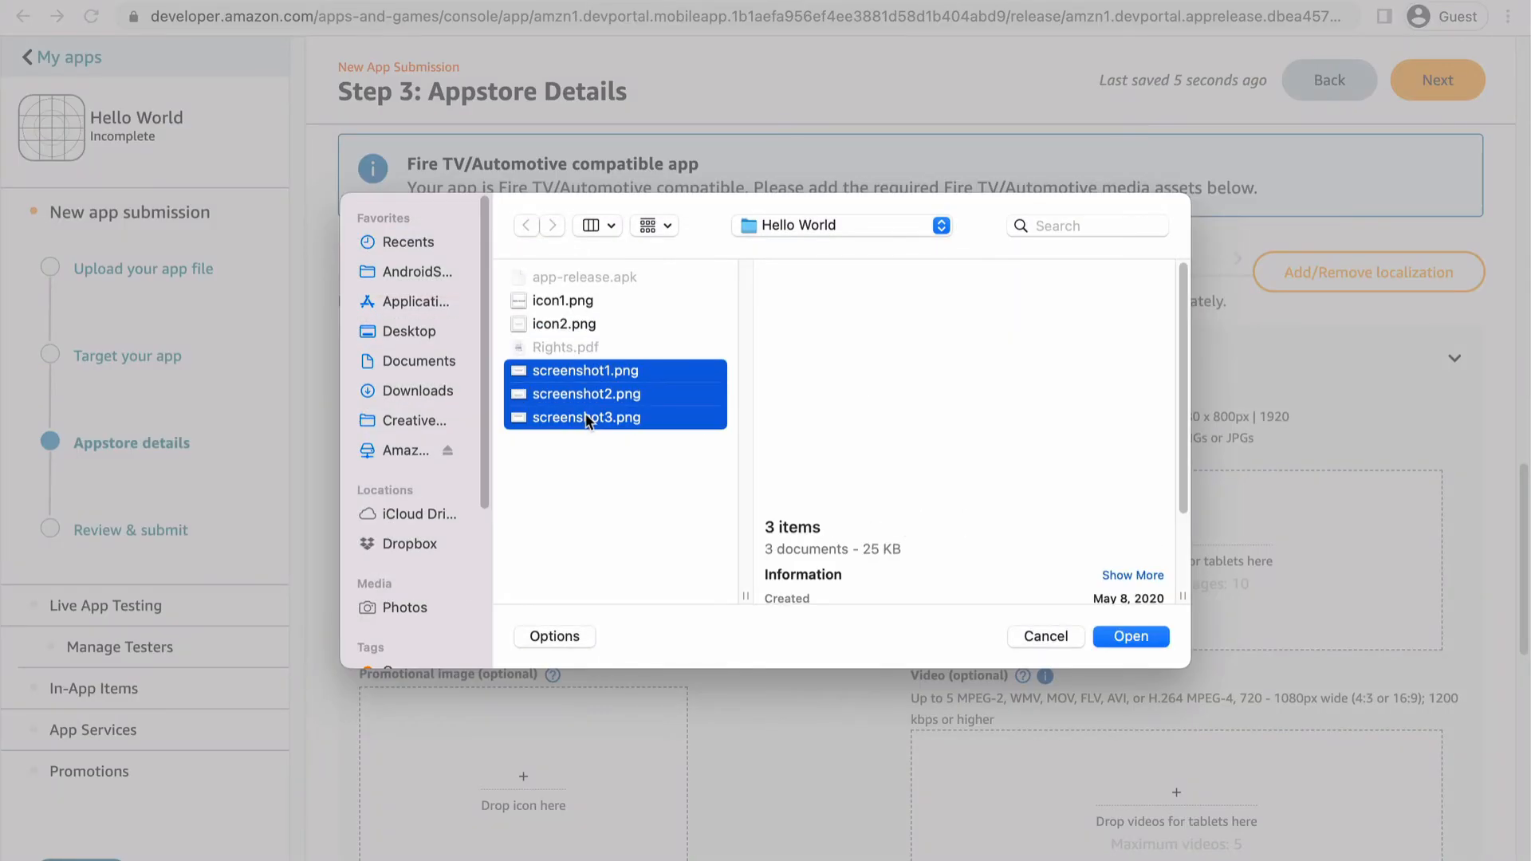
{"action": "left_click", "coordinate": [1128, 636]}
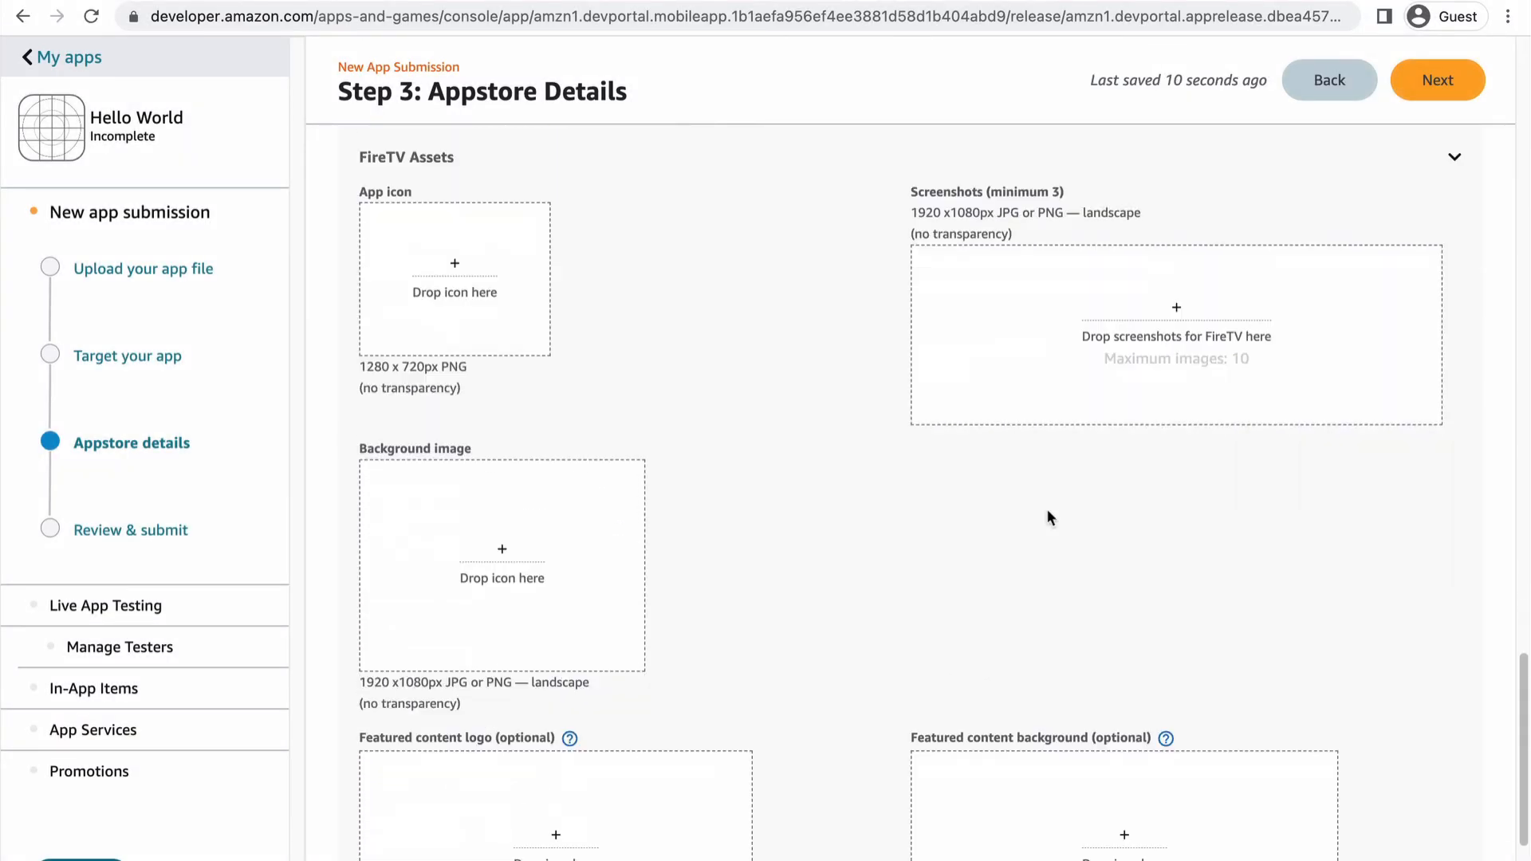
{"action": "left_click", "coordinate": [1437, 79]}
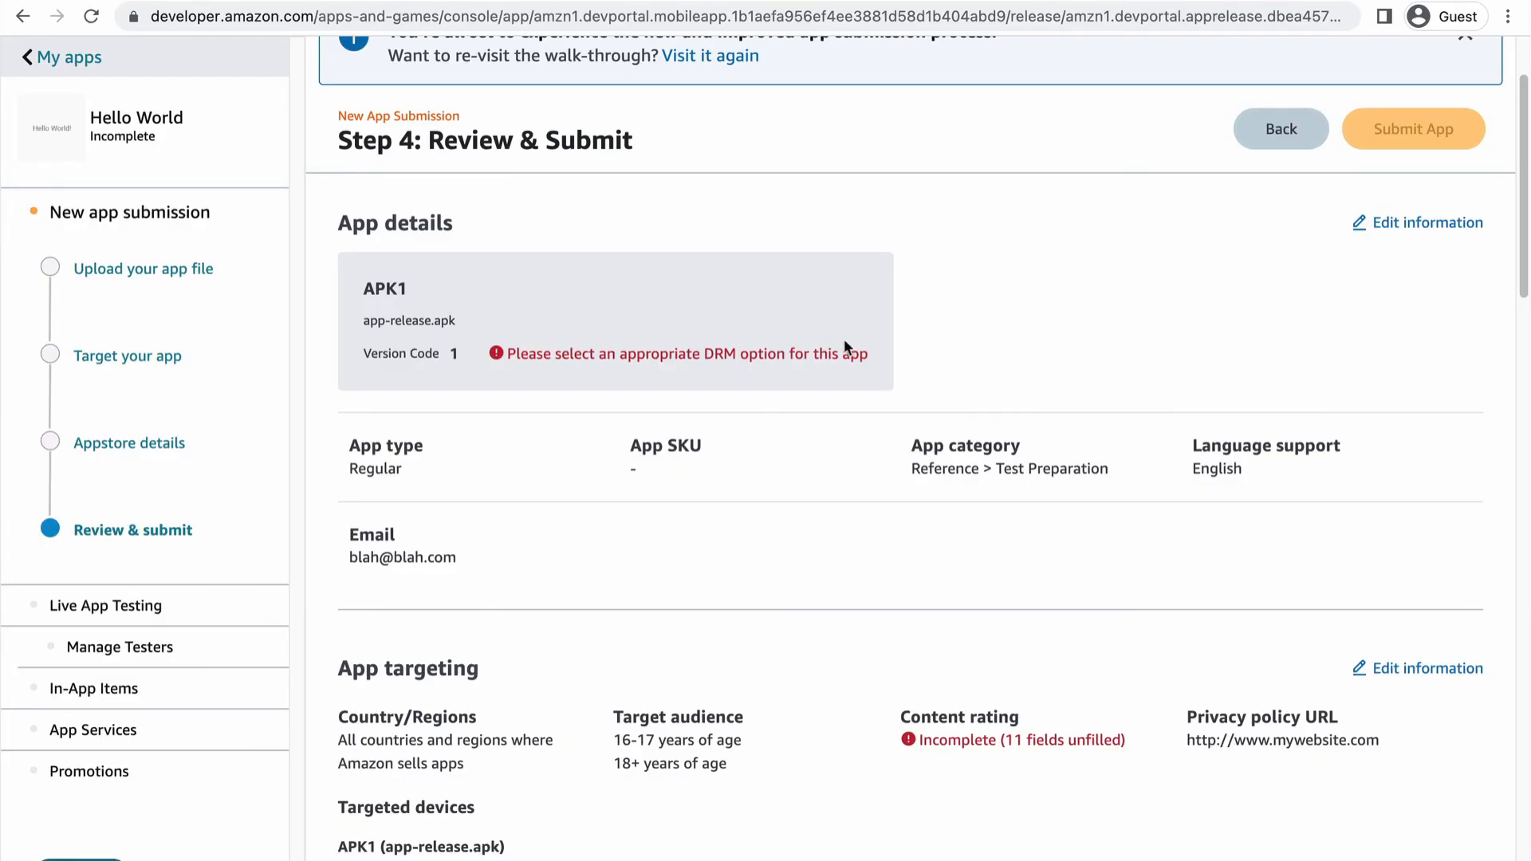
Step: Review the submission summary and reach the publishing start date picker showing September 2023
{"action": "scroll", "scroll_direction": "down", "scroll_amount": 3}
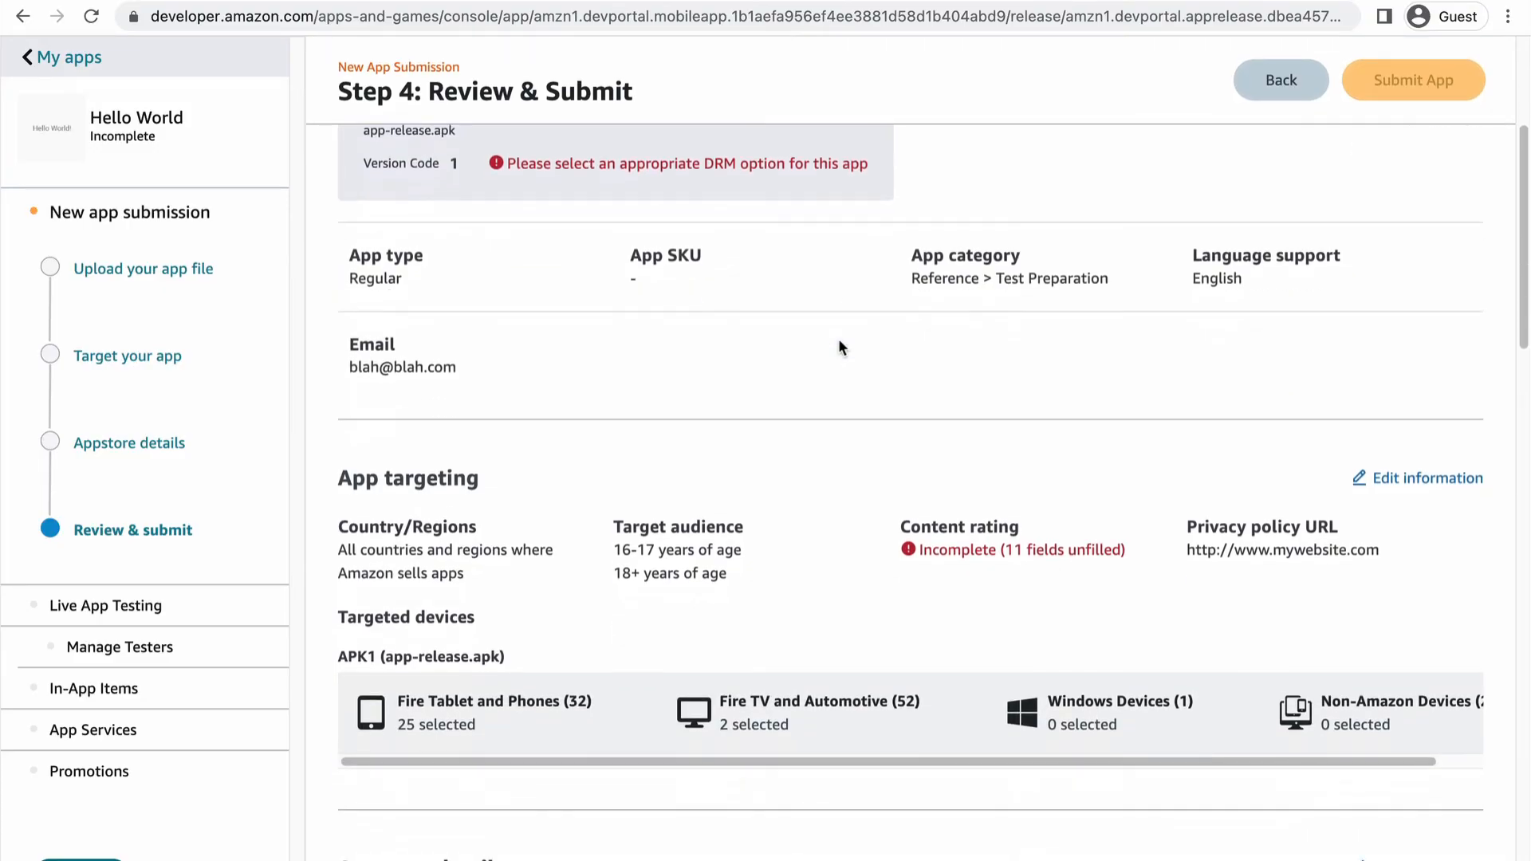
{"action": "scroll", "scroll_direction": "down", "scroll_amount": 3}
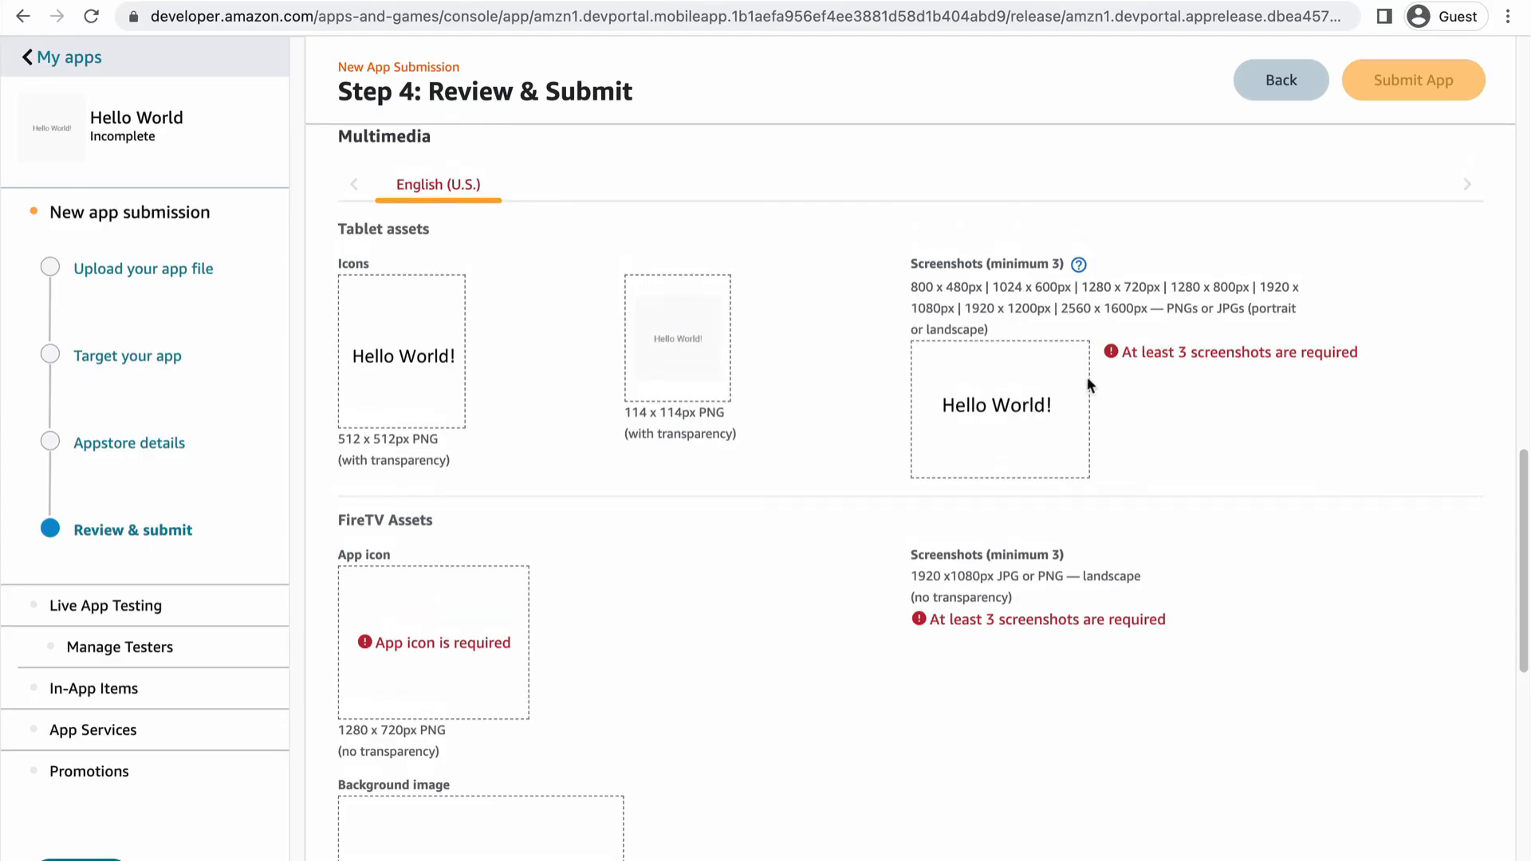
{"action": "scroll", "scroll_direction": "down", "scroll_amount": 3}
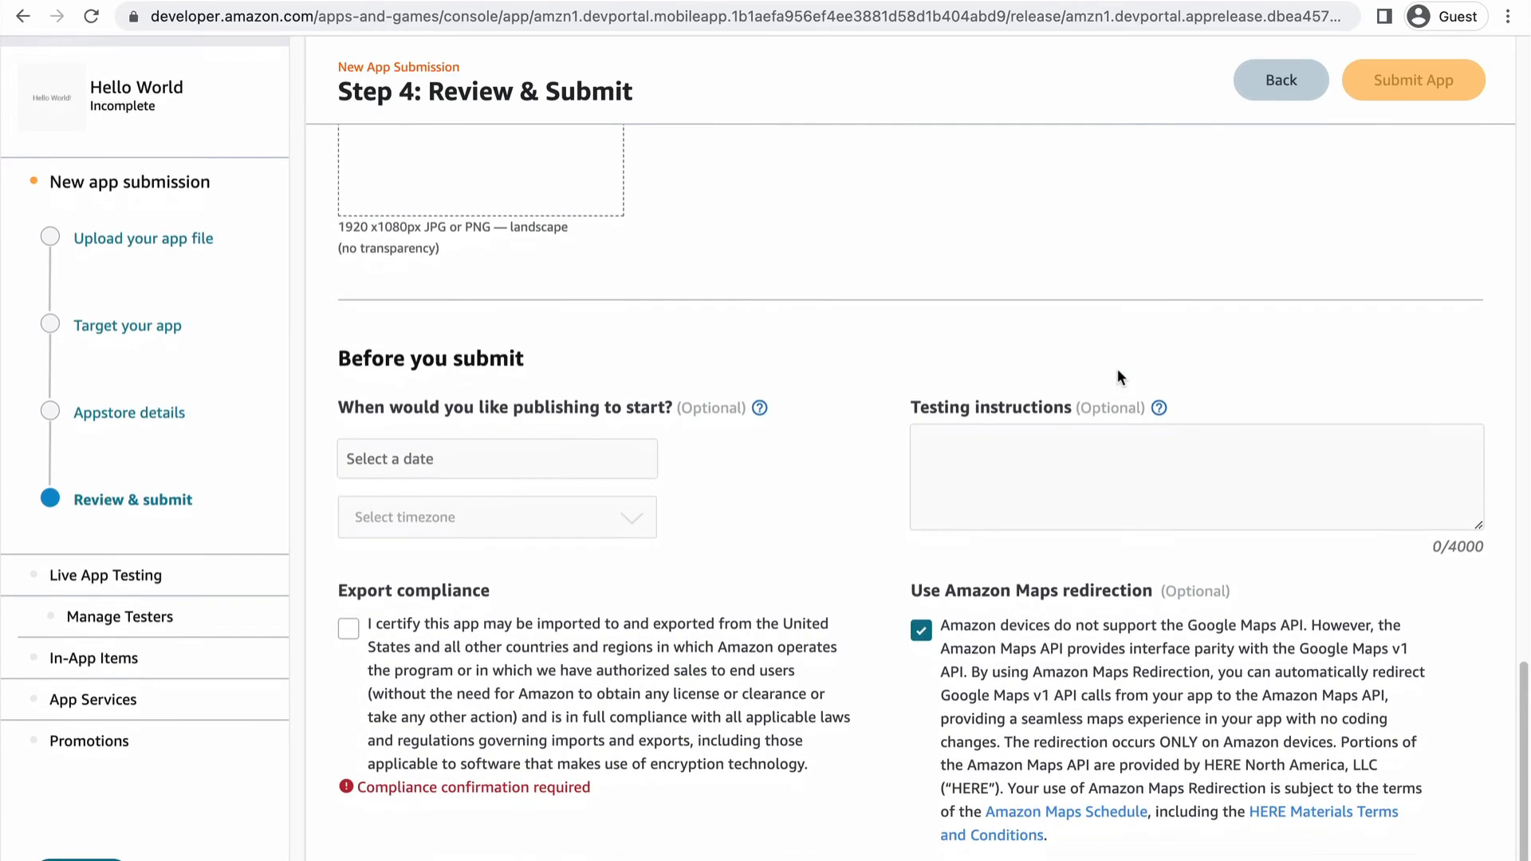
{"action": "left_click", "coordinate": [495, 460]}
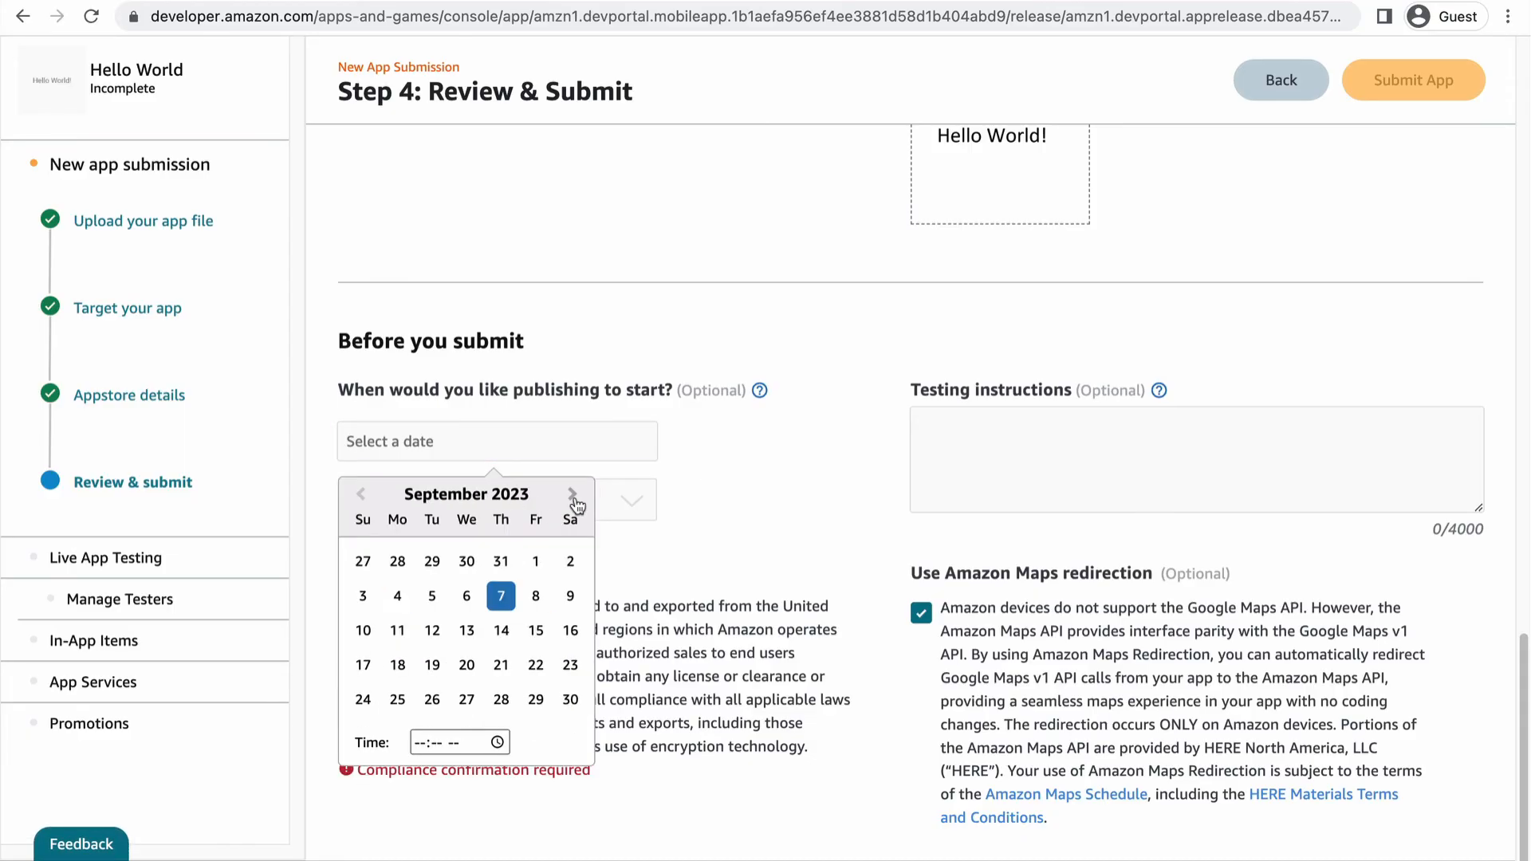
Step: Advance the calendar to December 2023 and choose the 31st as the publishing start date
{"action": "left_click", "coordinate": [573, 496]}
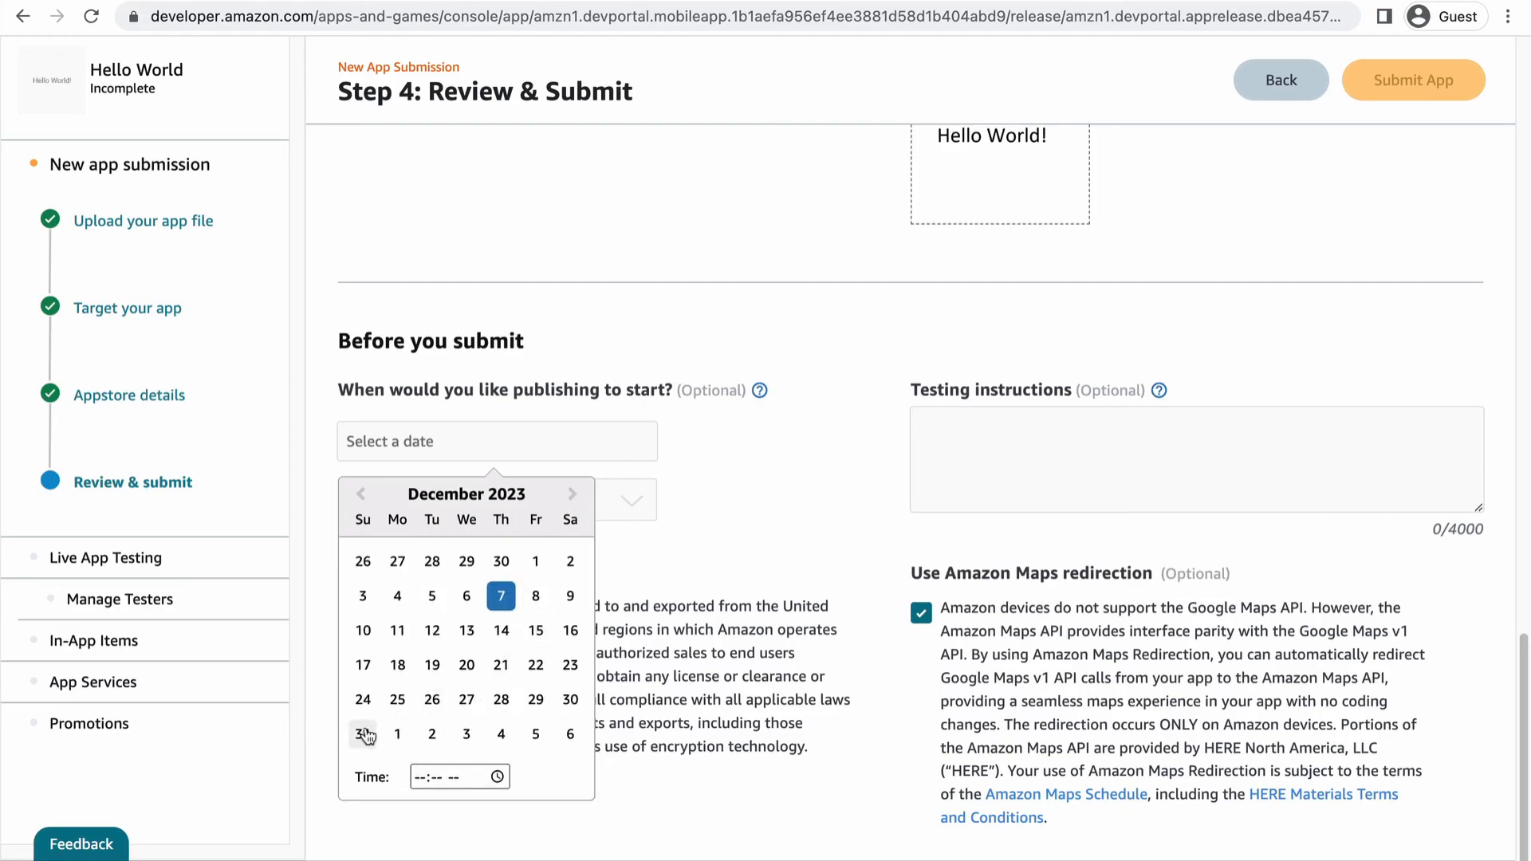
{"action": "left_click", "coordinate": [362, 733]}
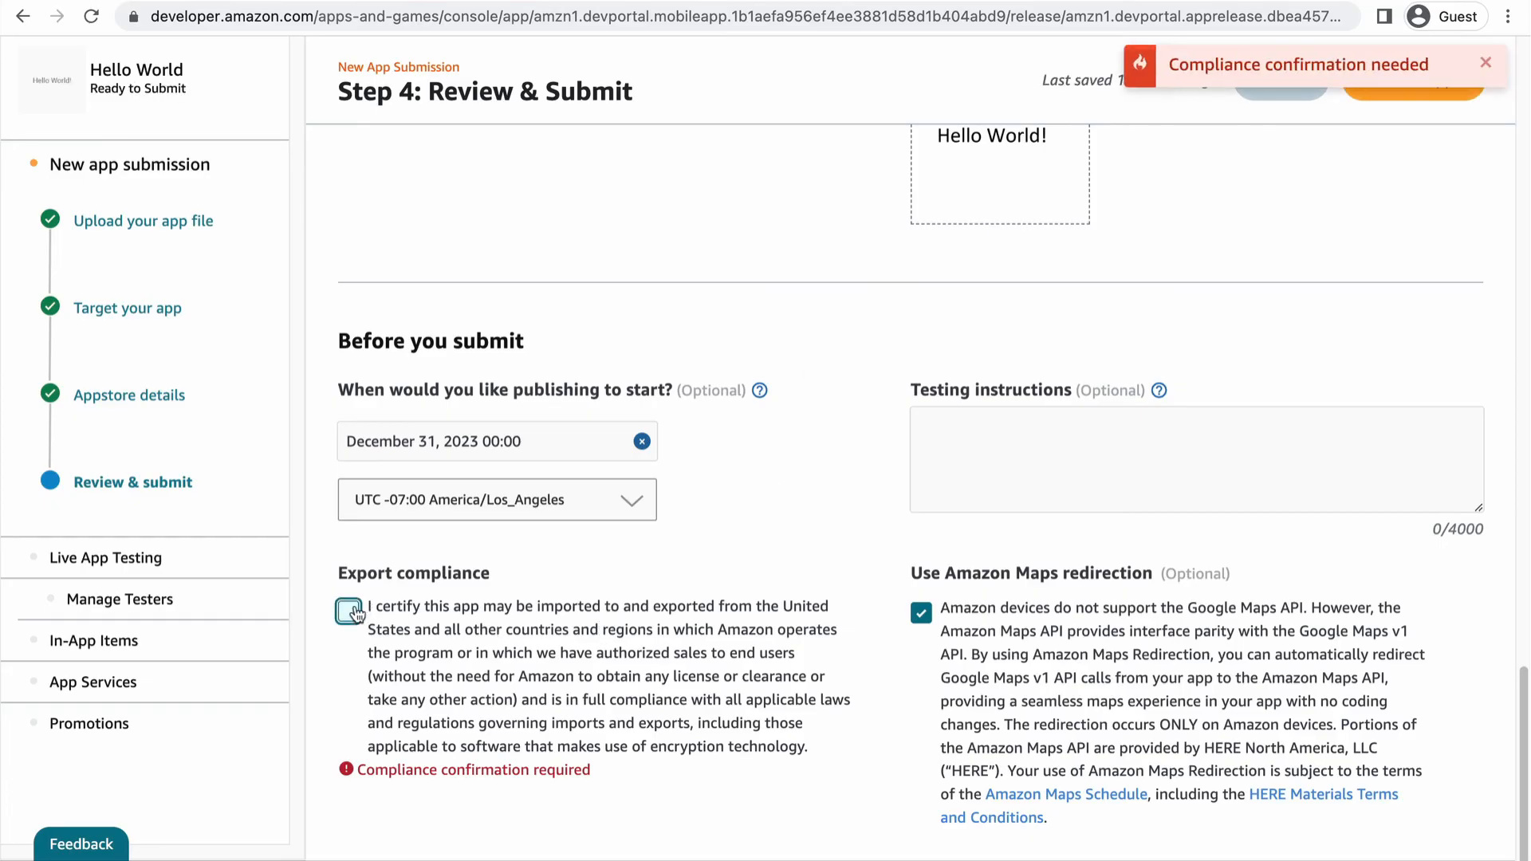
{"action": "left_click", "coordinate": [348, 610]}
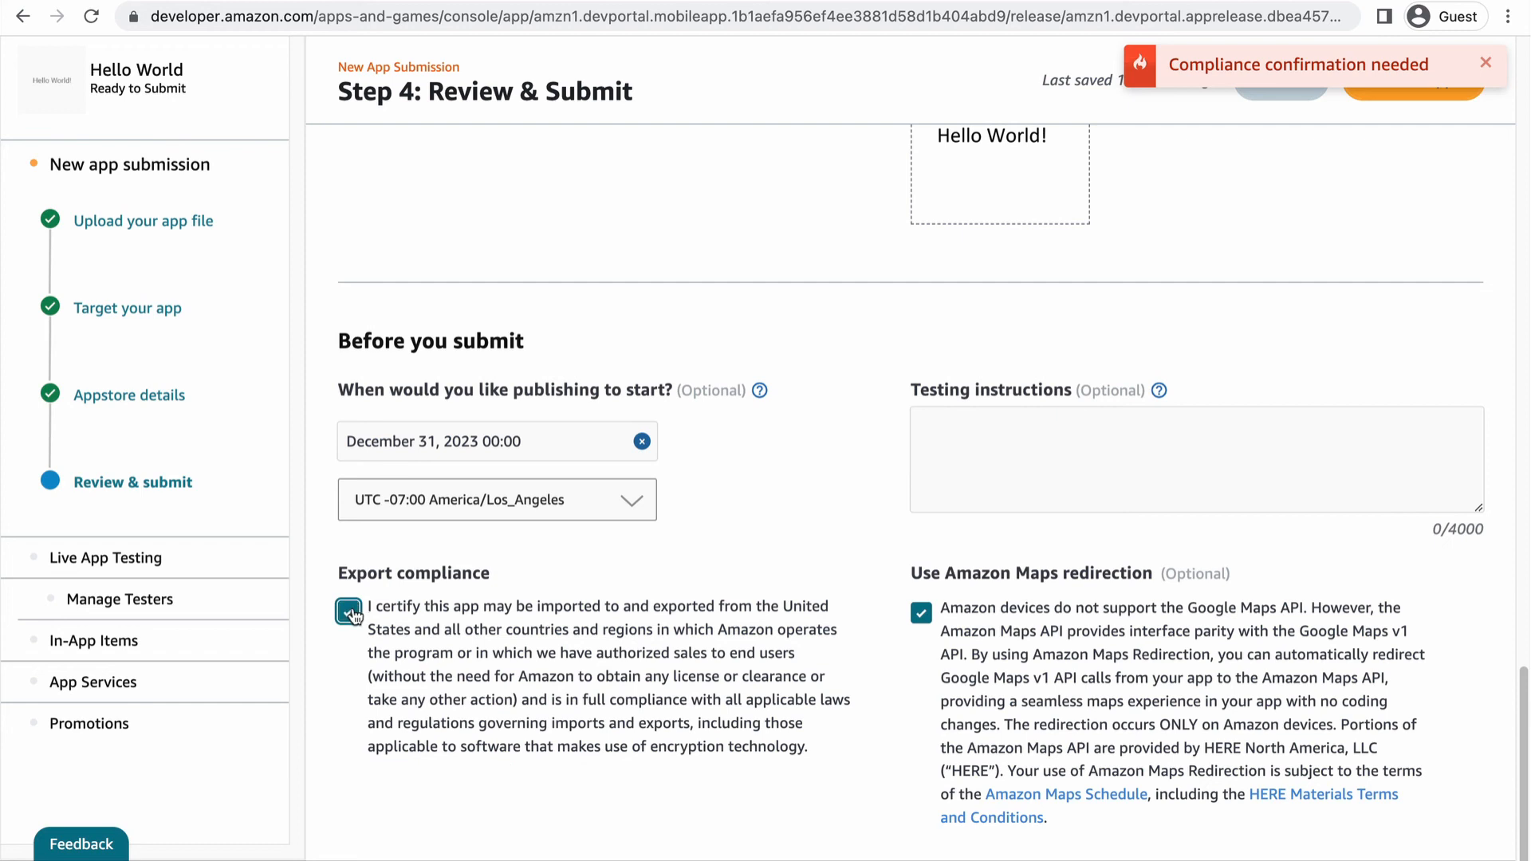
{"action": "left_click", "coordinate": [1194, 459]}
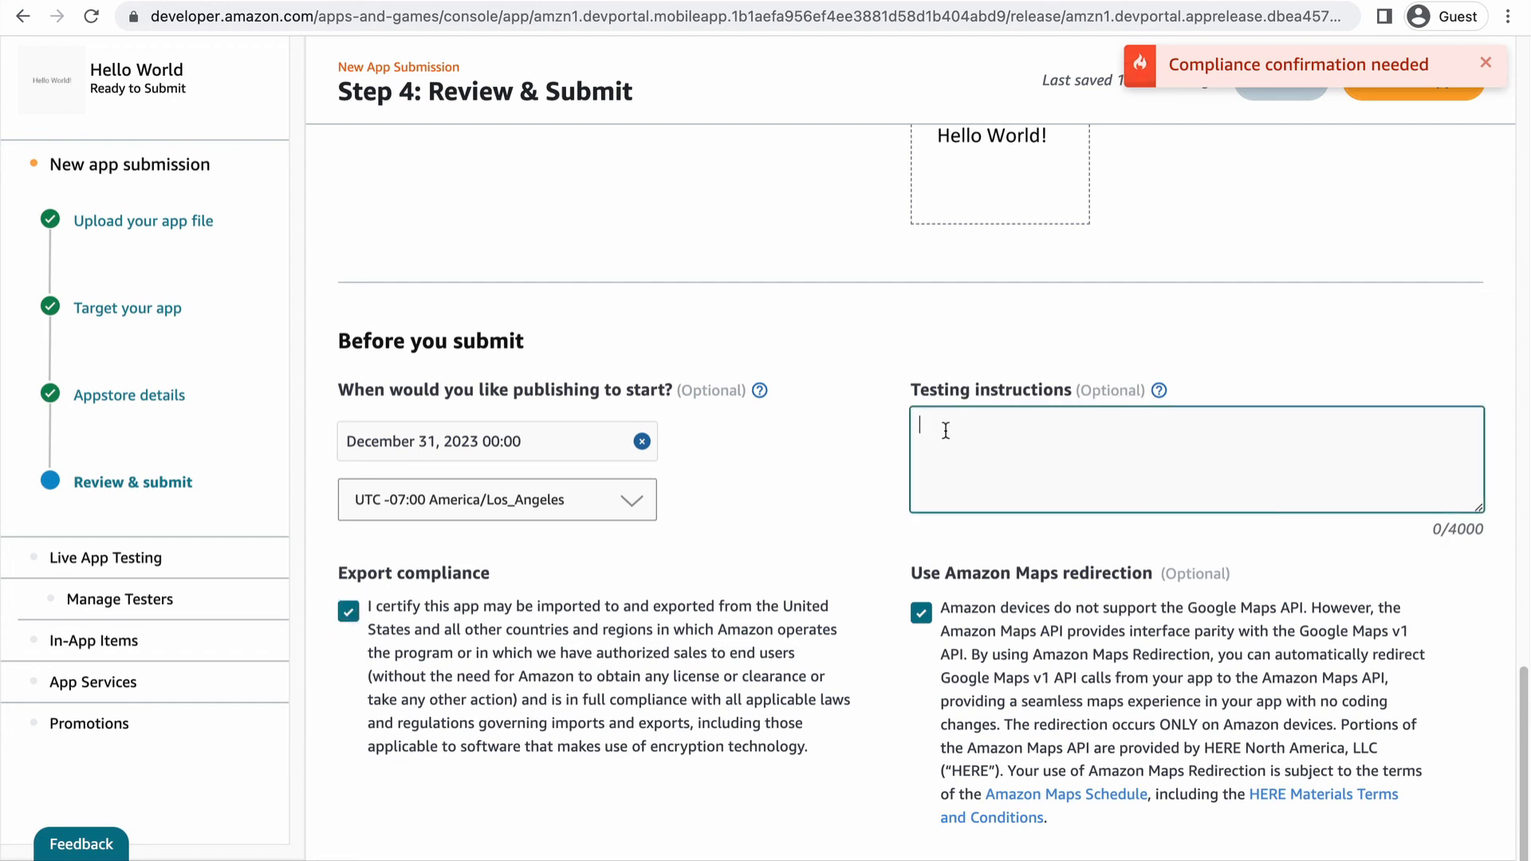
{"action": "type", "text": "Login: Admin"}
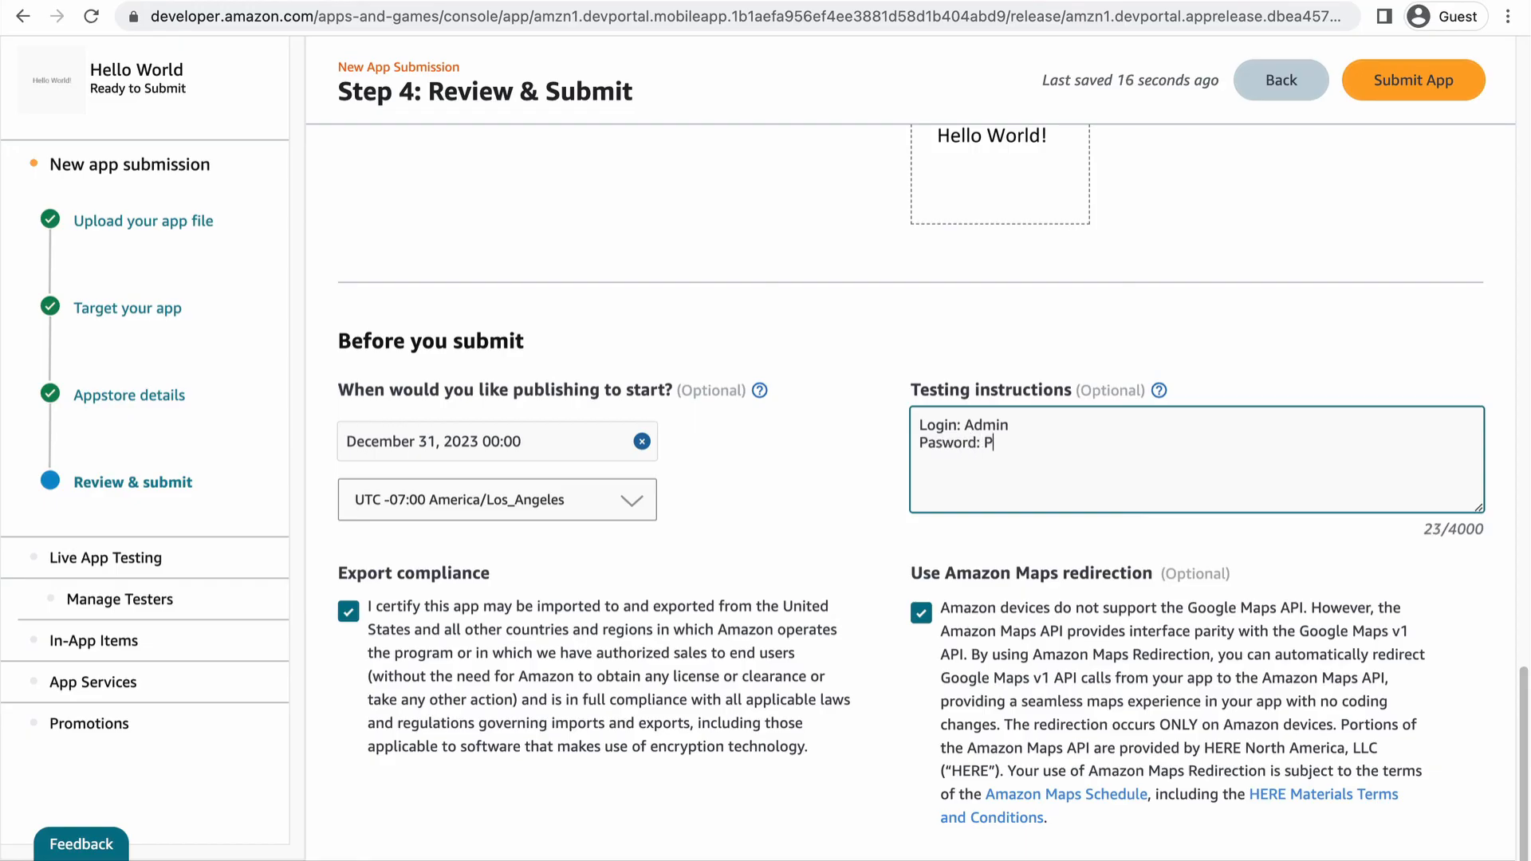
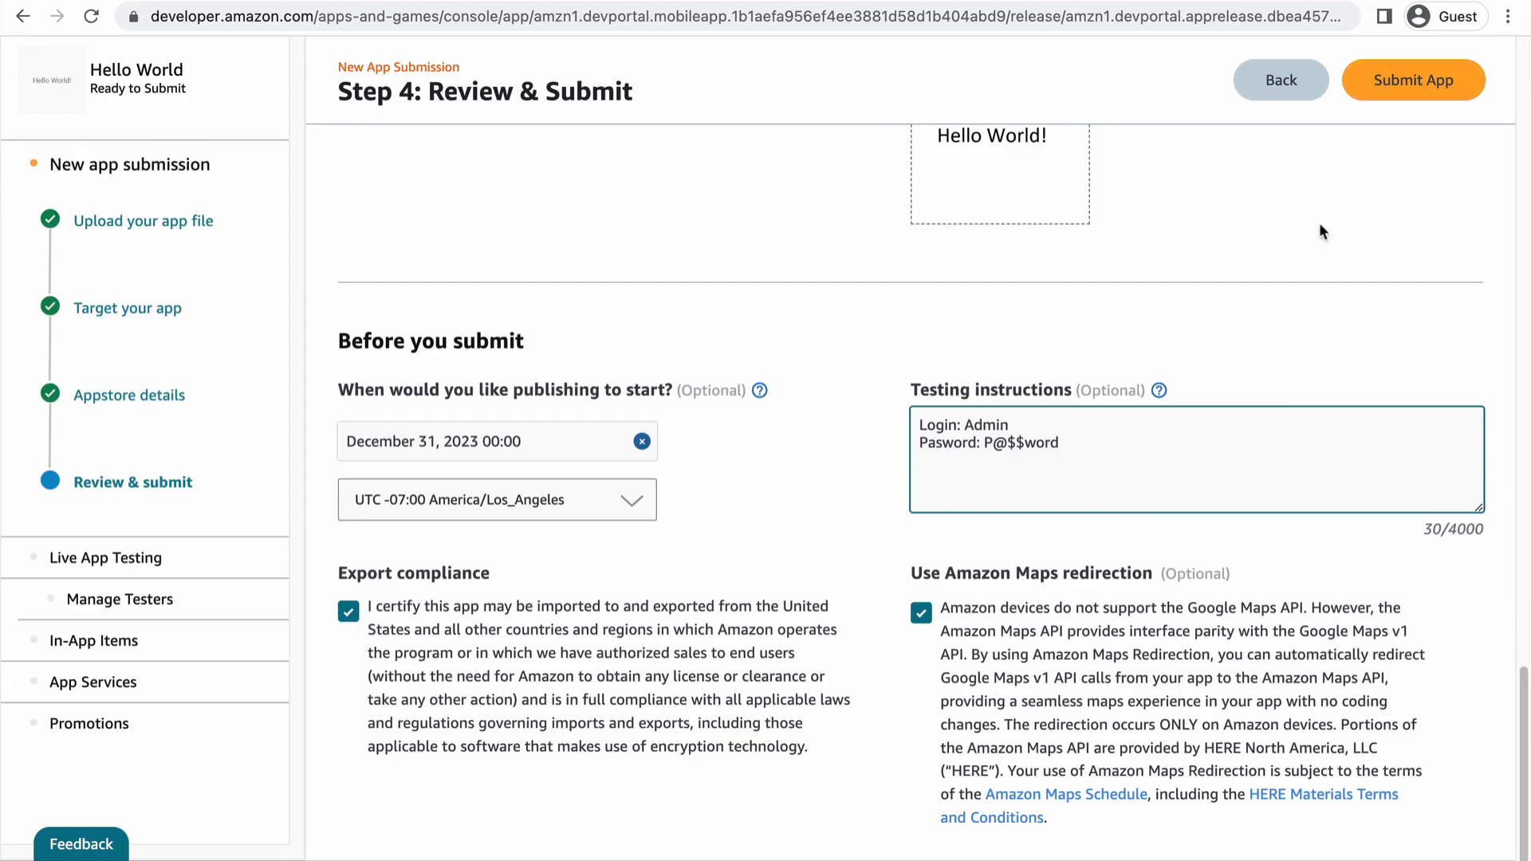
{"action": "mouse_move", "coordinate": [1413, 80]}
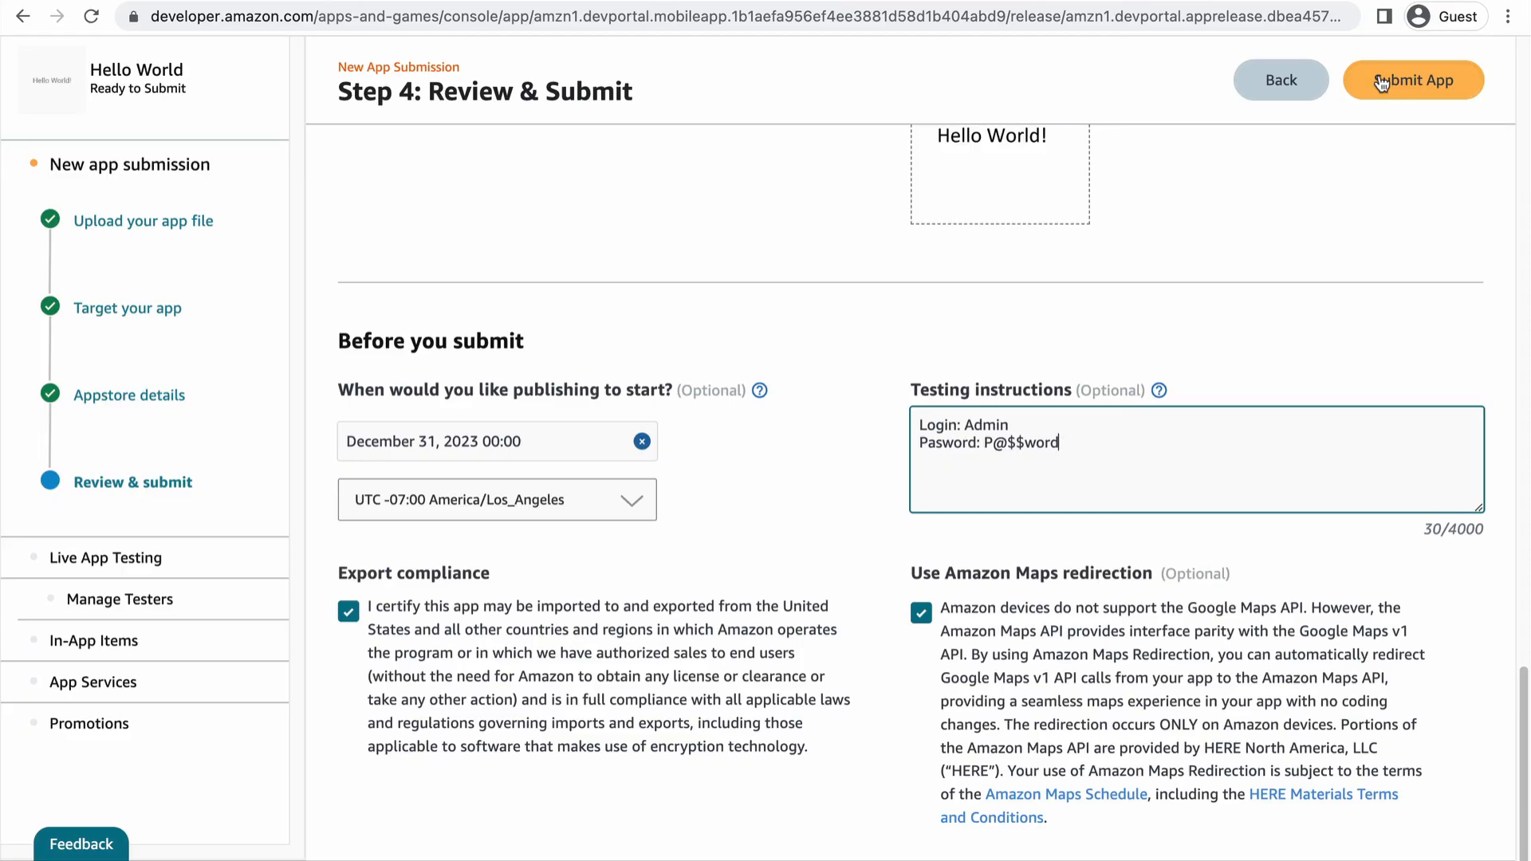
Step: Submit the Hello World app so its status reads SUBMITTED
{"action": "left_click", "coordinate": [1413, 80]}
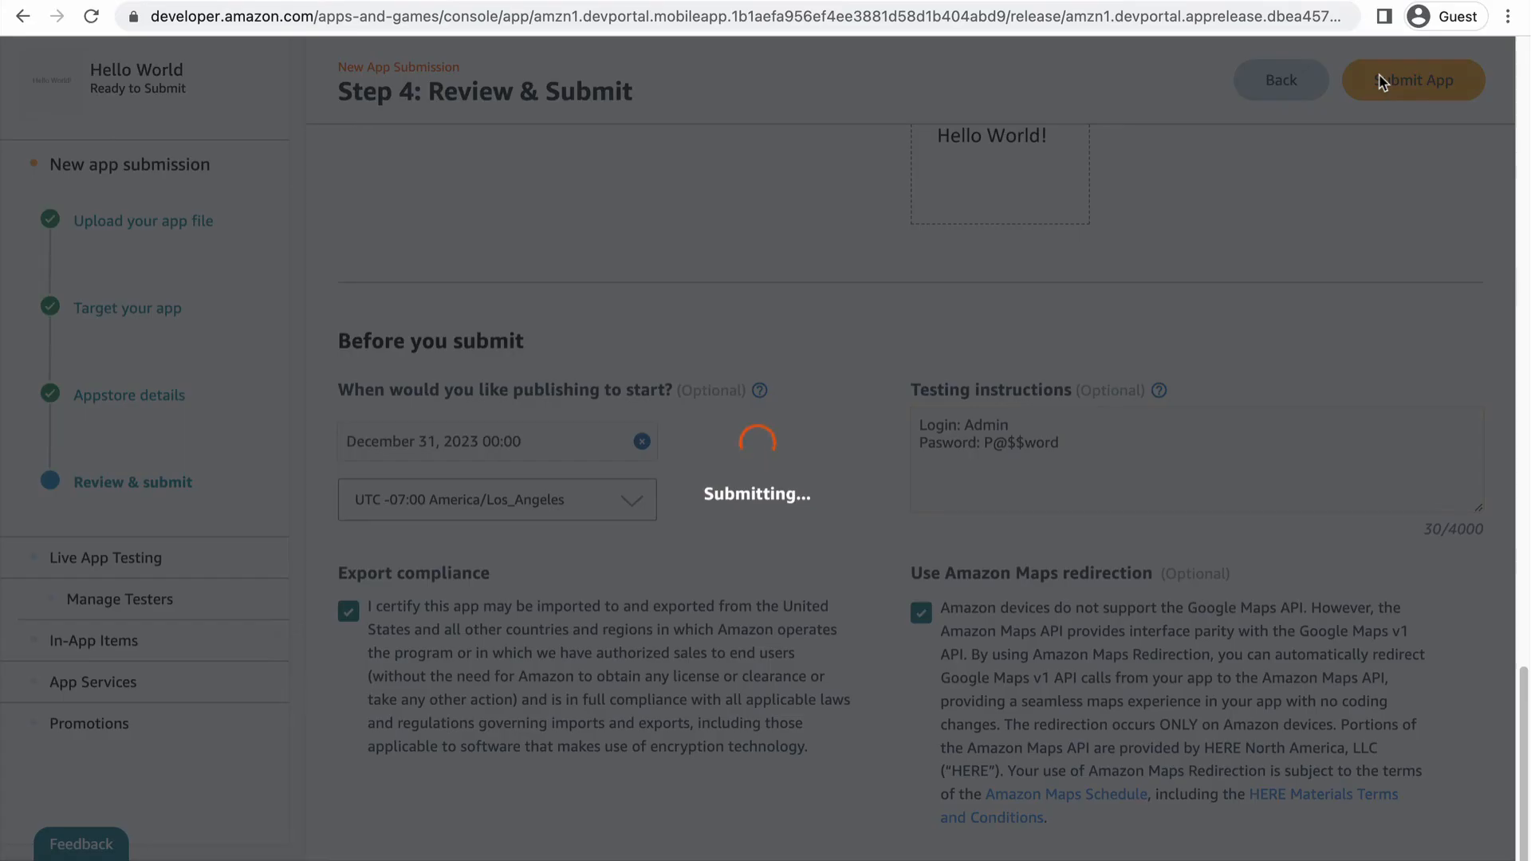
{"action": "left_click", "coordinate": [1413, 80]}
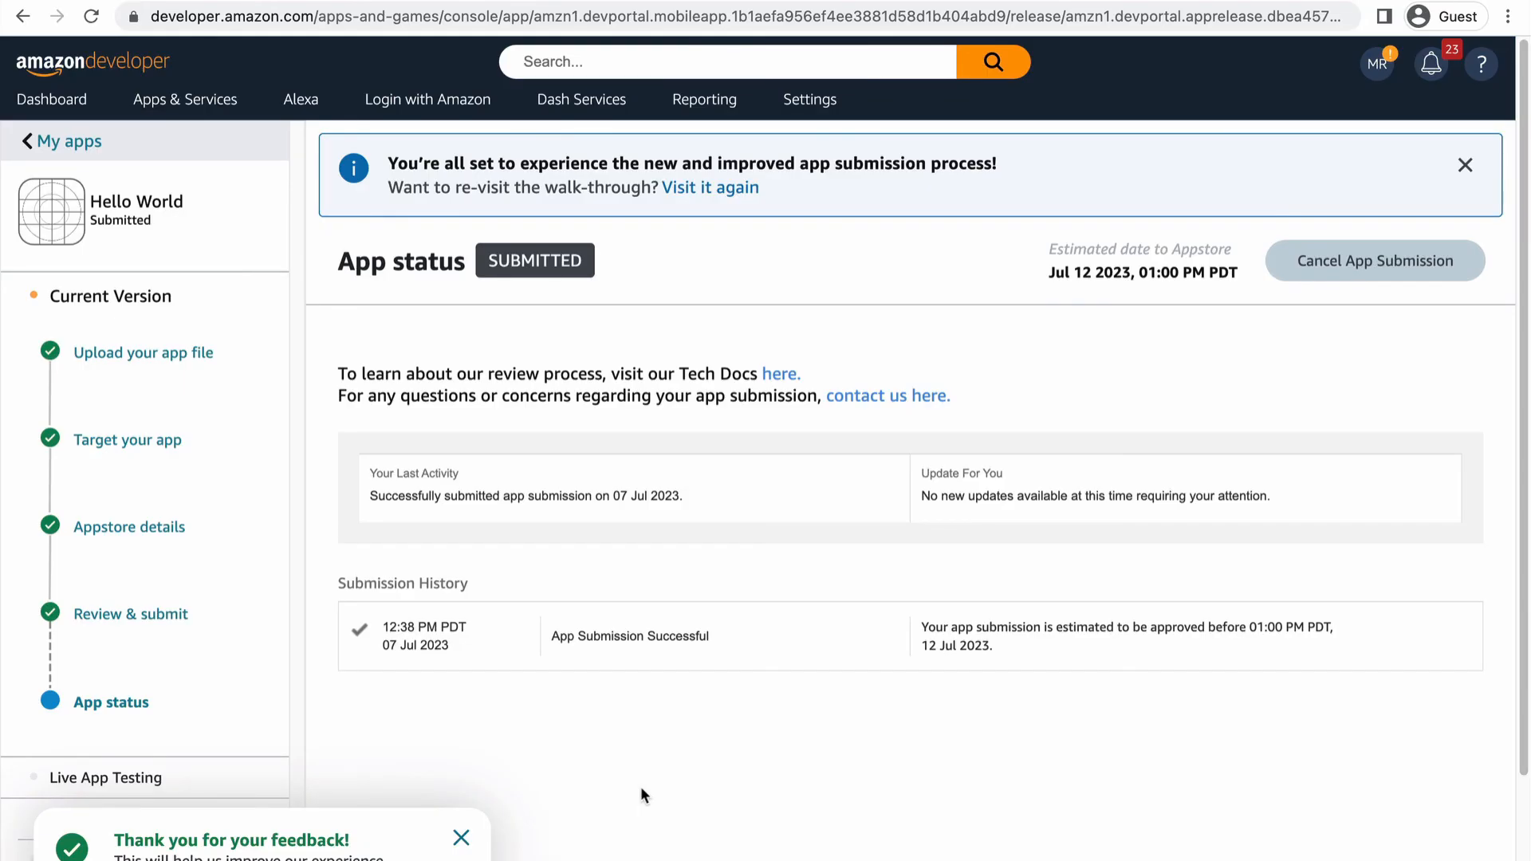